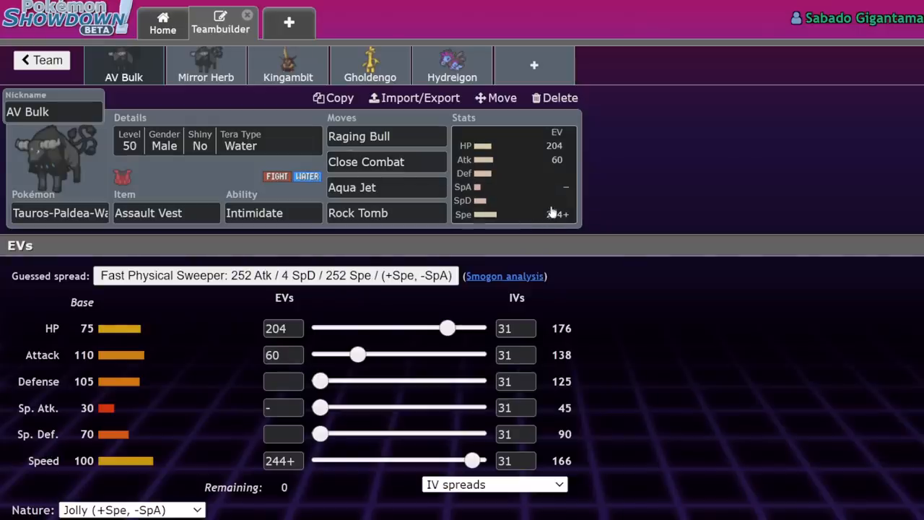
pyautogui.moveTo(553, 204)
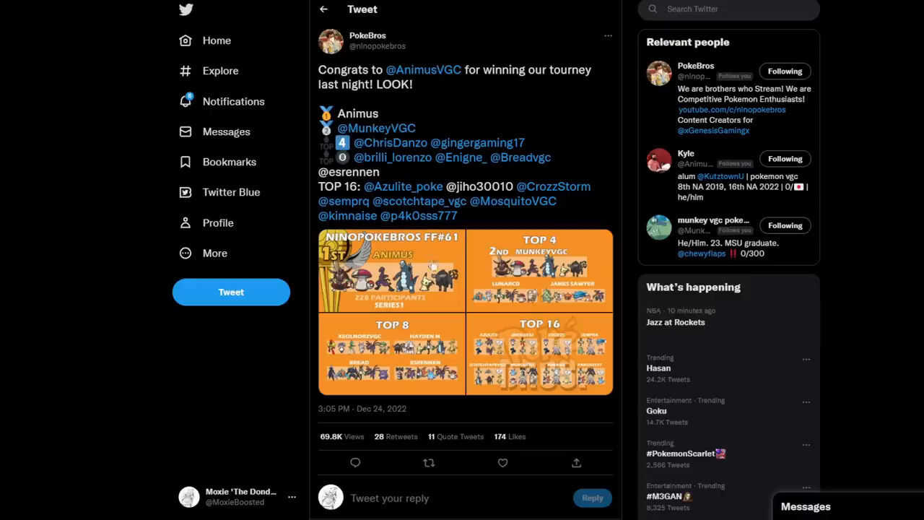
# Enlarge the NinoPokeBros results graphic to view the winning and top 4 teams.
pyautogui.click(392, 271)
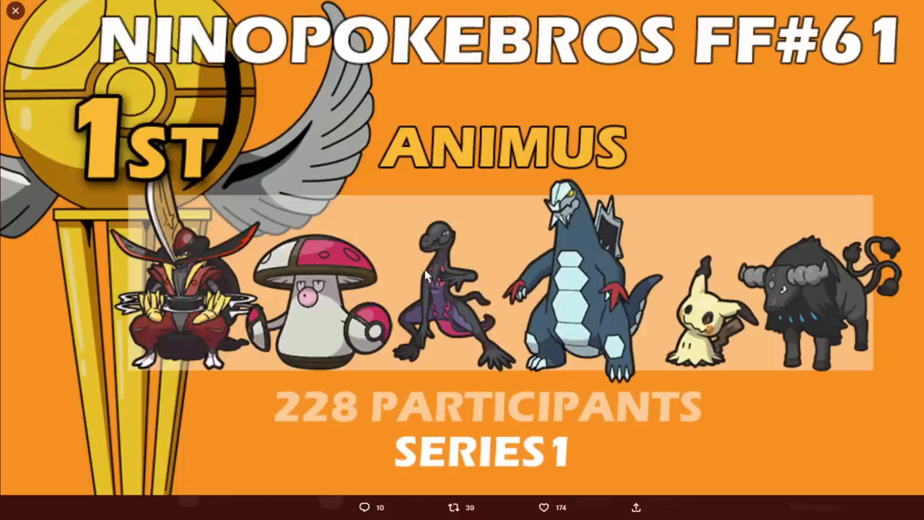
pyautogui.moveTo(477, 204)
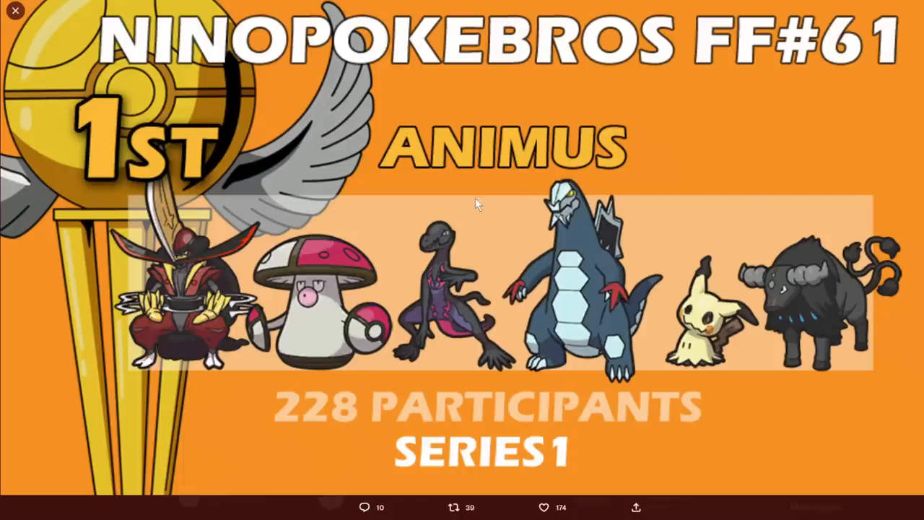
pyautogui.moveTo(612, 289)
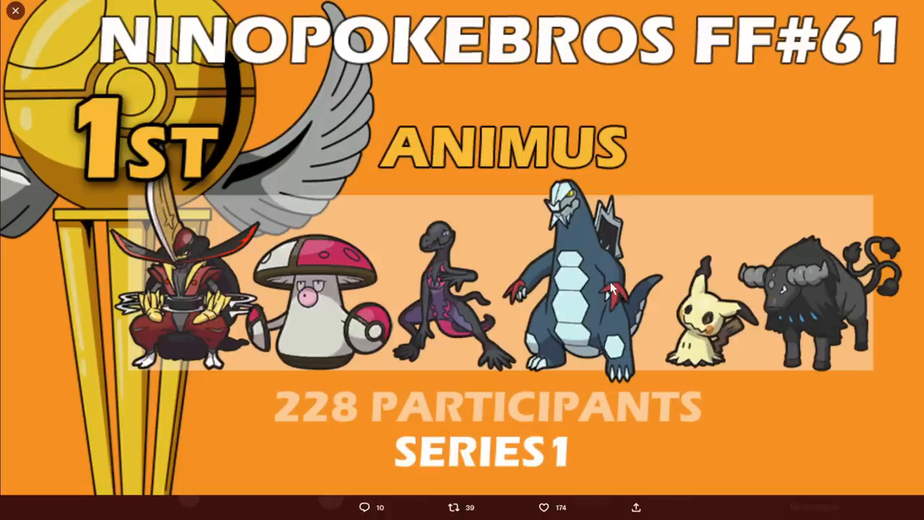
pyautogui.moveTo(322, 429)
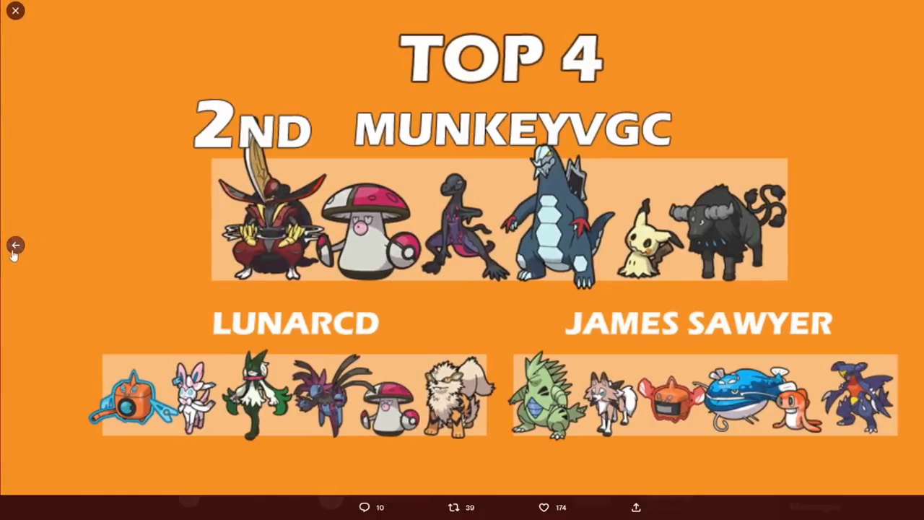
pyautogui.click(15, 245)
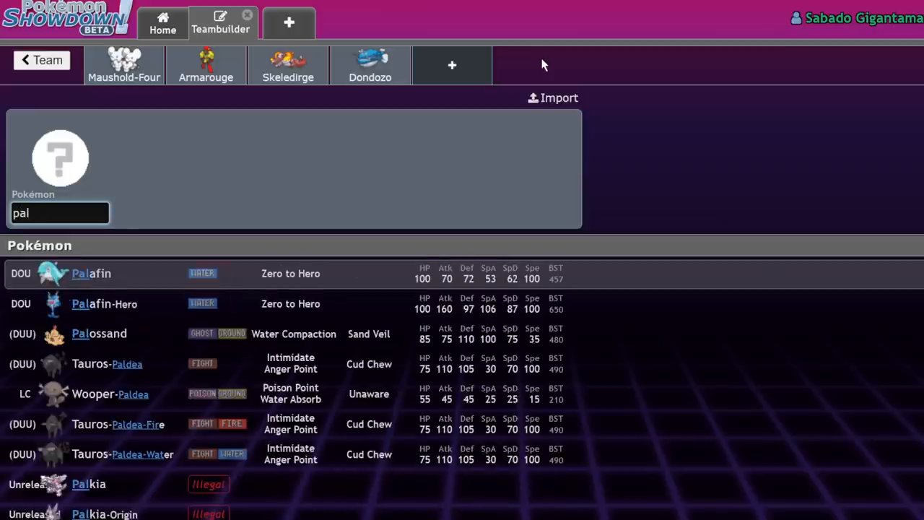
pyautogui.moveTo(172, 429)
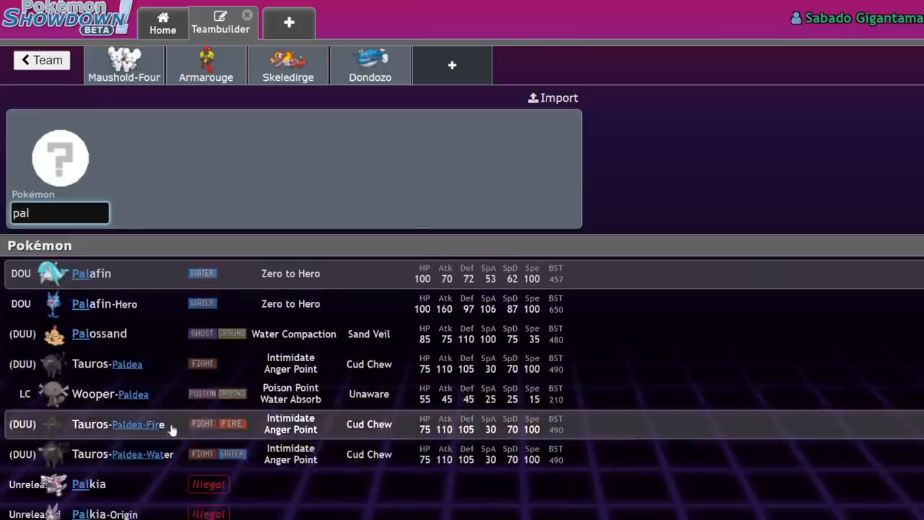
# Add Tauros-Paldea to the empty team slot with Raging Bull as its first move.
pyautogui.scroll(-3)
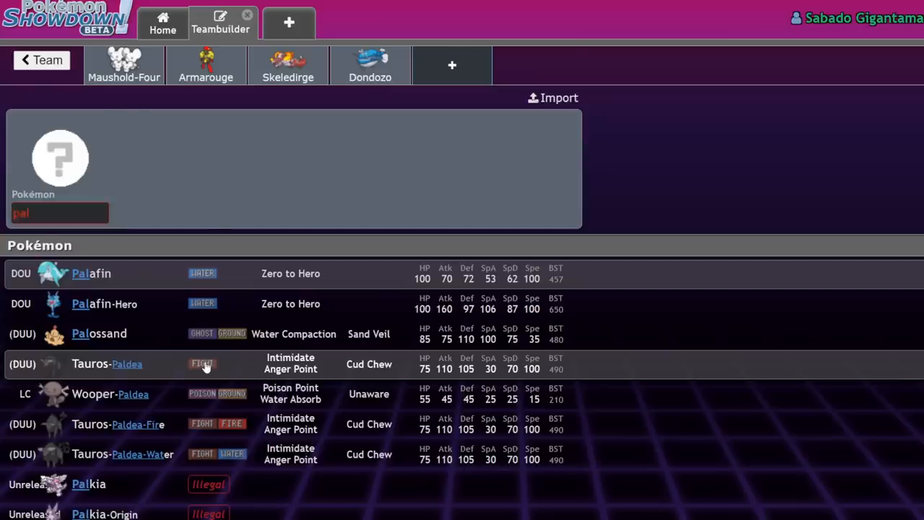
pyautogui.click(106, 363)
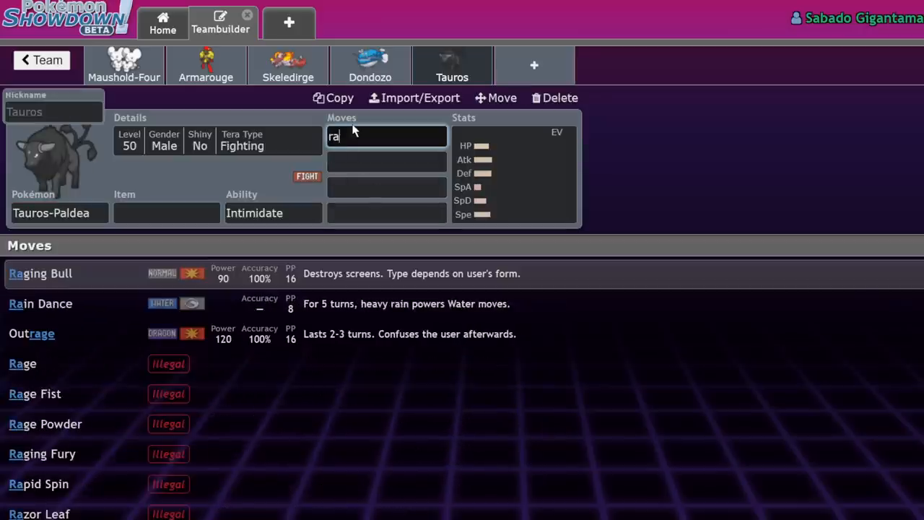
pyautogui.click(39, 273)
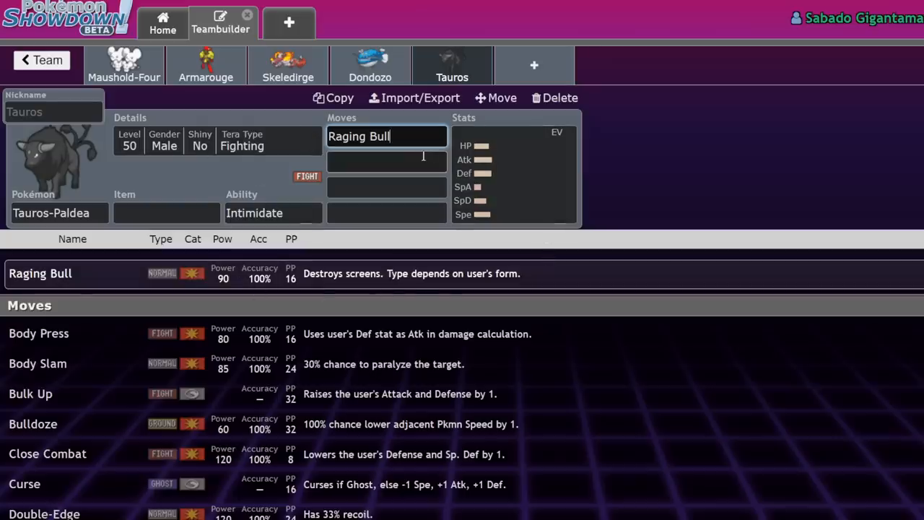
pyautogui.moveTo(639, 179)
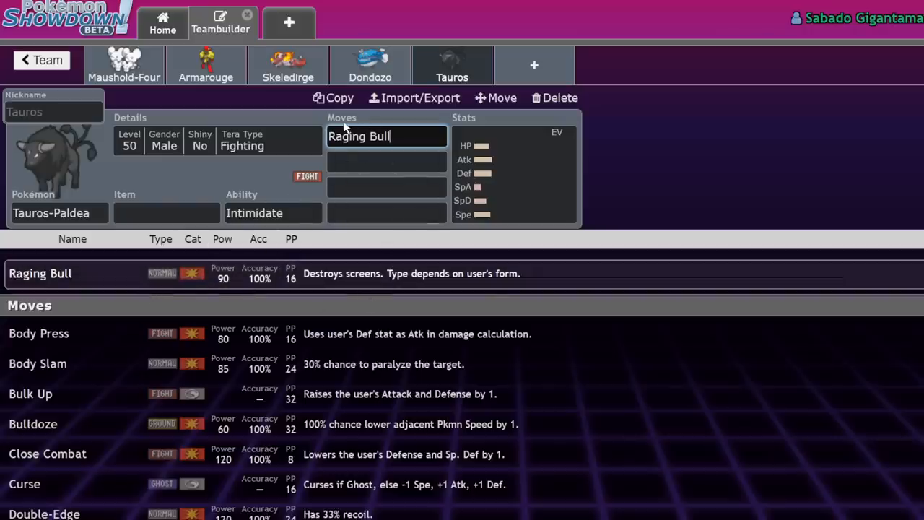
pyautogui.click(42, 60)
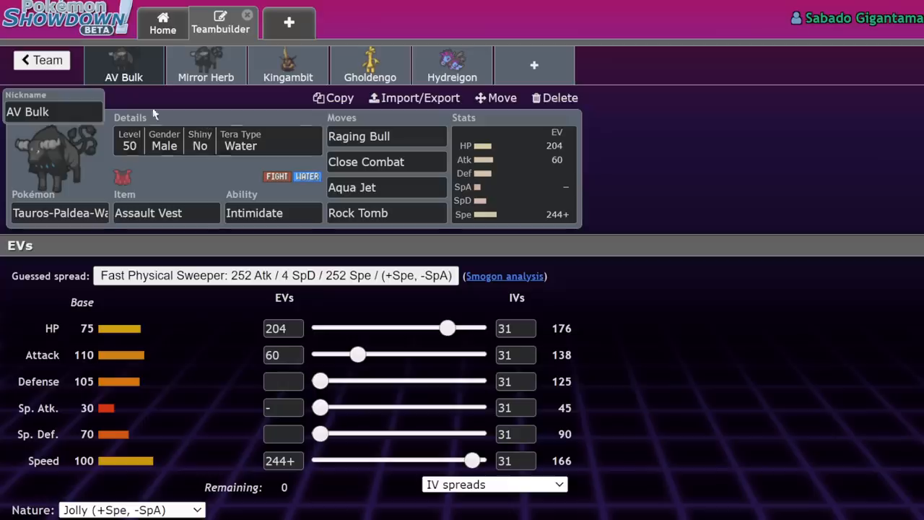
pyautogui.moveTo(179, 122)
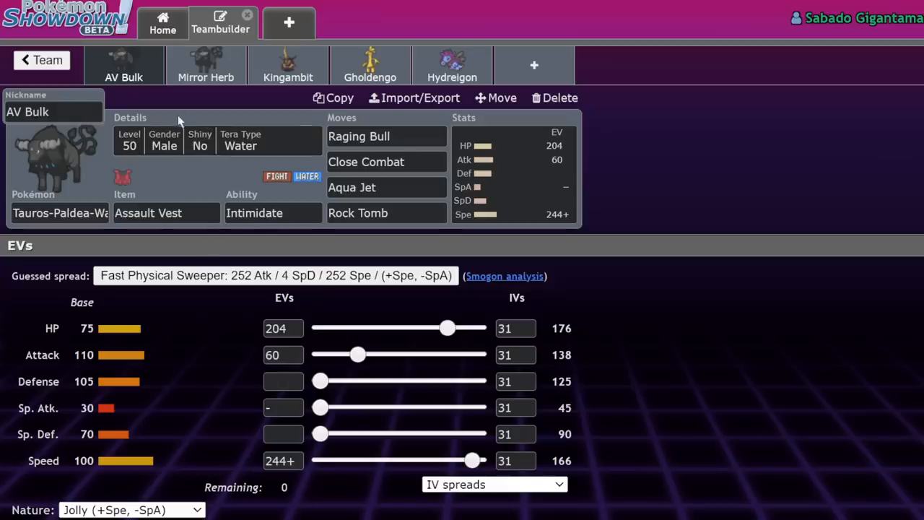
pyautogui.moveTo(164, 139)
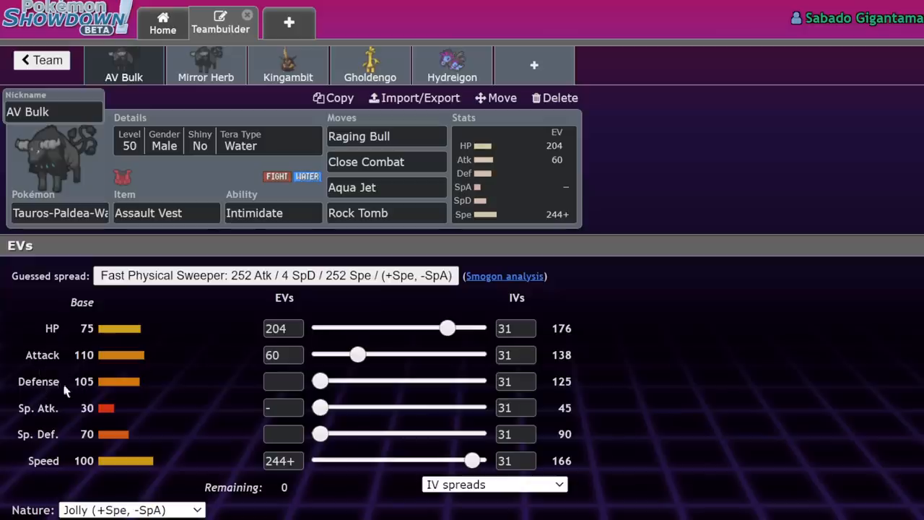
pyautogui.moveTo(52, 408)
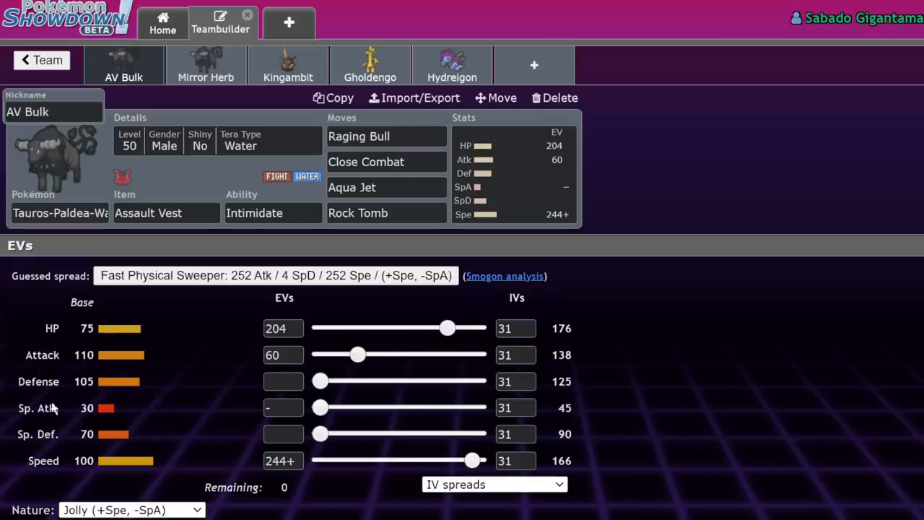
pyautogui.moveTo(130, 440)
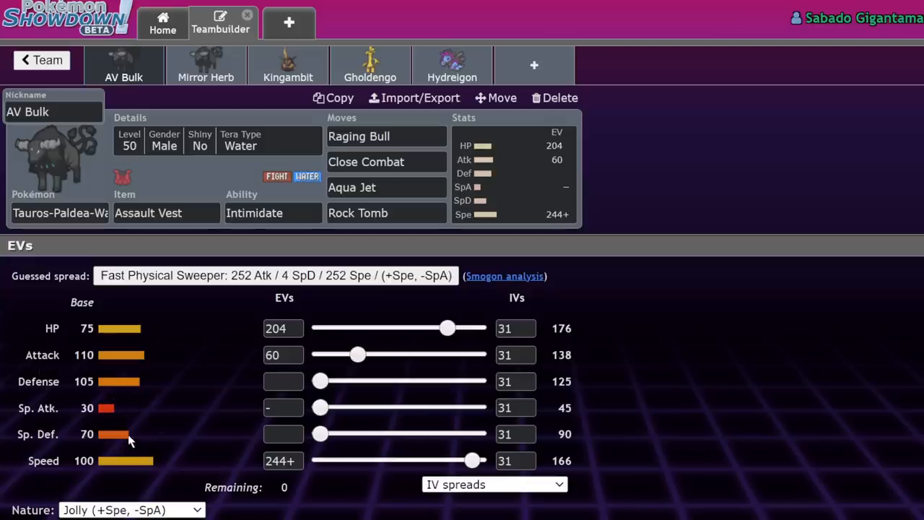
pyautogui.moveTo(784, 244)
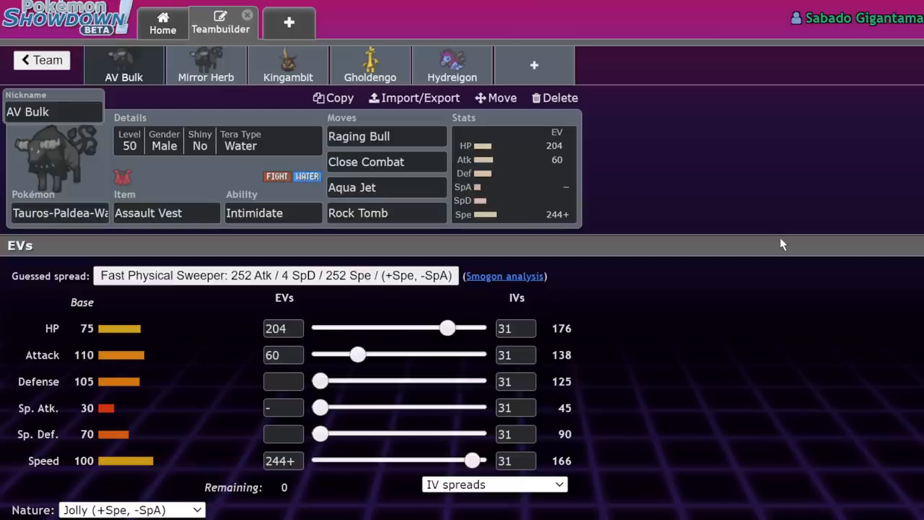
pyautogui.moveTo(549, 54)
pyautogui.write('tau')
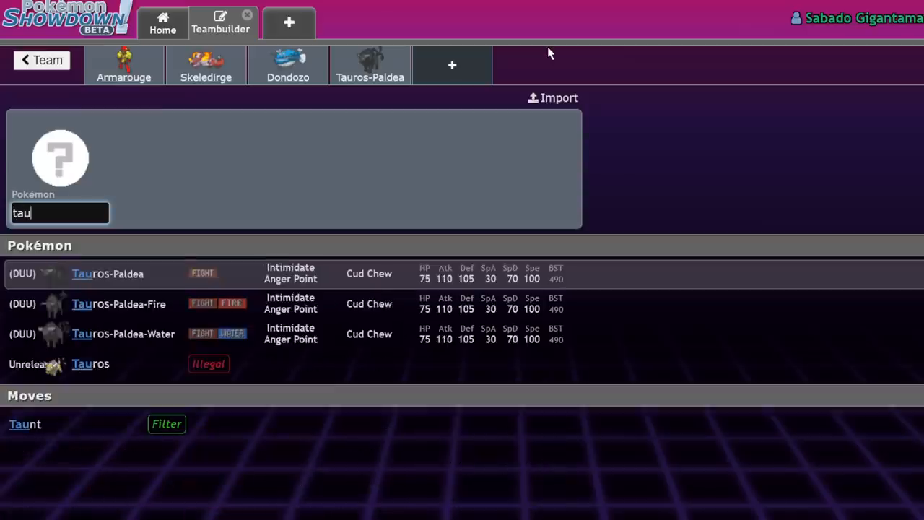
# Add regular Tauros, check its base stats and EVs, then reopen Water Tauros Analysis.
pyautogui.click(91, 363)
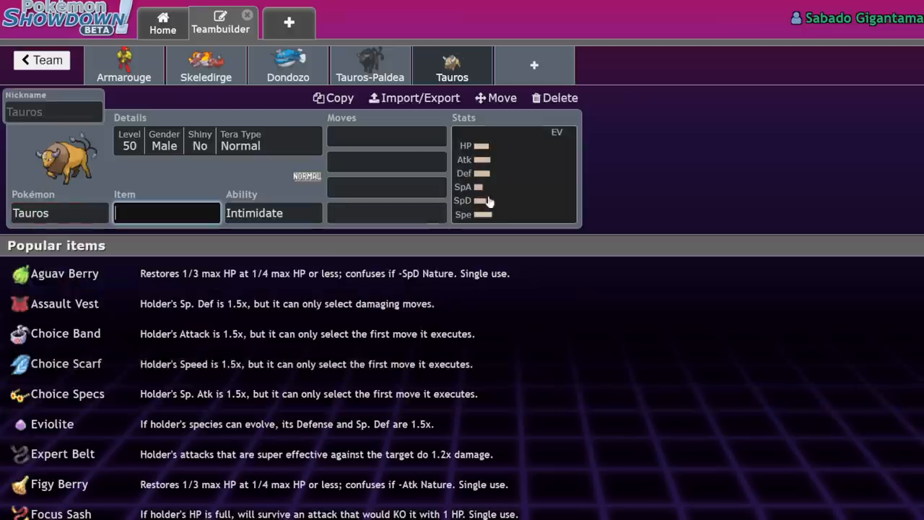
pyautogui.click(513, 174)
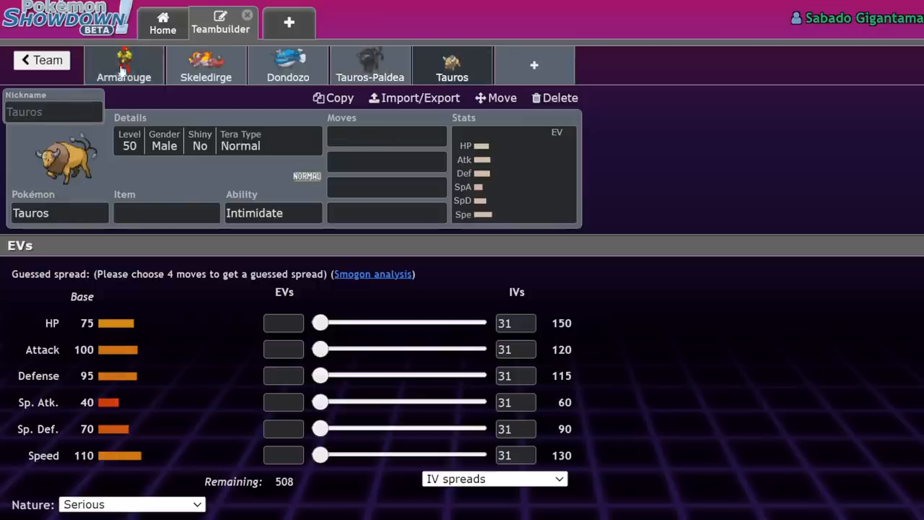
pyautogui.click(41, 59)
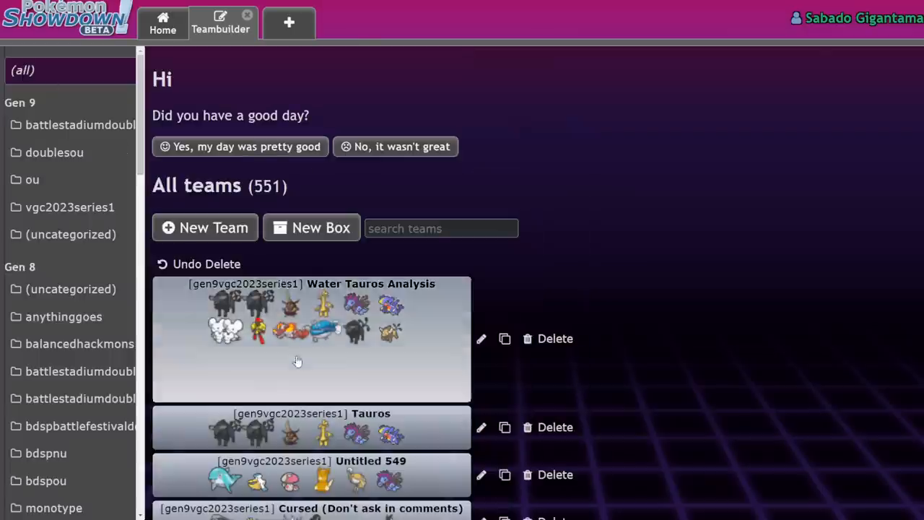
pyautogui.click(310, 340)
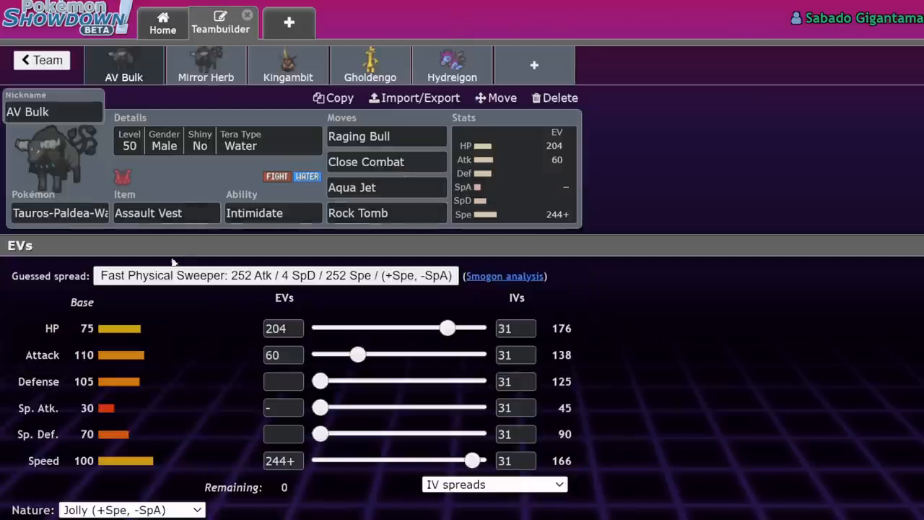
pyautogui.moveTo(671, 121)
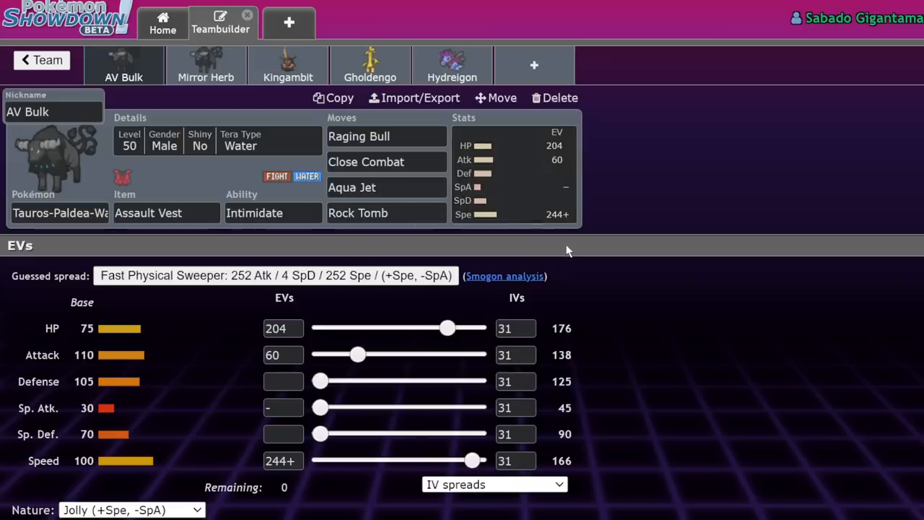
pyautogui.moveTo(694, 276)
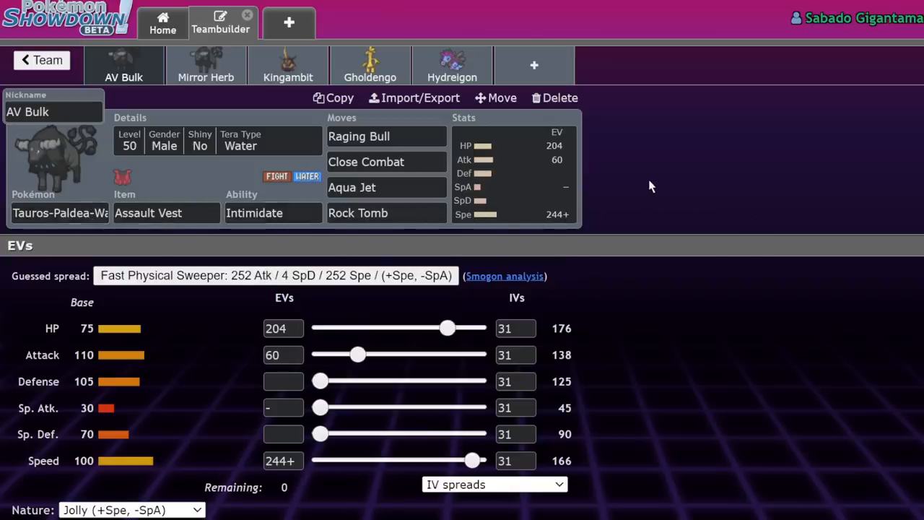
pyautogui.moveTo(267, 302)
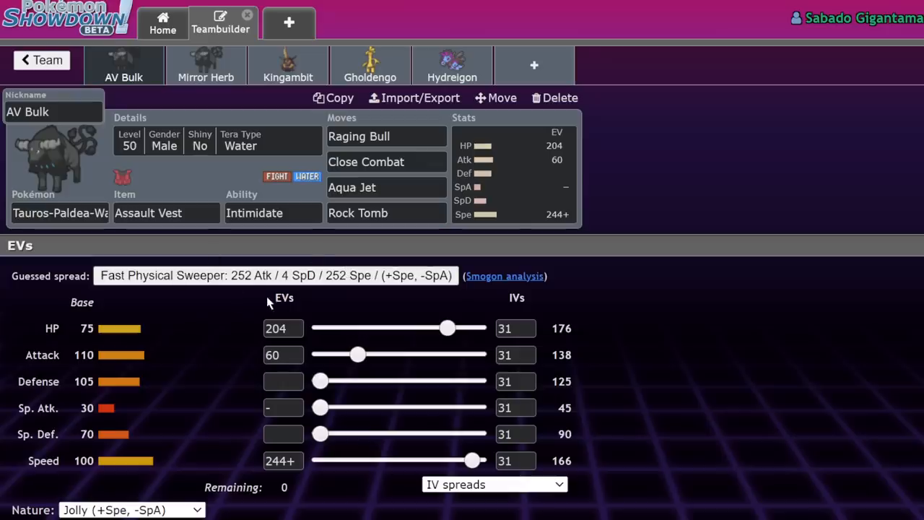
pyautogui.moveTo(7, 154)
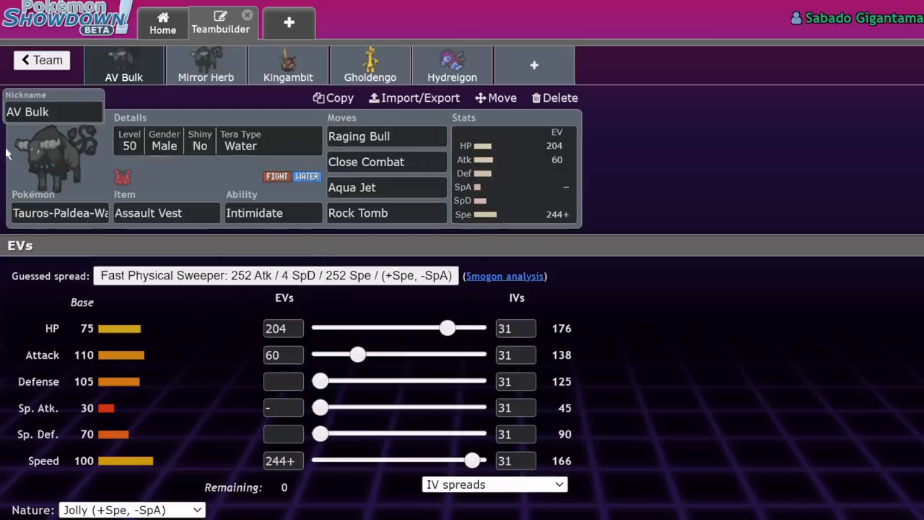
pyautogui.moveTo(161, 371)
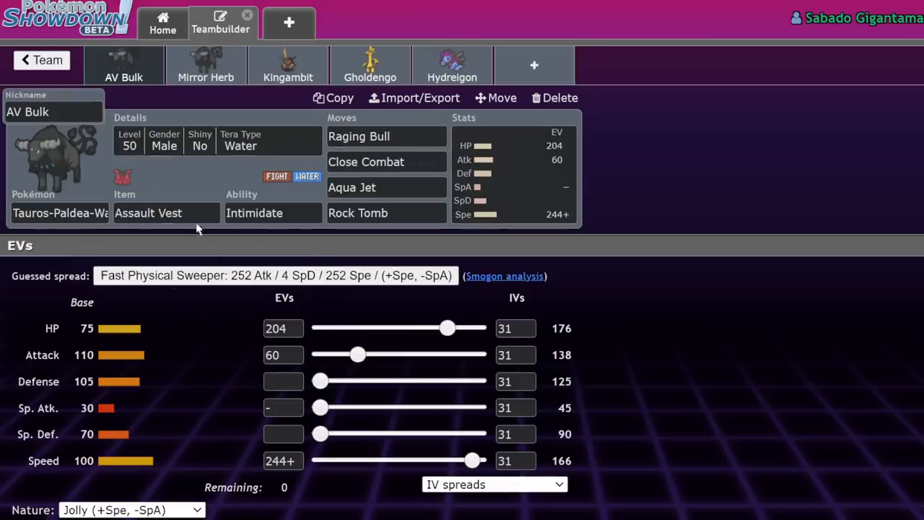
# Scroll through the Water Tauros Analysis team and open Kingambit's set with its EVs.
pyautogui.click(166, 212)
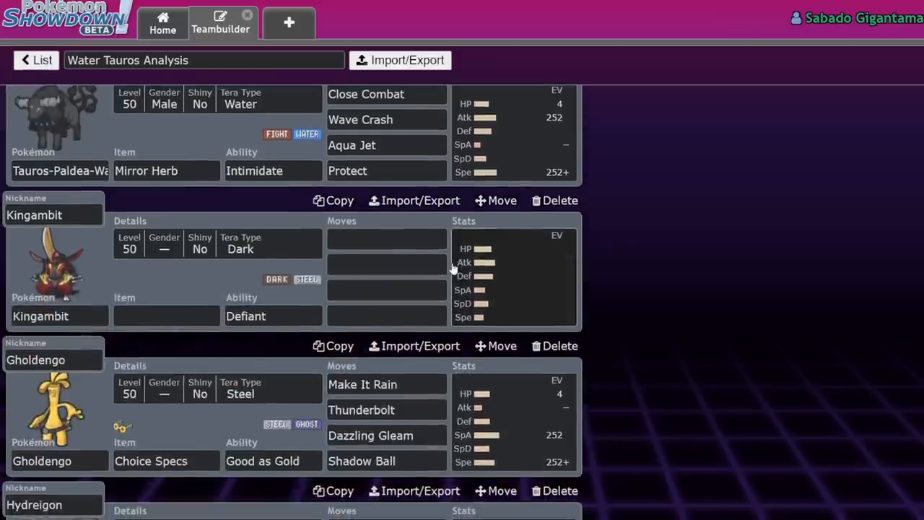
pyautogui.scroll(-3)
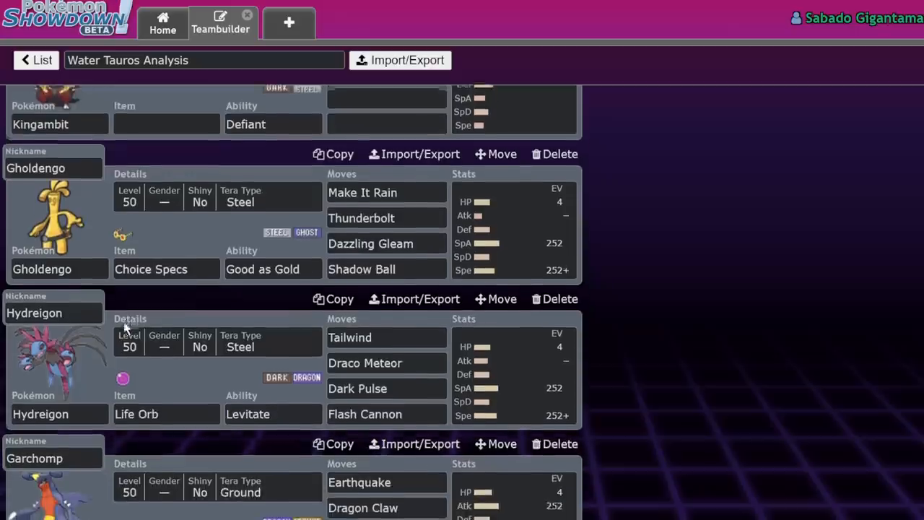
pyautogui.scroll(-3)
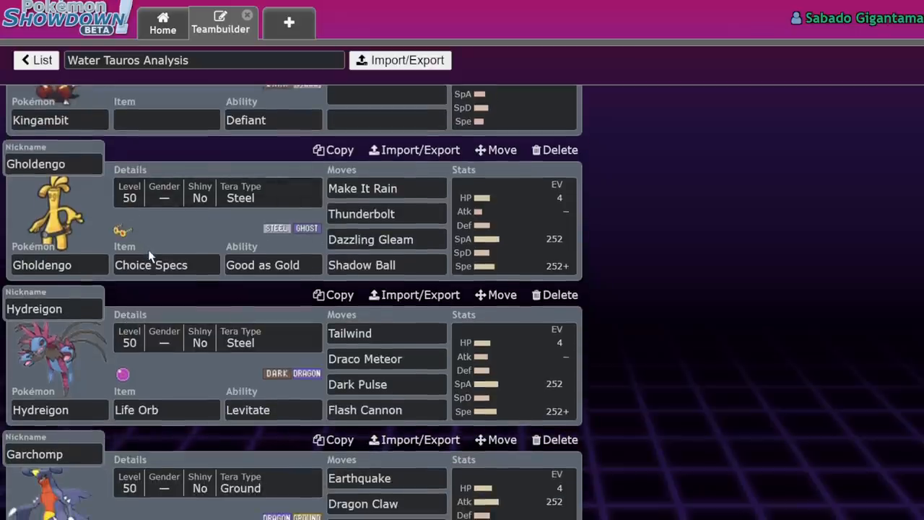
pyautogui.scroll(-3)
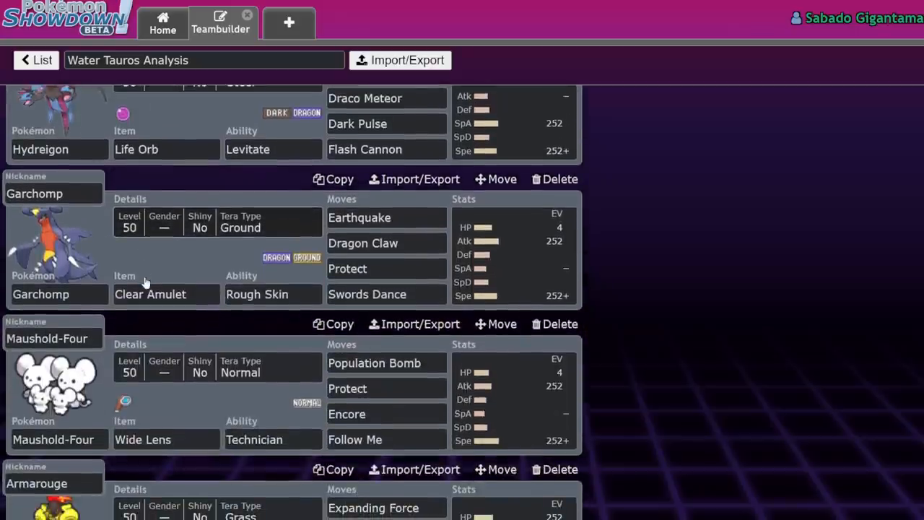
pyautogui.scroll(-3)
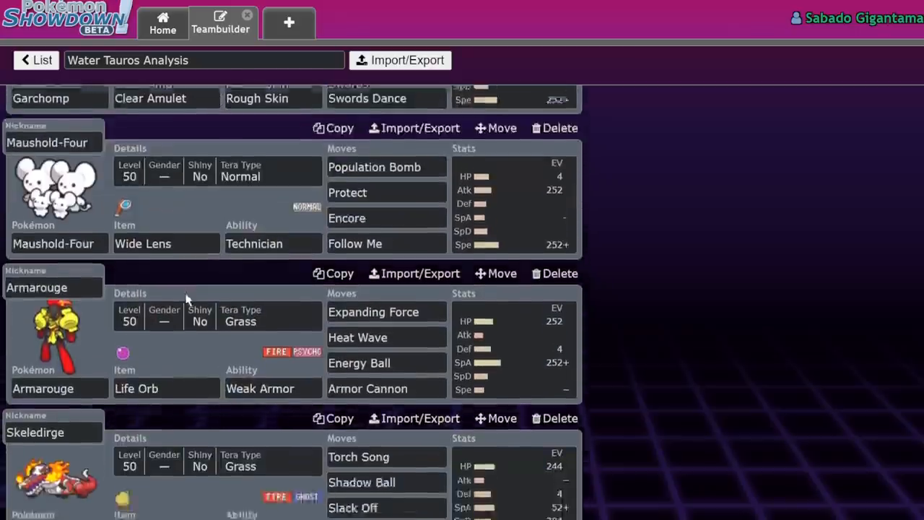
pyautogui.scroll(-3)
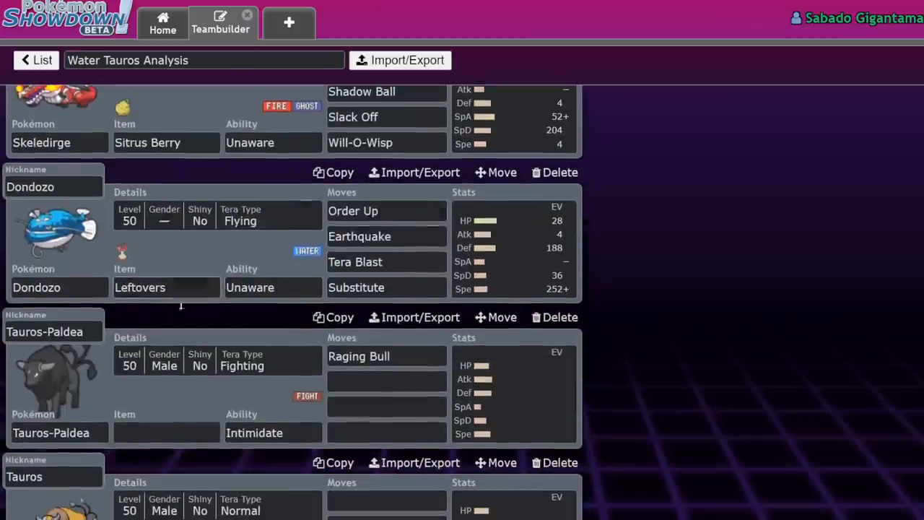
pyautogui.scroll(-3)
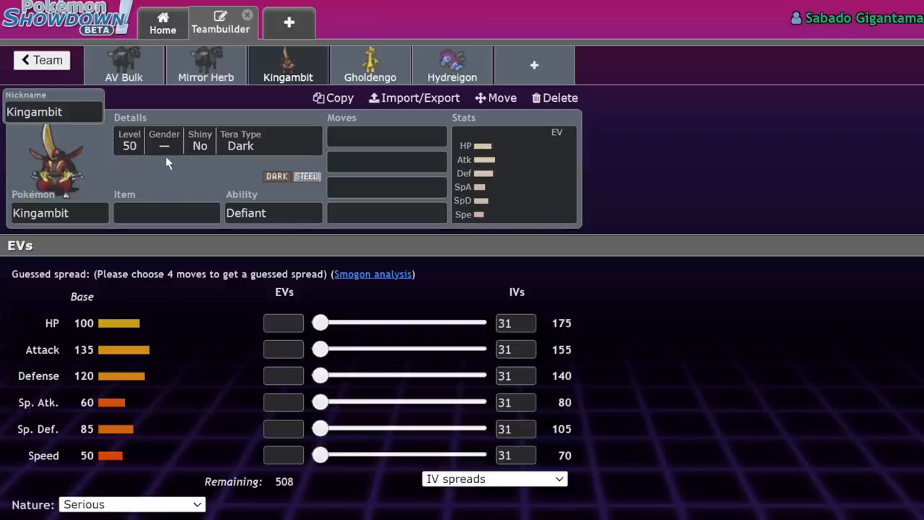
pyautogui.moveTo(98, 95)
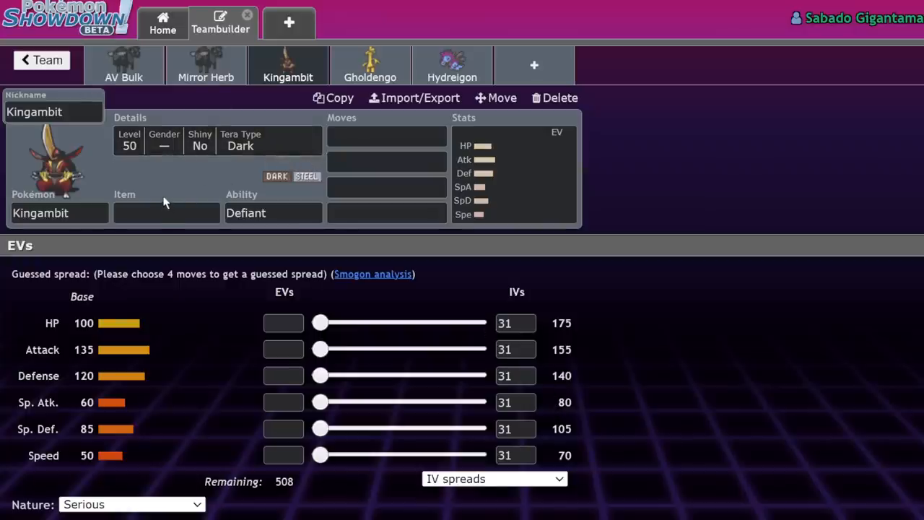
pyautogui.moveTo(287, 172)
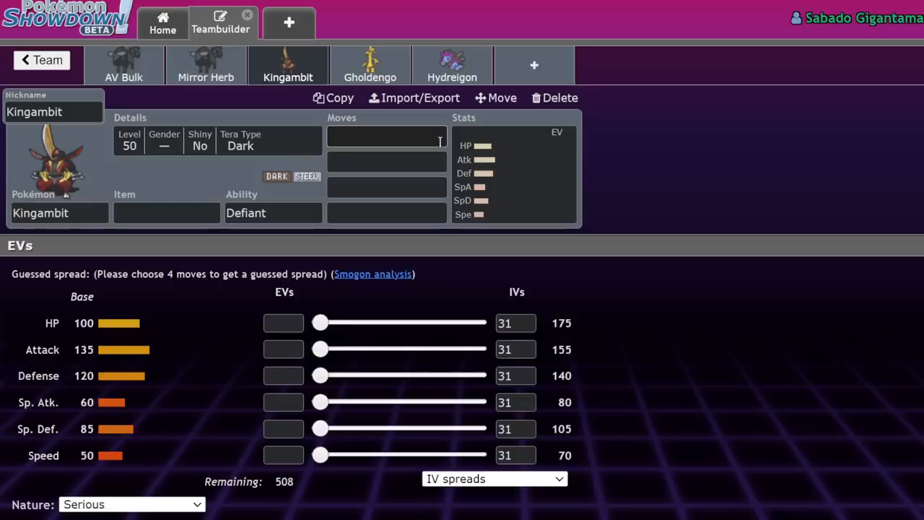
pyautogui.click(387, 161)
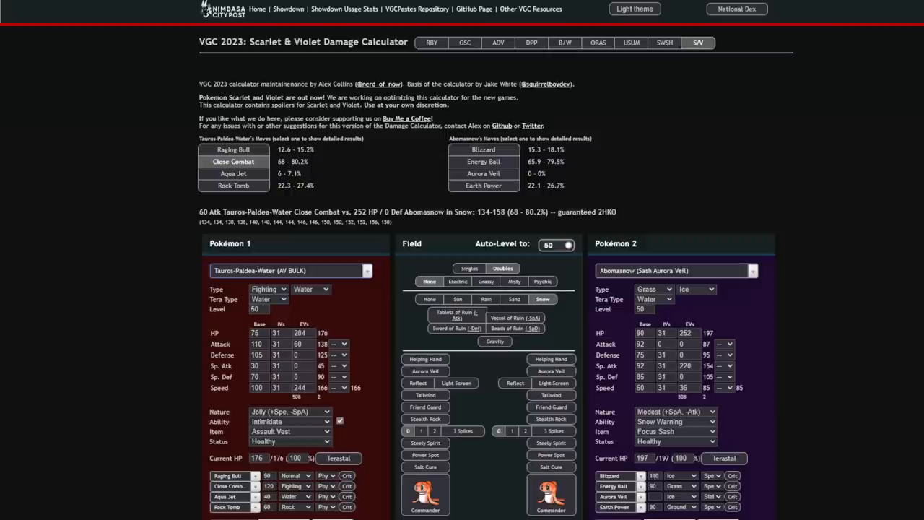
# Search 'tau' and load Tauros-Paldea-Water as the attacker.
pyautogui.click(676, 270)
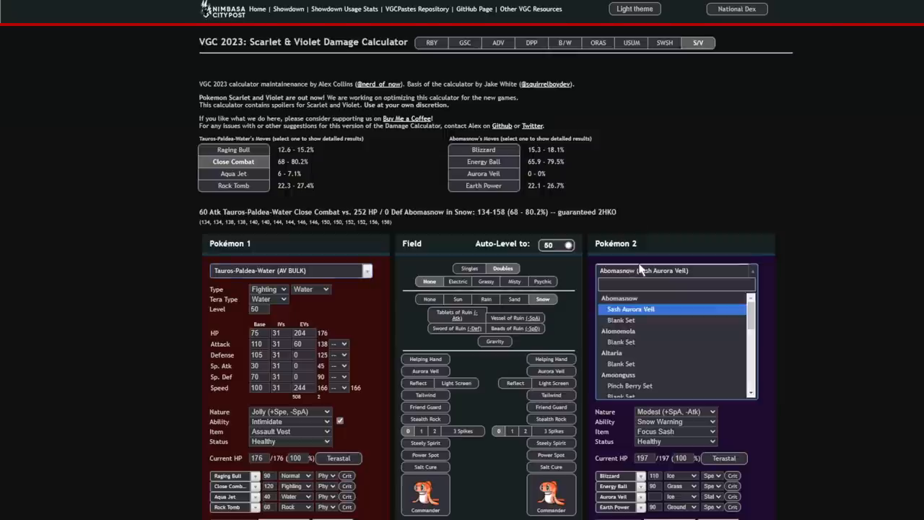
pyautogui.click(630, 309)
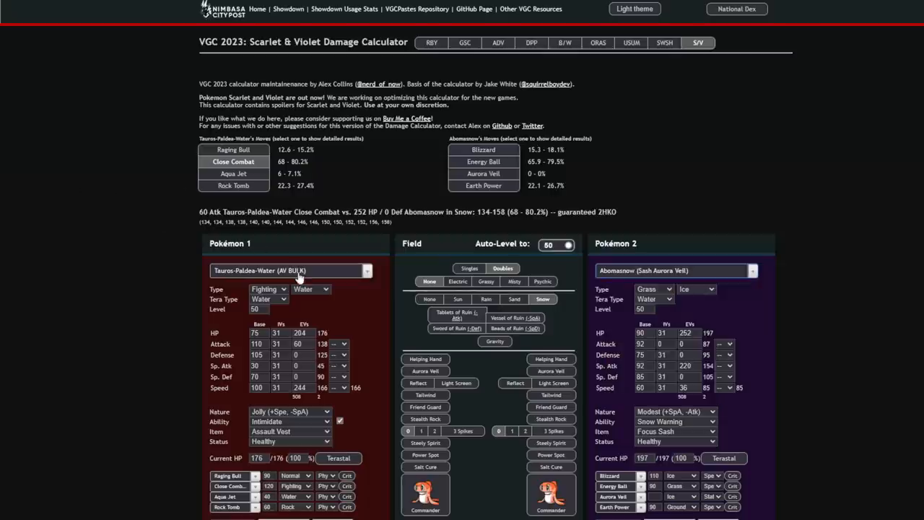
pyautogui.click(289, 270)
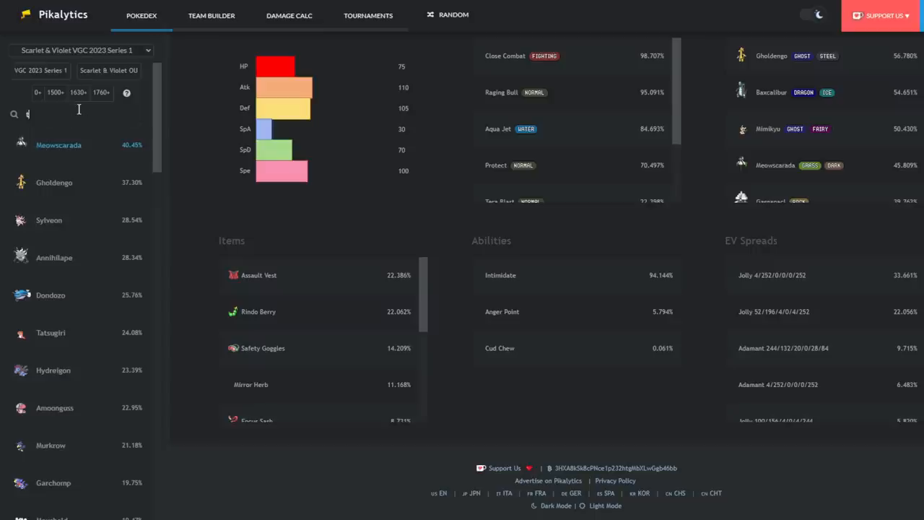
pyautogui.write('tau')
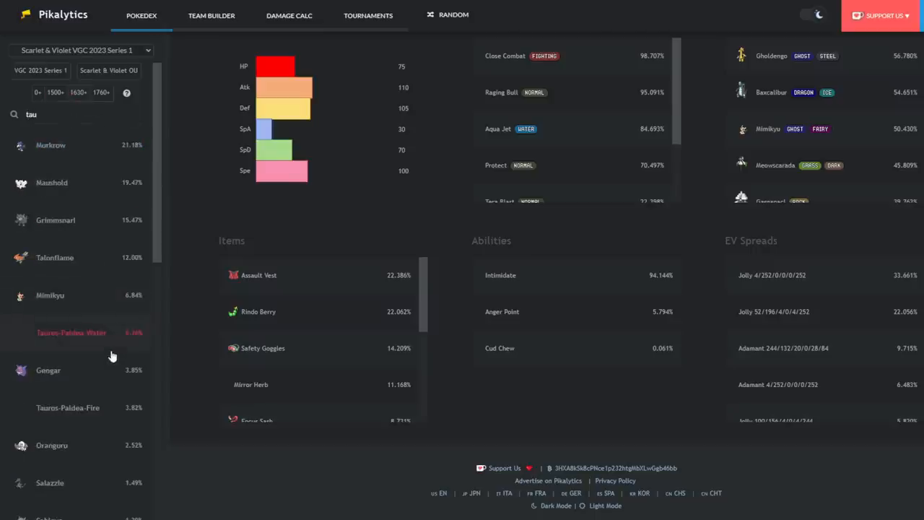
pyautogui.click(71, 332)
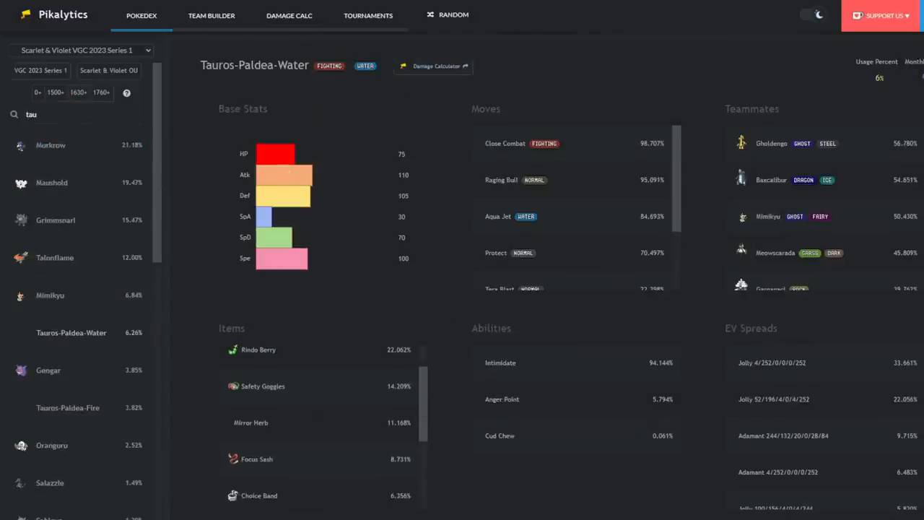
# Pick the Fast Mirror Herb set and view Brick Break and Close Combat against Tera-Fighting Kingambit.
pyautogui.click(433, 66)
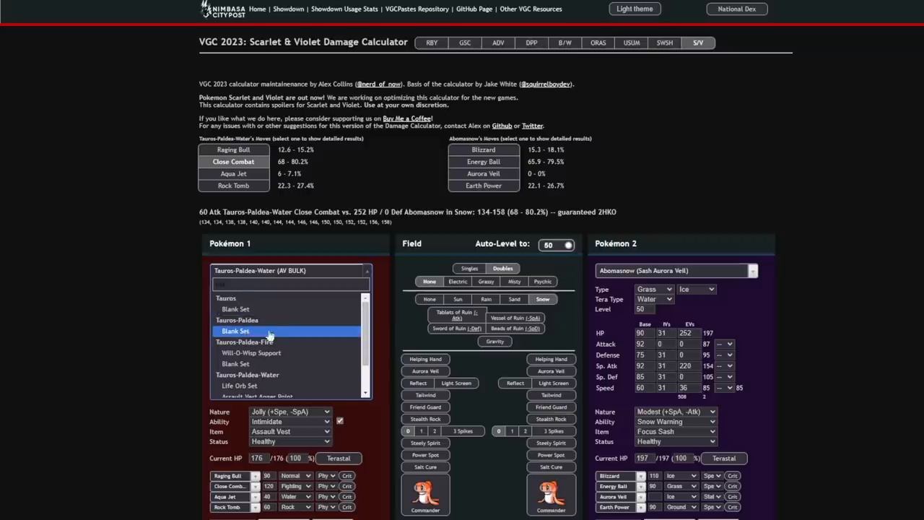
pyautogui.scroll(-3)
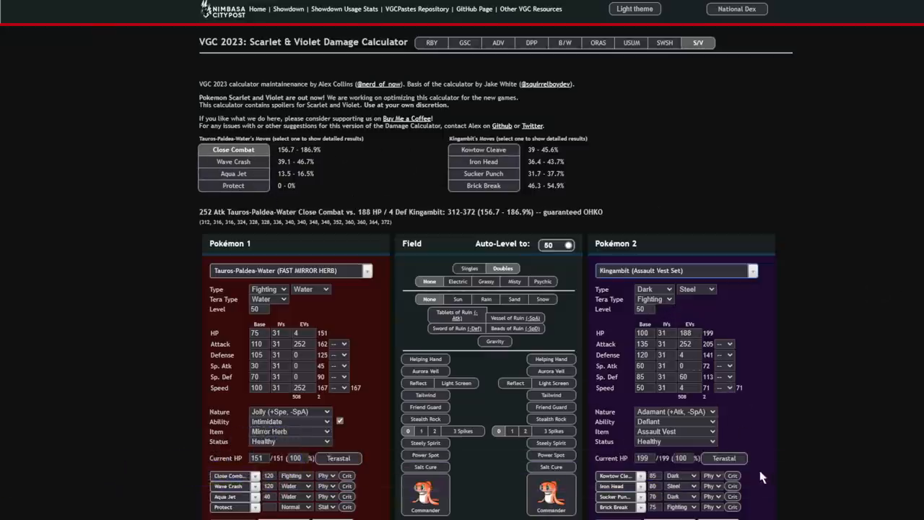
pyautogui.click(484, 185)
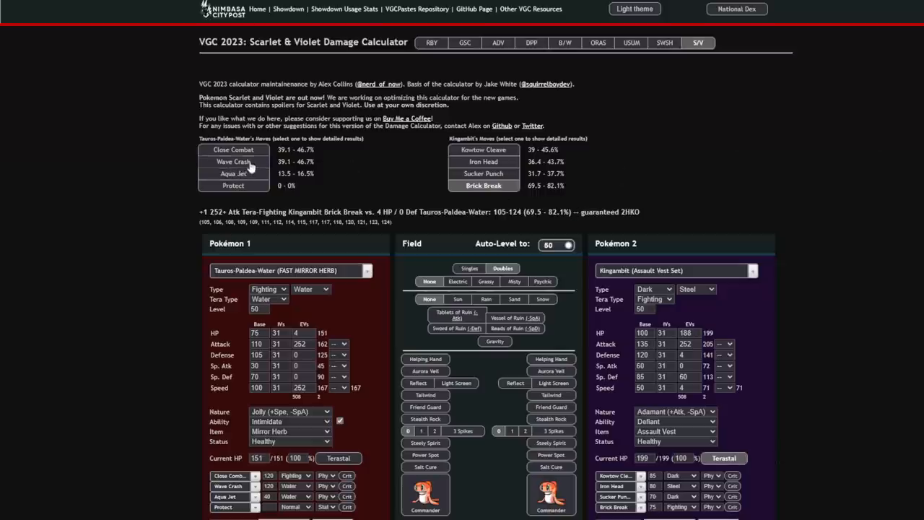
pyautogui.click(234, 149)
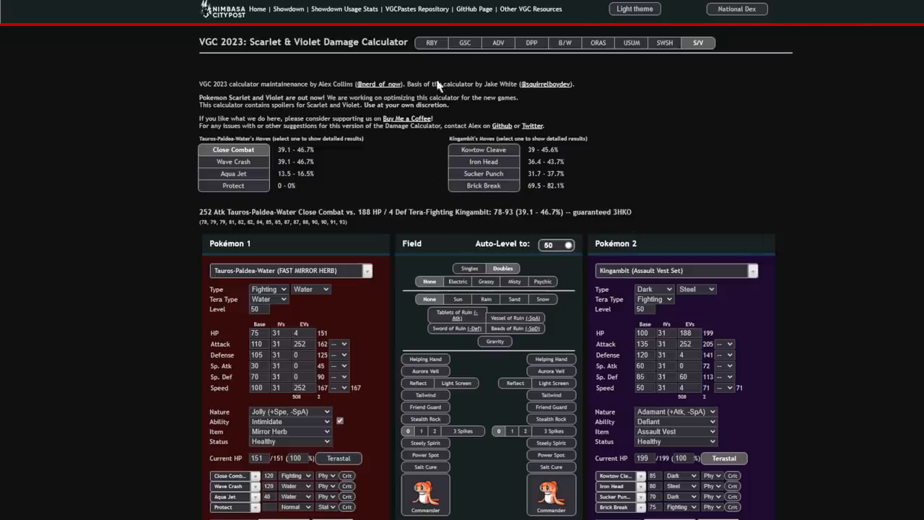
pyautogui.moveTo(361, 186)
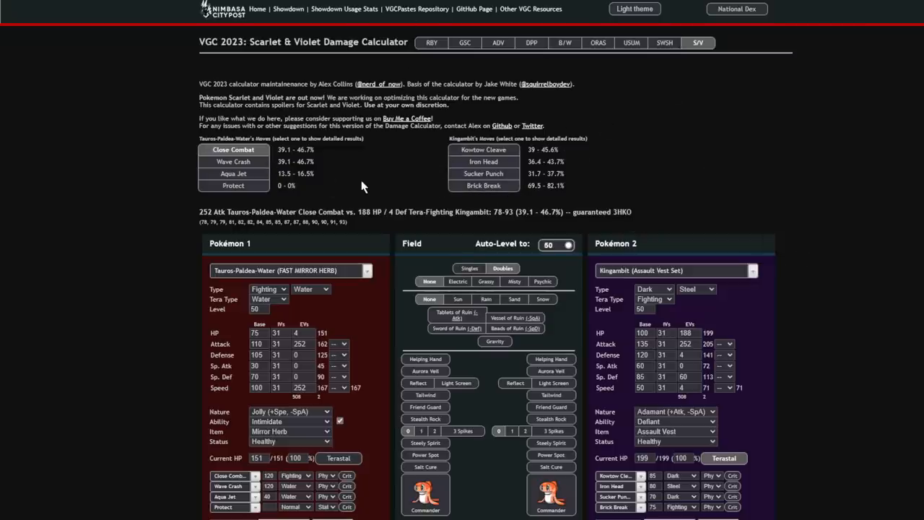
pyautogui.moveTo(470, 252)
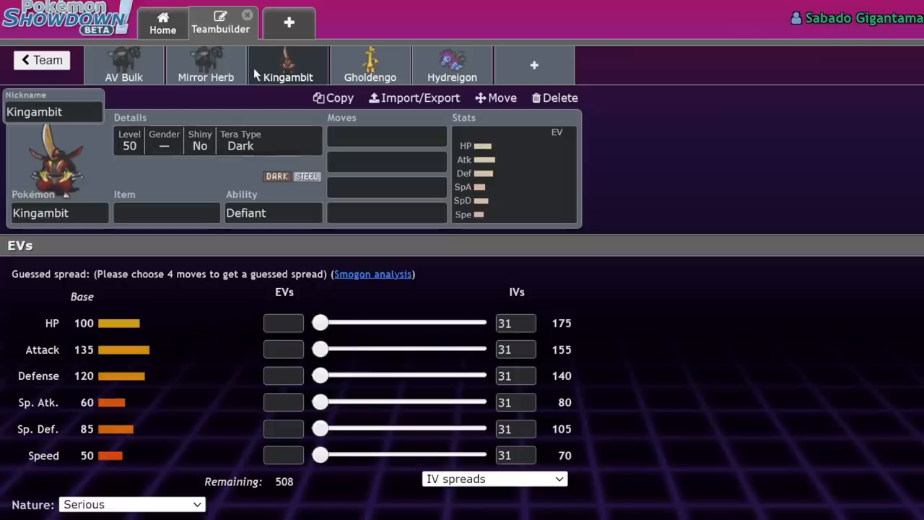
# Compare Kingambit's ability options and empty item with the Mirror Herb Tauros set's item.
pyautogui.click(273, 212)
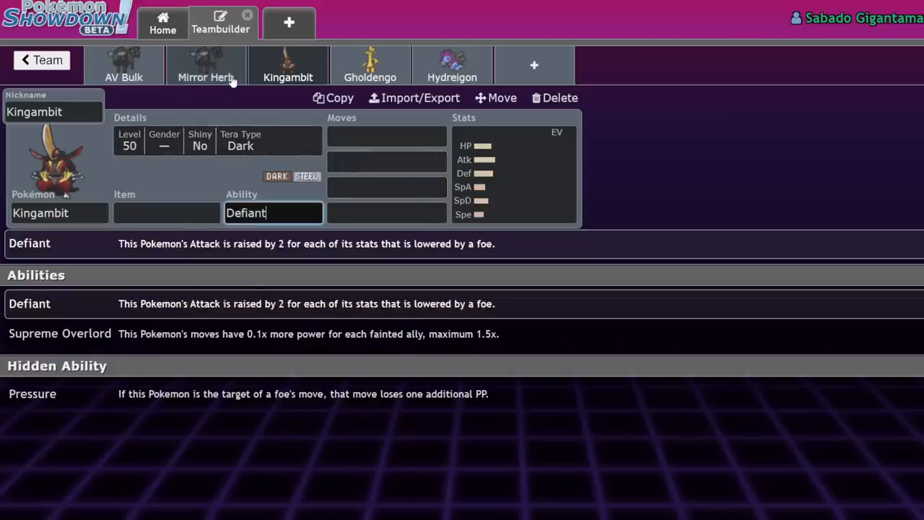
pyautogui.click(206, 65)
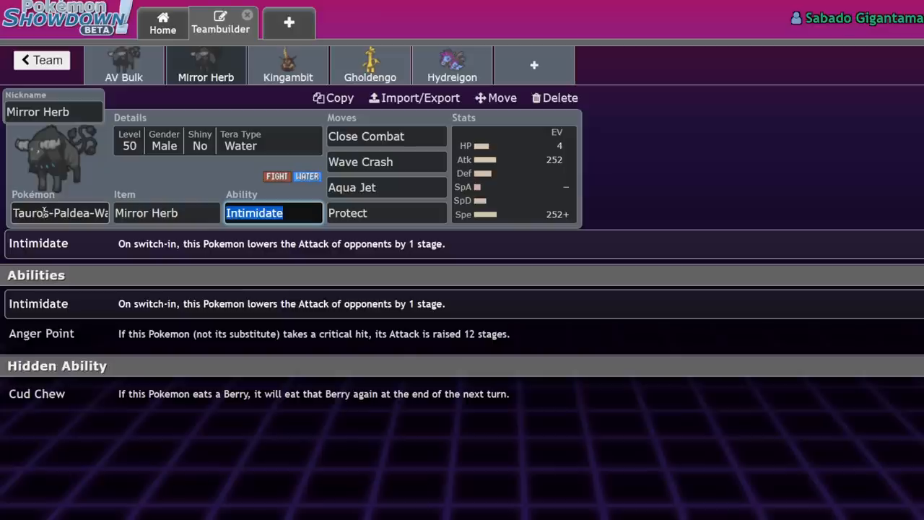
pyautogui.moveTo(289, 230)
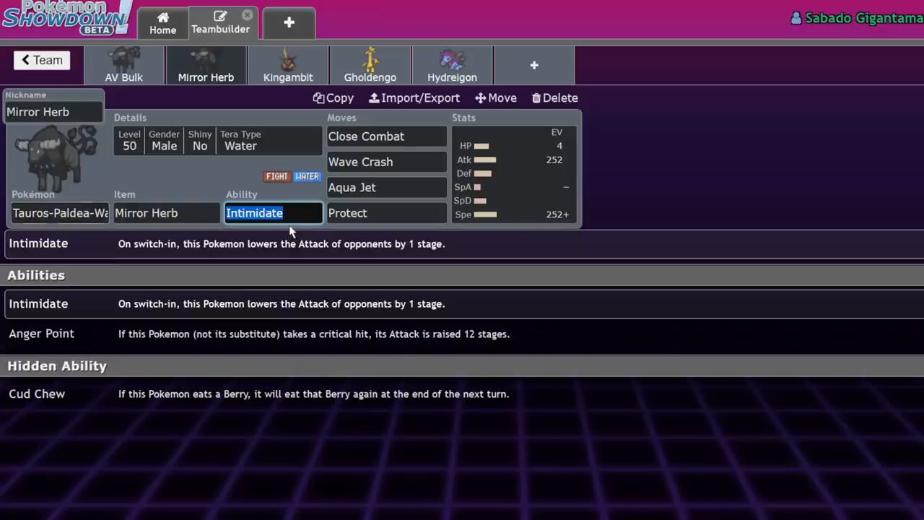
pyautogui.click(287, 65)
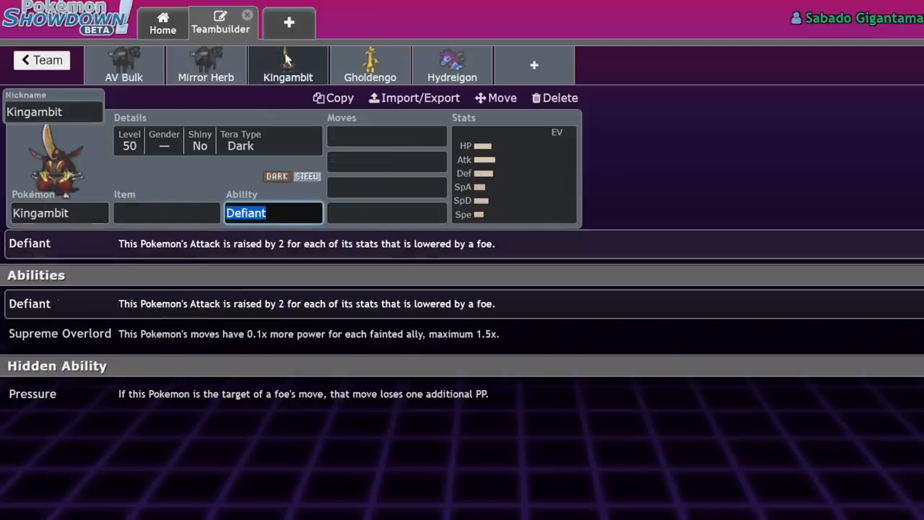
pyautogui.click(206, 65)
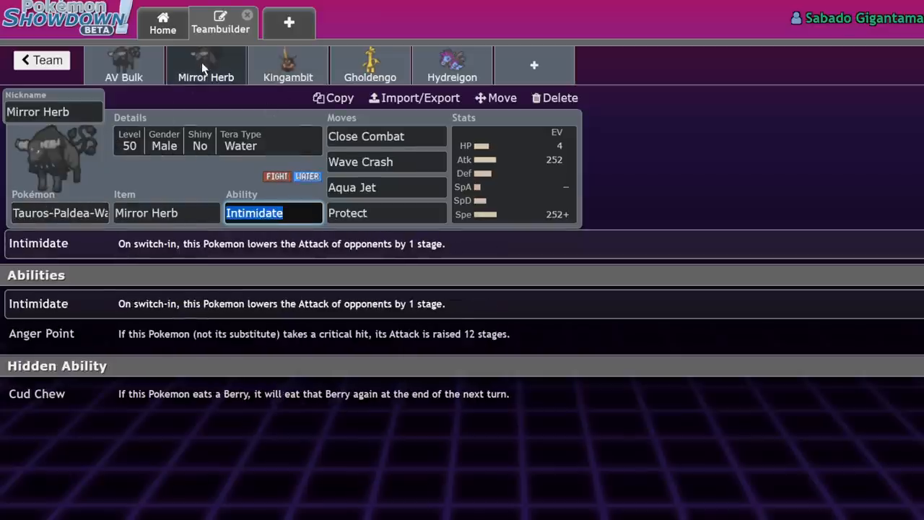
pyautogui.click(287, 66)
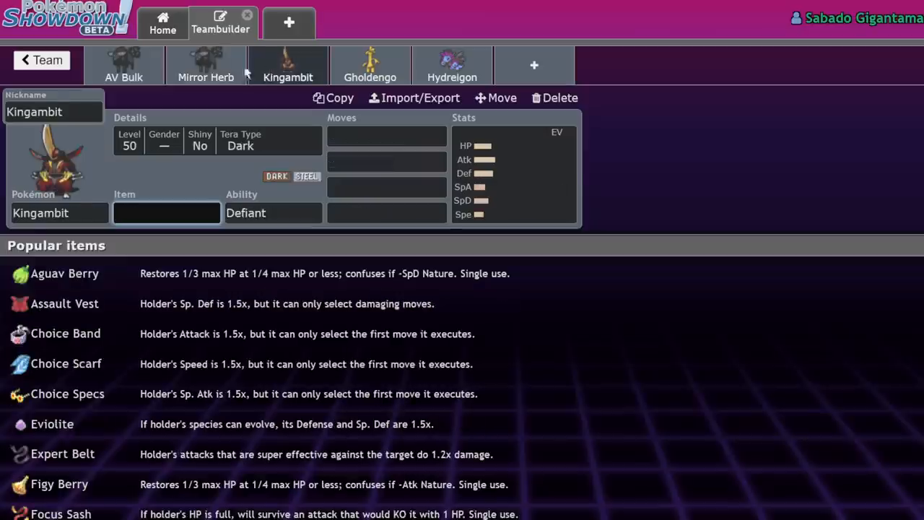
pyautogui.click(206, 65)
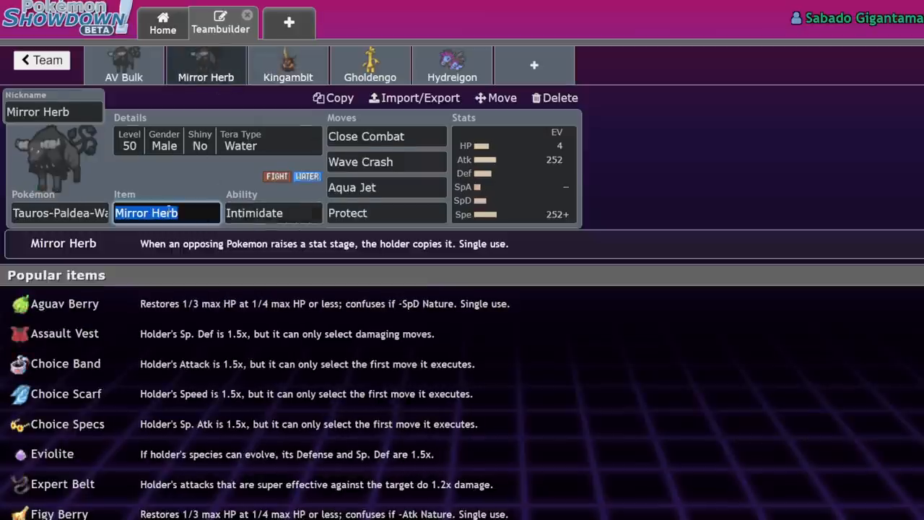
pyautogui.click(287, 65)
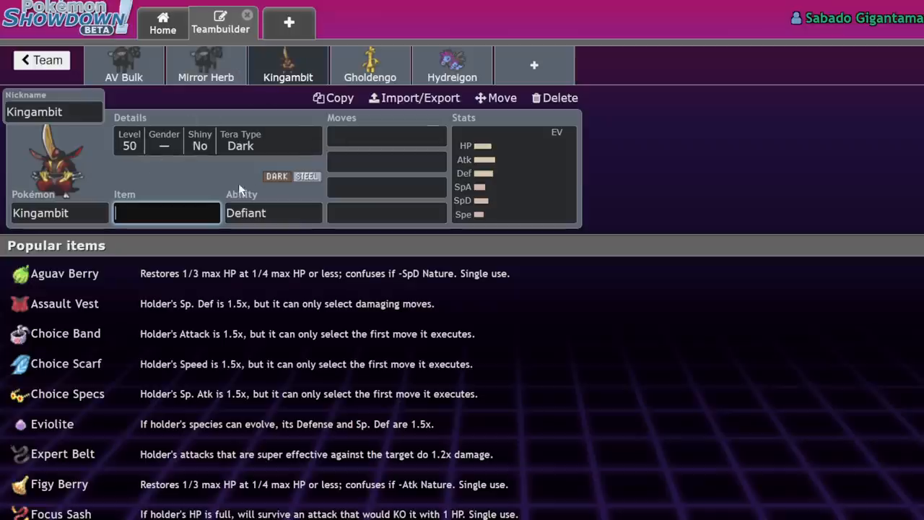
pyautogui.click(273, 213)
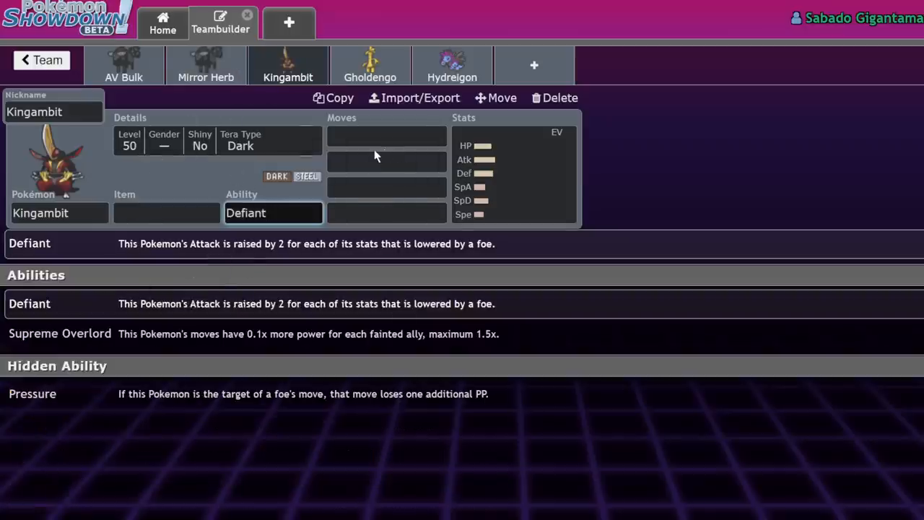
pyautogui.click(205, 65)
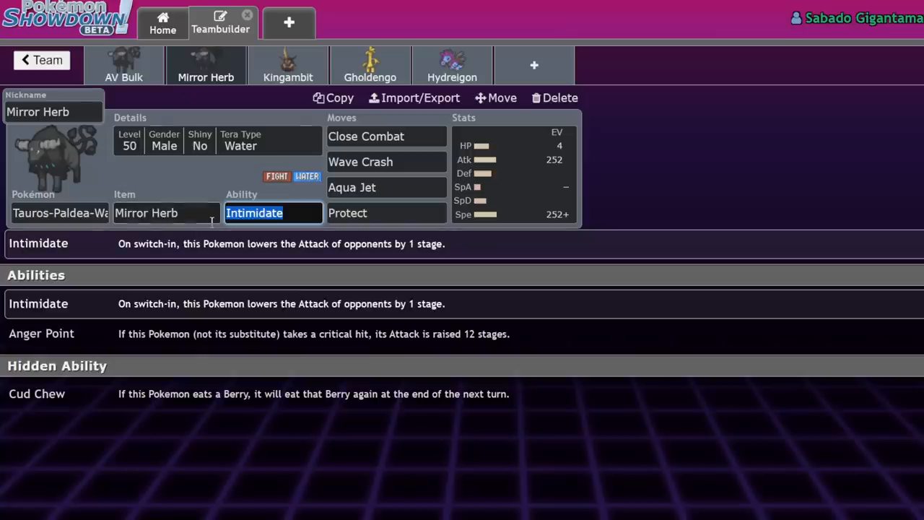
pyautogui.moveTo(262, 261)
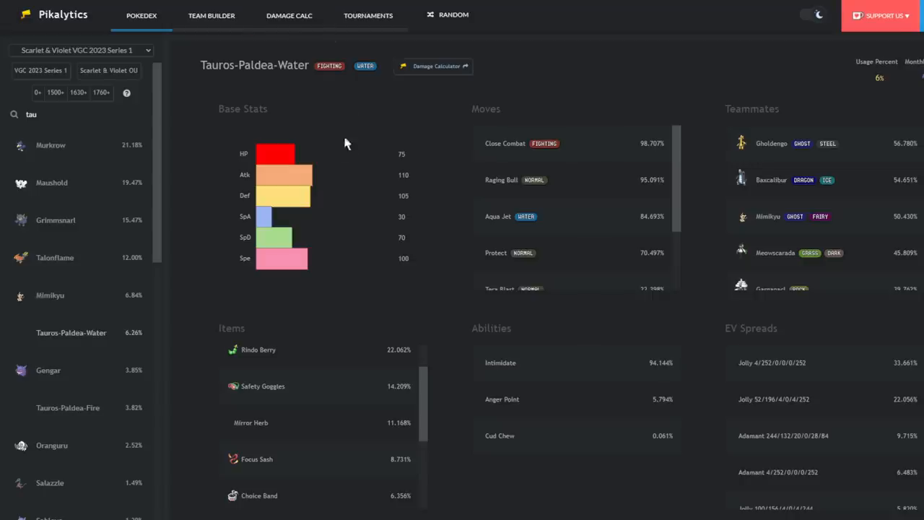
pyautogui.click(433, 66)
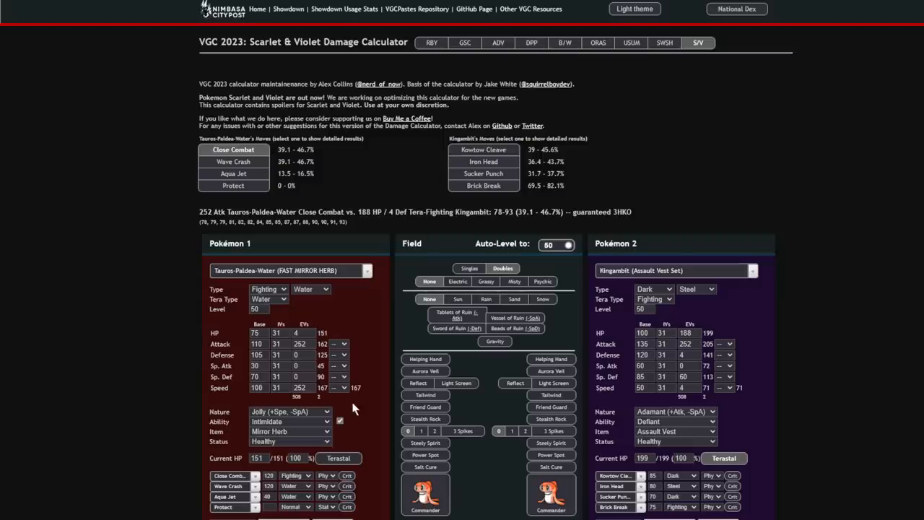
# Give Tauros +2 Attack and Kingambit +1, checking Sucker Punch and Close Combat damage.
pyautogui.click(340, 344)
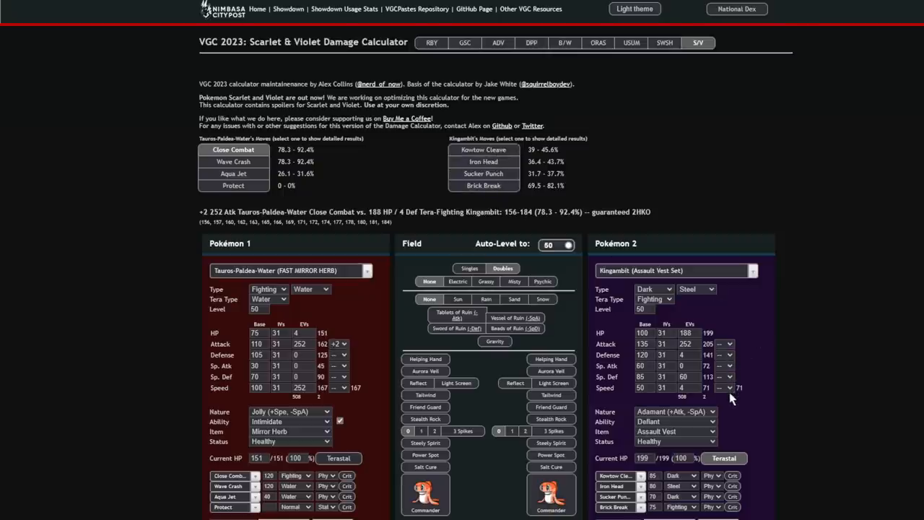
pyautogui.click(483, 174)
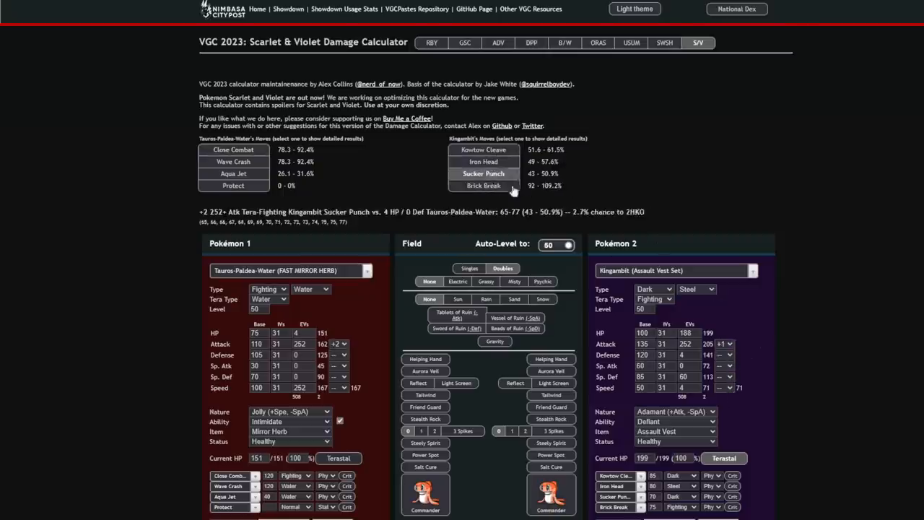
pyautogui.click(233, 149)
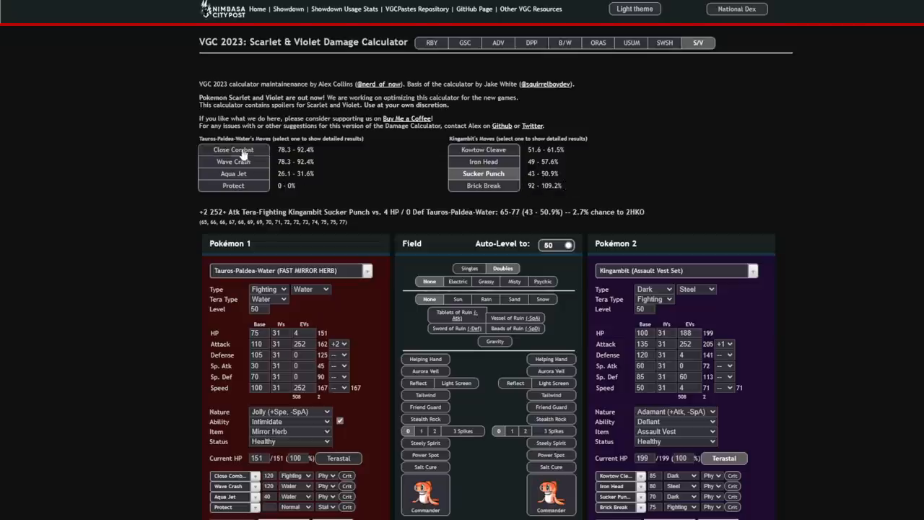
pyautogui.click(233, 149)
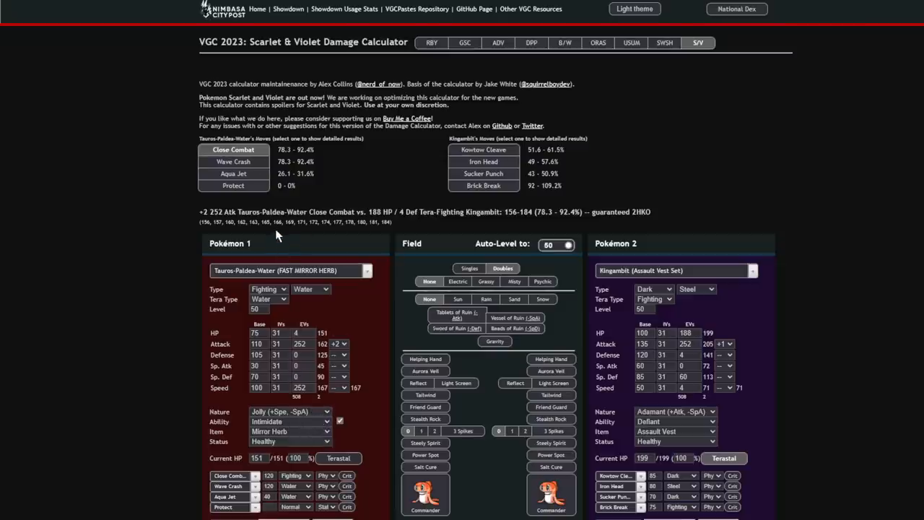
pyautogui.click(289, 412)
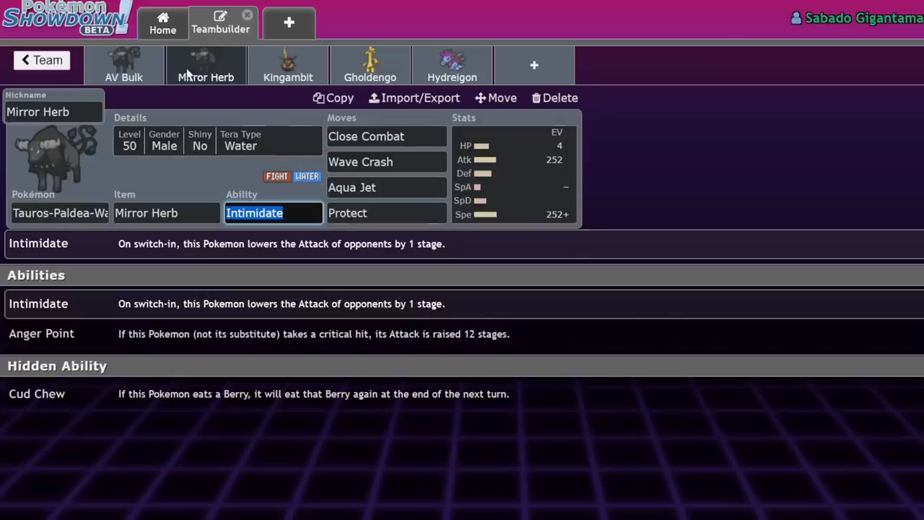
pyautogui.click(288, 65)
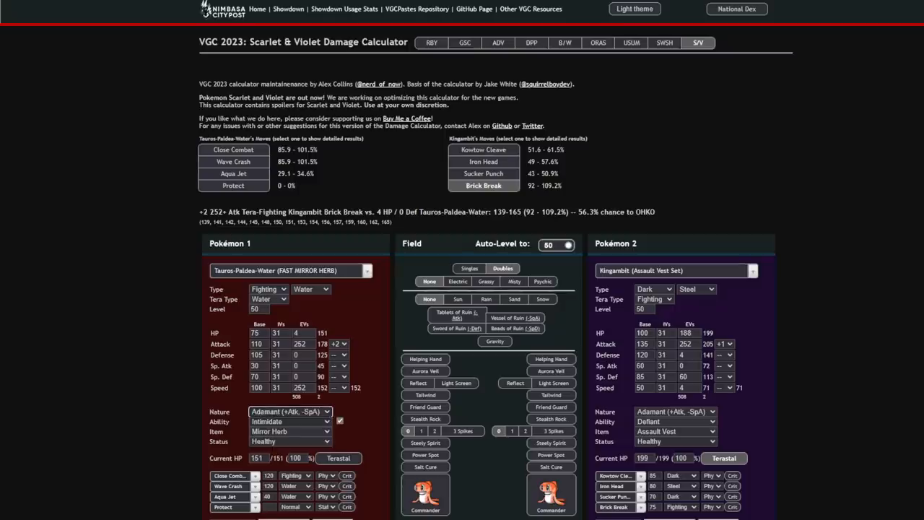
pyautogui.click(289, 270)
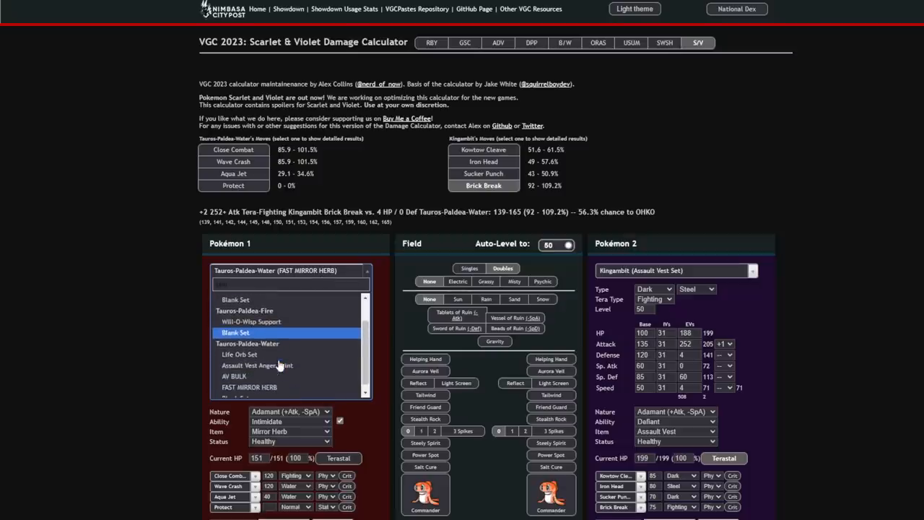
# Load AV BULK Tauros against Choice Specs Gholdengo and check Tera-Steel Make It Rain damage.
pyautogui.click(235, 375)
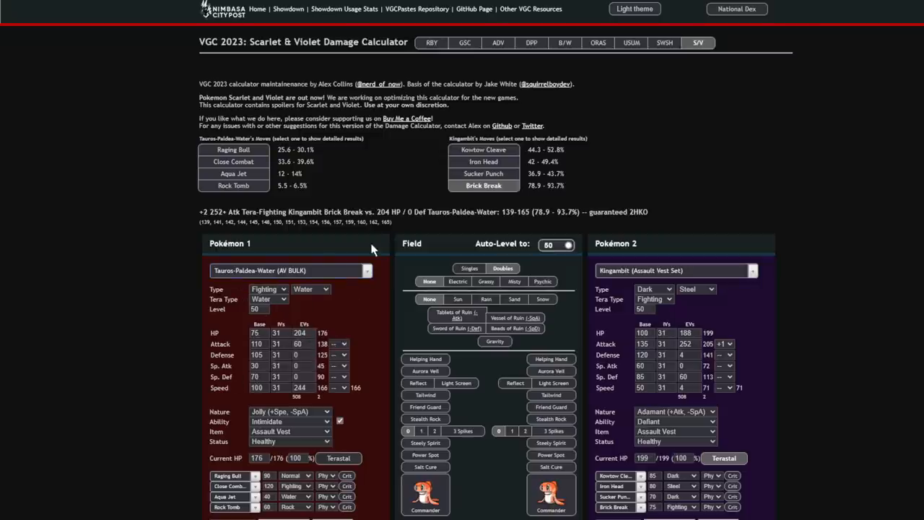
pyautogui.click(675, 270)
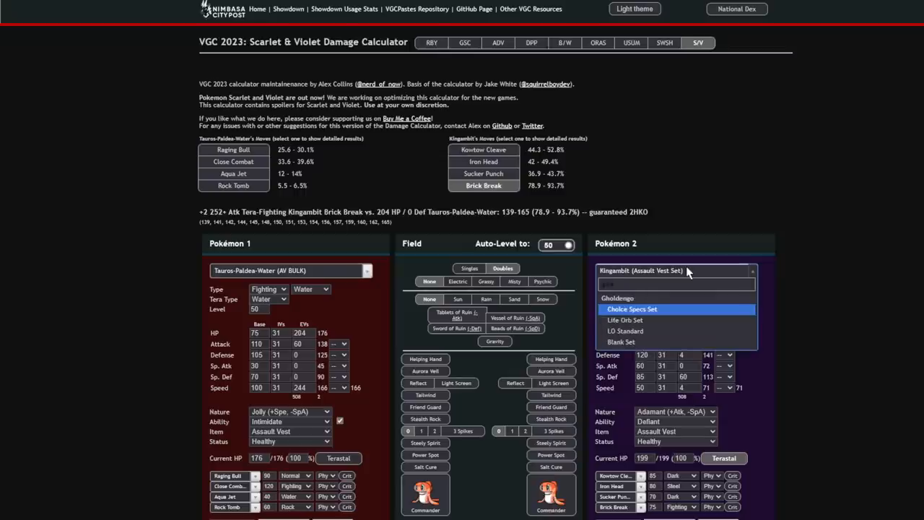
pyautogui.moveTo(657, 320)
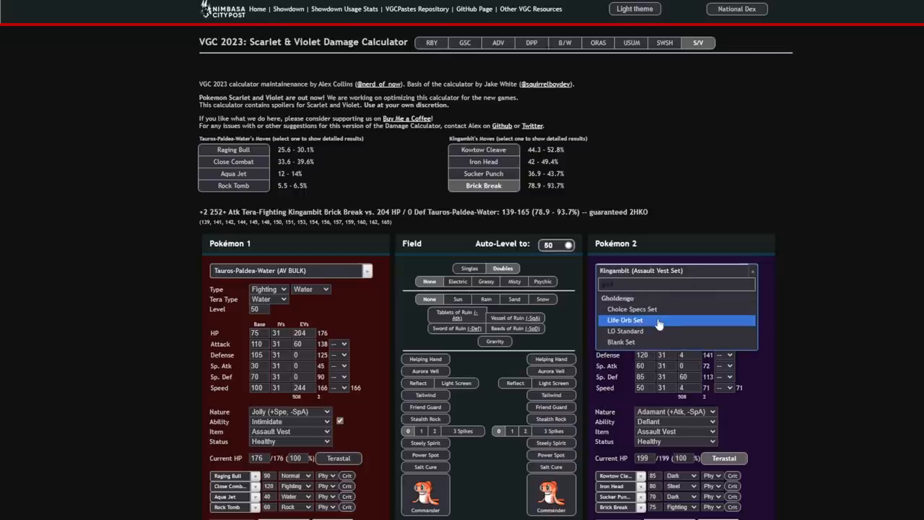
pyautogui.moveTo(643, 331)
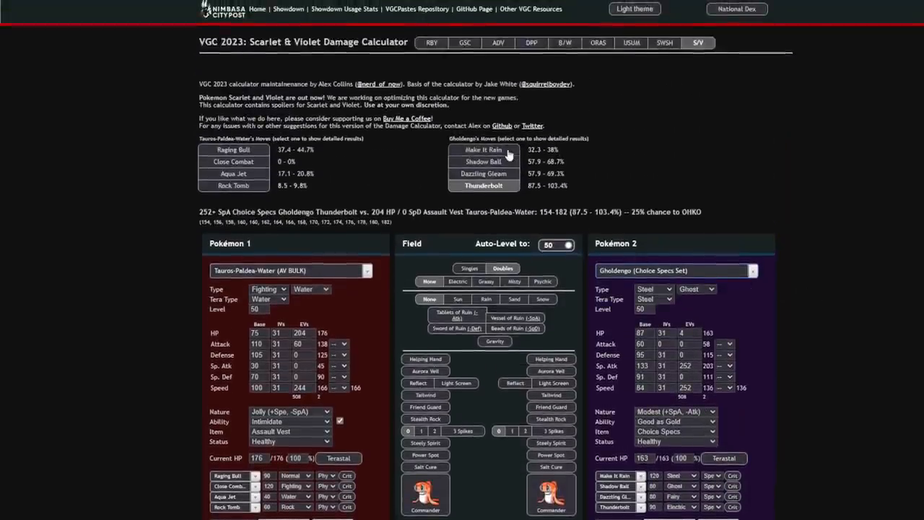
pyautogui.click(483, 149)
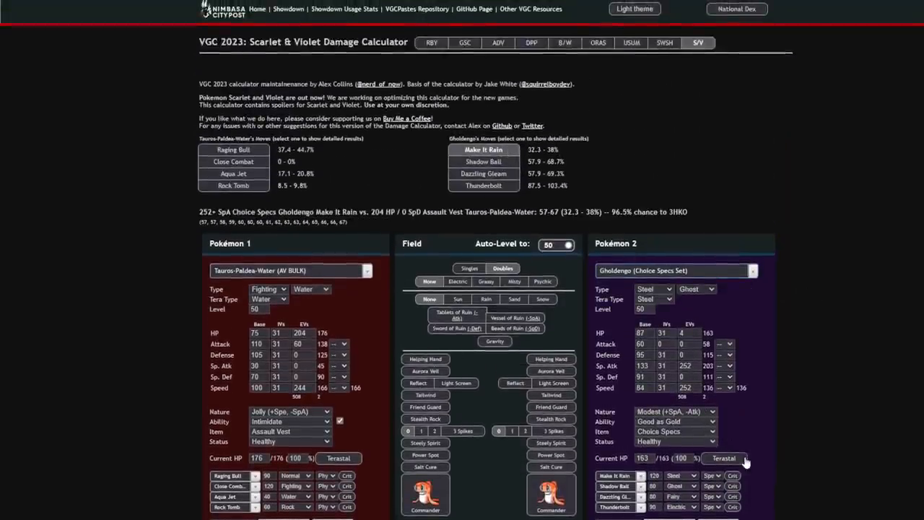
pyautogui.click(233, 161)
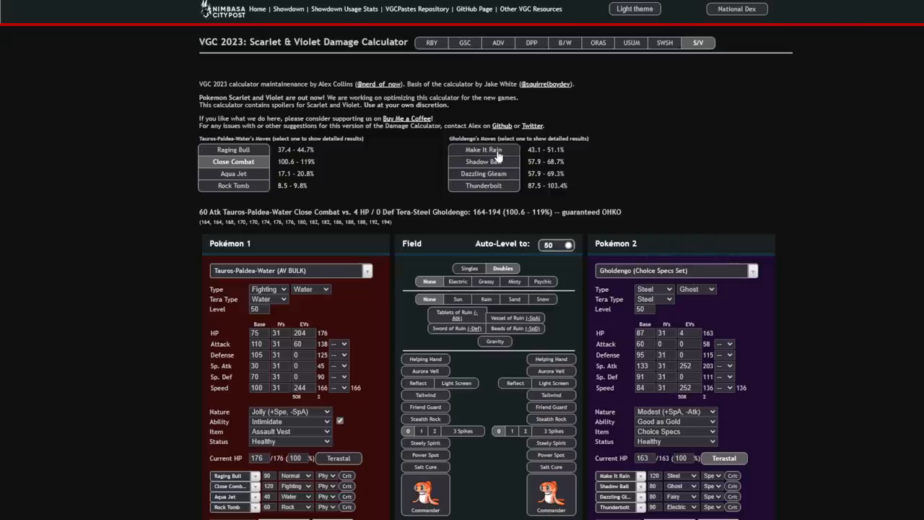
pyautogui.click(484, 150)
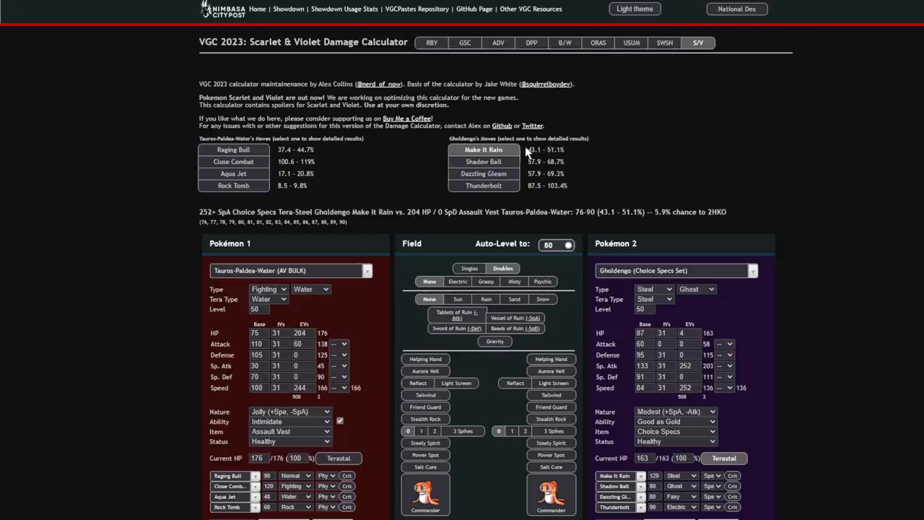
pyautogui.moveTo(524, 202)
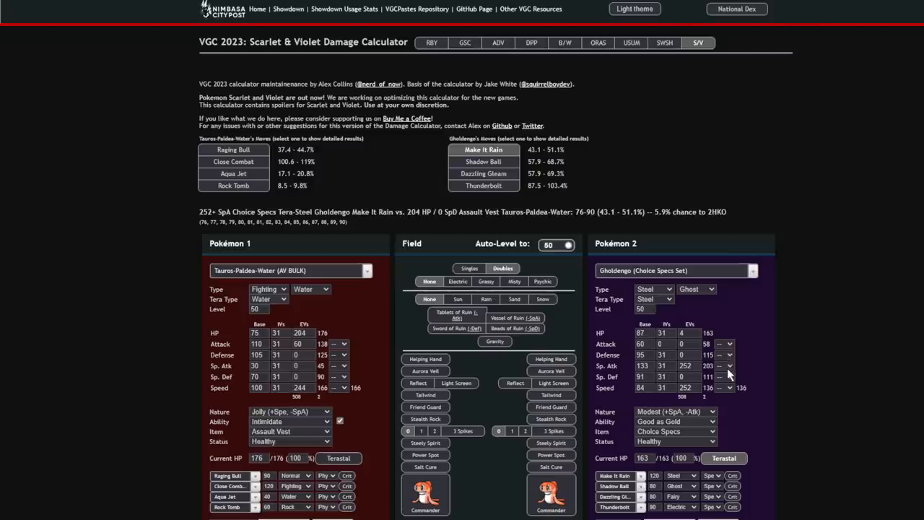
pyautogui.click(233, 161)
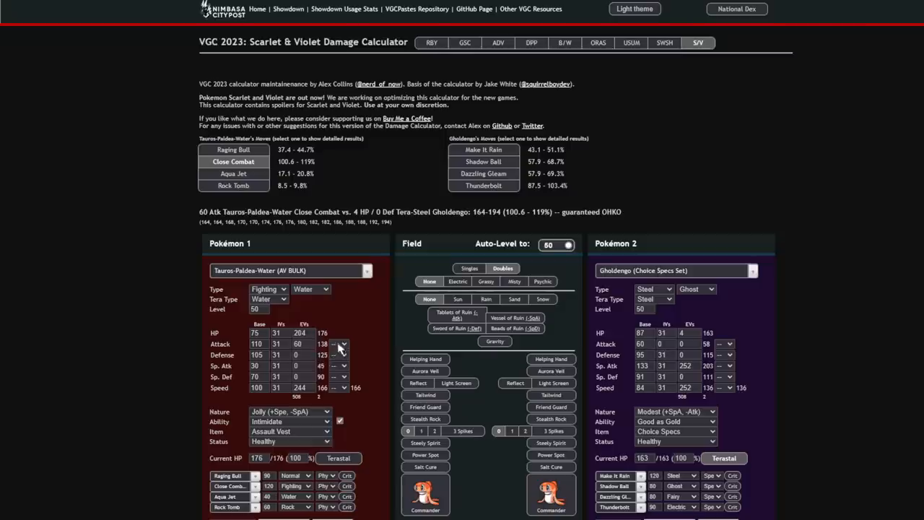
pyautogui.moveTo(276, 260)
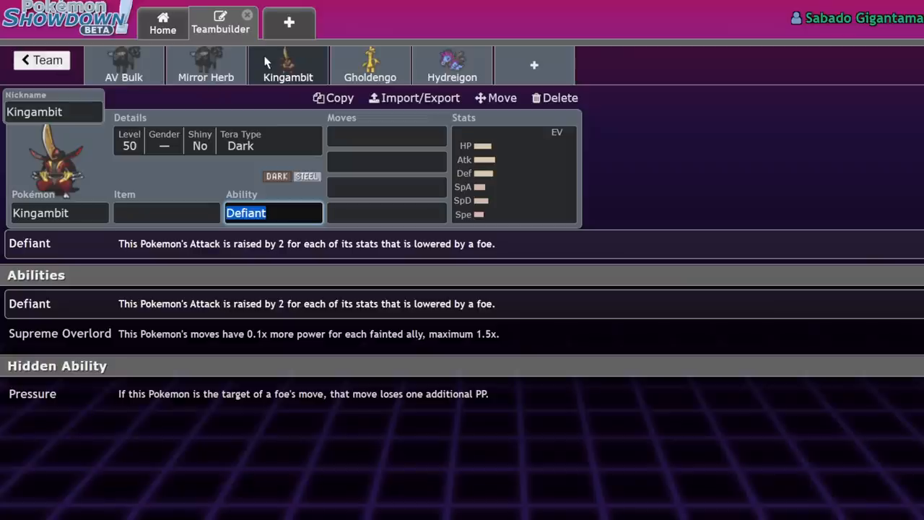
pyautogui.moveTo(183, 96)
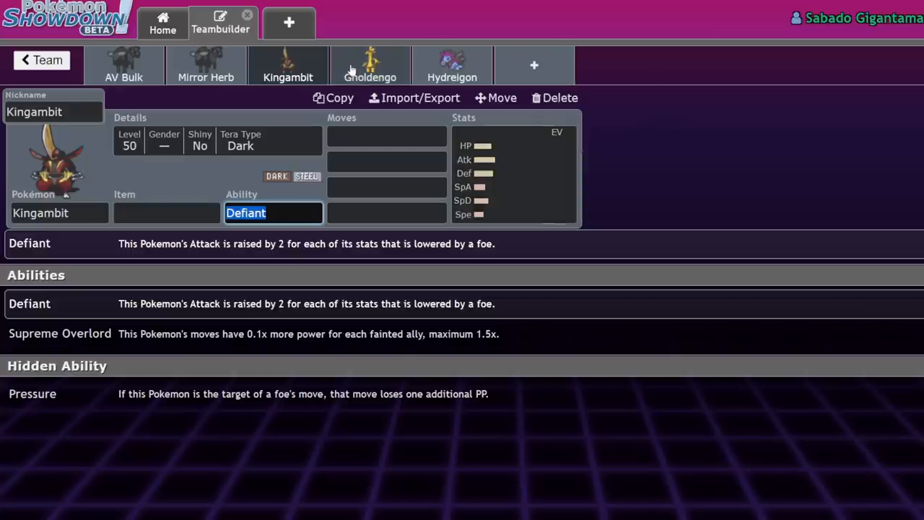
pyautogui.moveTo(582, 124)
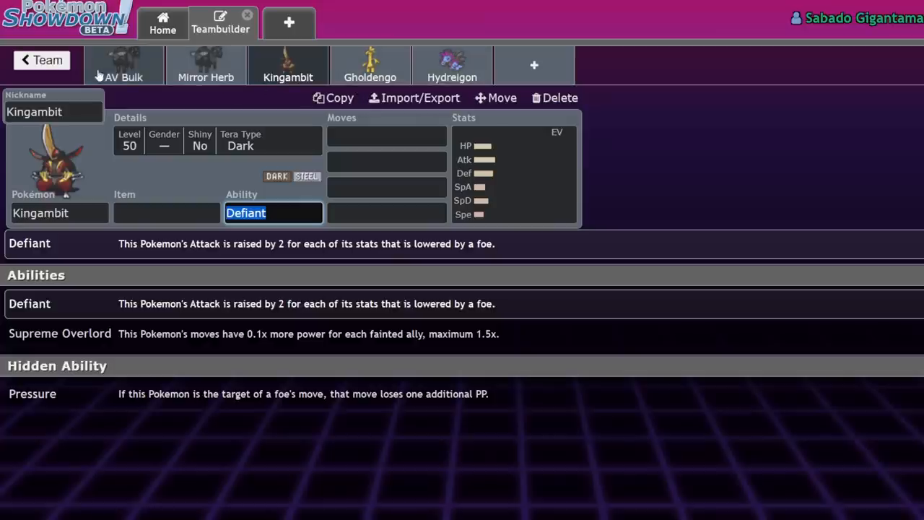
pyautogui.moveTo(201, 90)
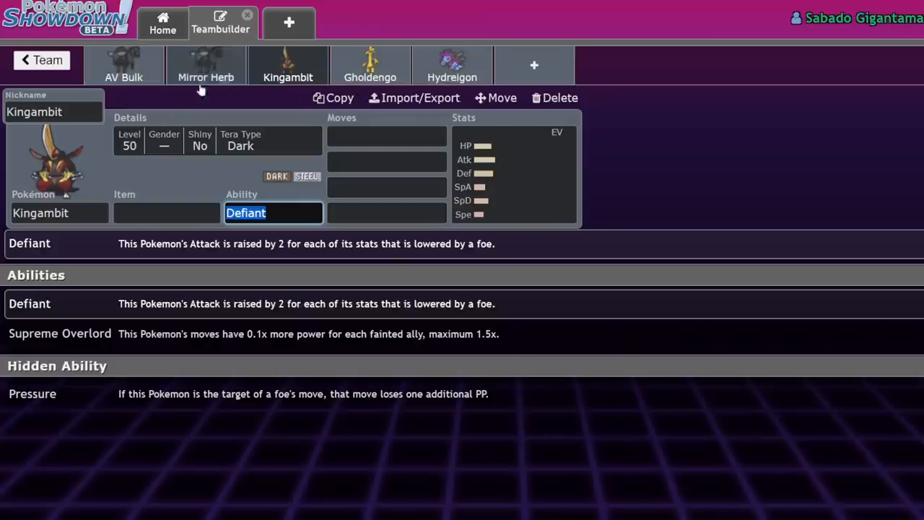
# Switch to the AV Bulk Tauros-Paldea-Water tab to review its moves, item and EVs.
pyautogui.click(124, 65)
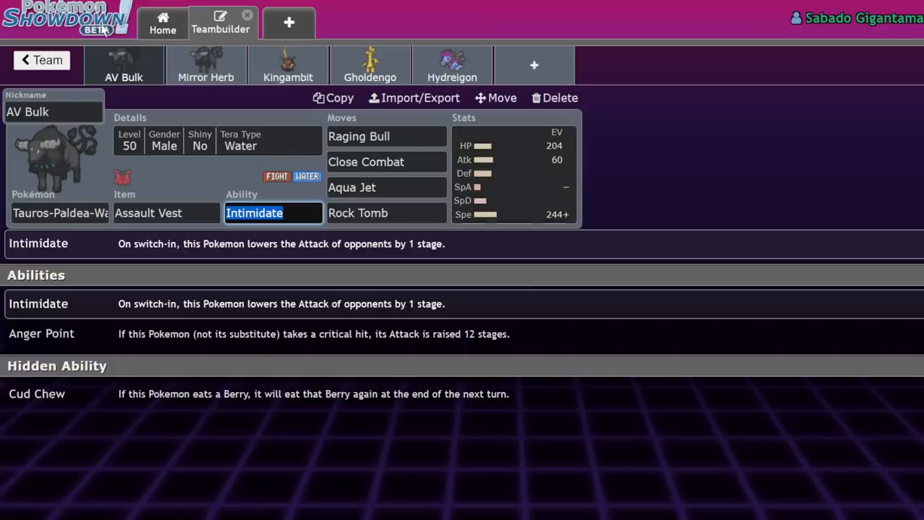
pyautogui.moveTo(425, 3)
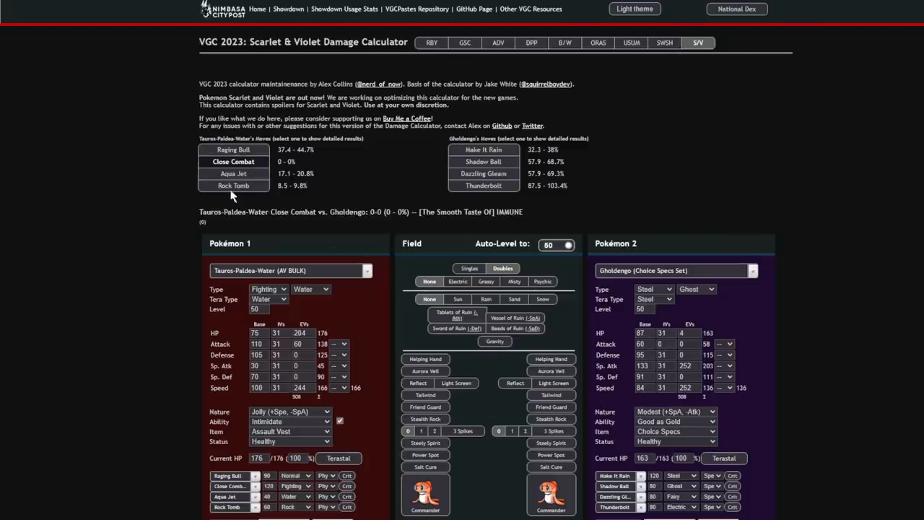
# View Raging Bull damage on Gholdengo, then replace Raging Bull with Wave Crash.
pyautogui.click(233, 149)
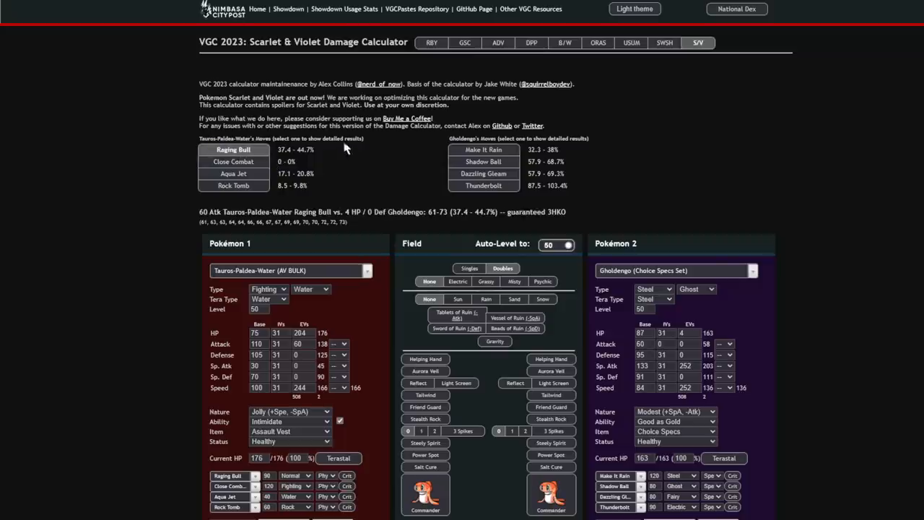
pyautogui.moveTo(287, 204)
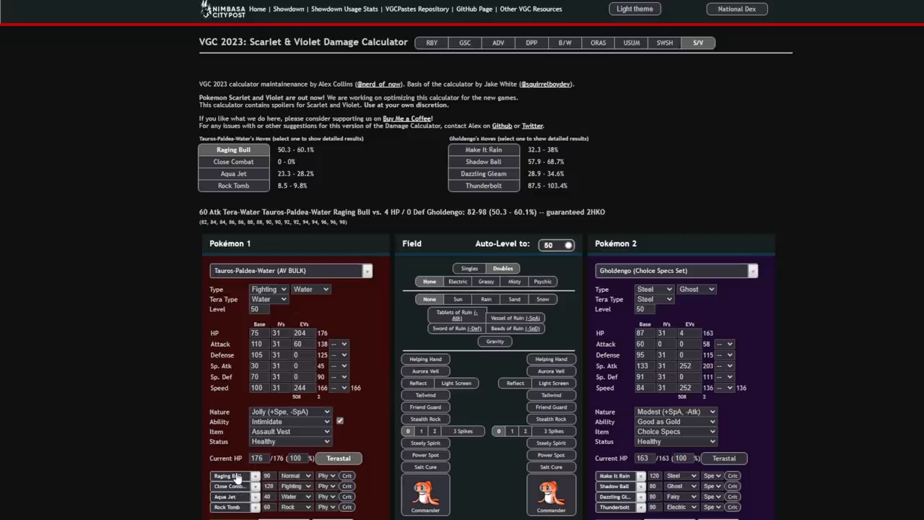
pyautogui.click(231, 475)
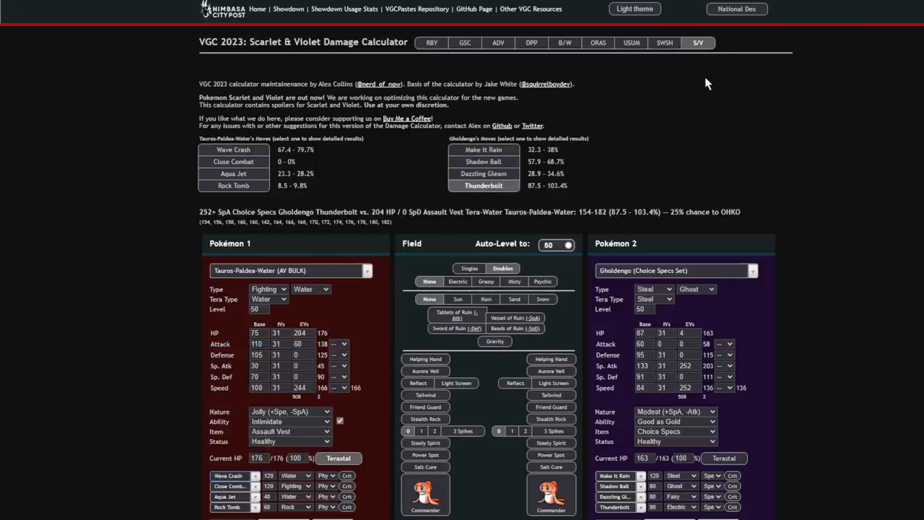
pyautogui.moveTo(262, 199)
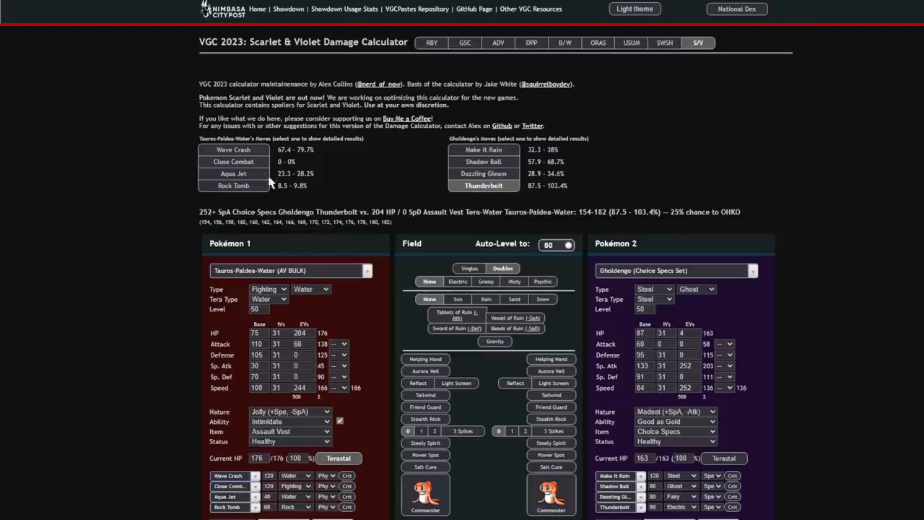
pyautogui.moveTo(388, 303)
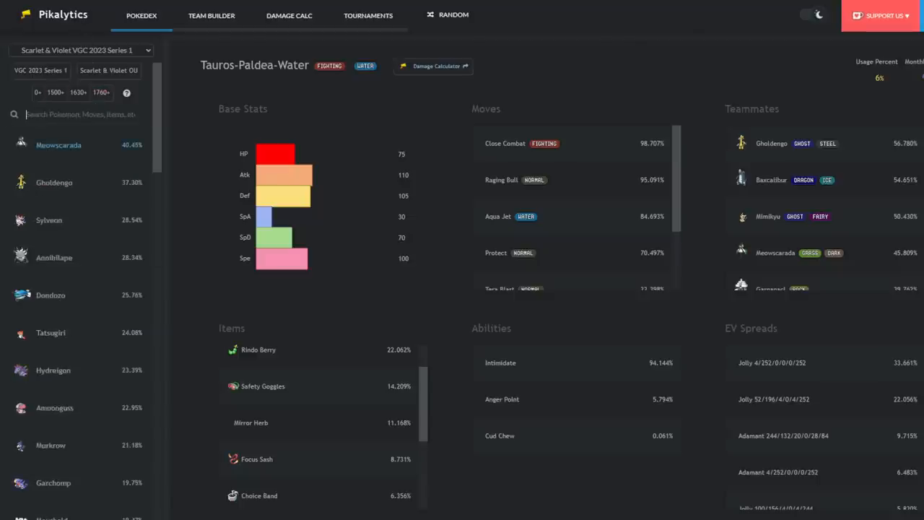
# Search 'grimm' on Pikalytics and open Grimmsnarl's usage page.
pyautogui.write('grimm')
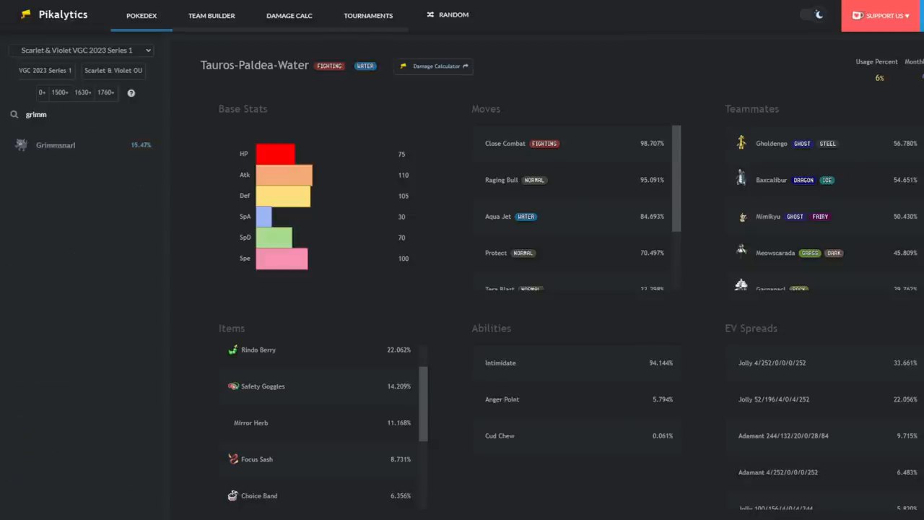
pyautogui.click(56, 144)
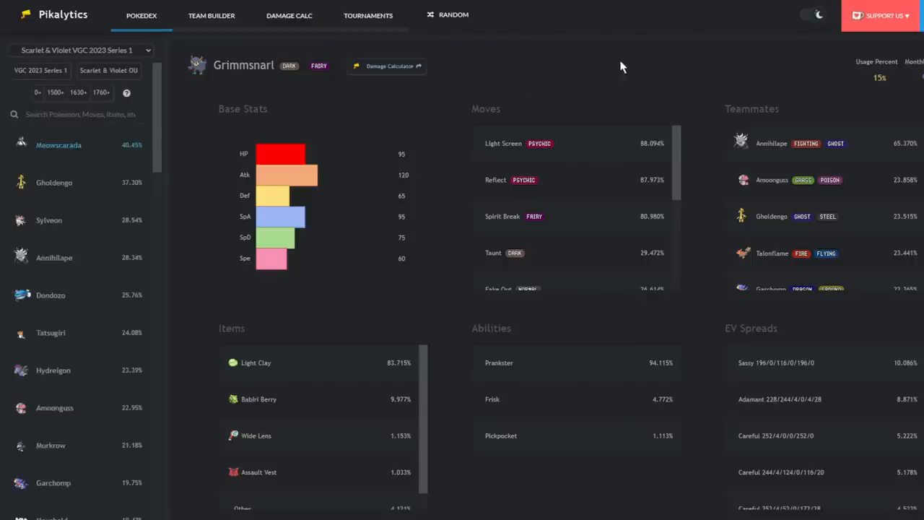
pyautogui.moveTo(483, 177)
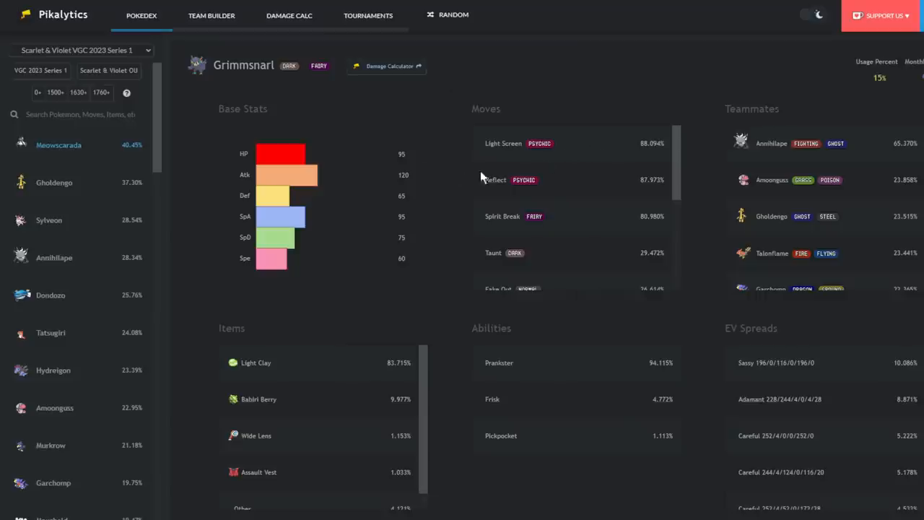
pyautogui.moveTo(650, 129)
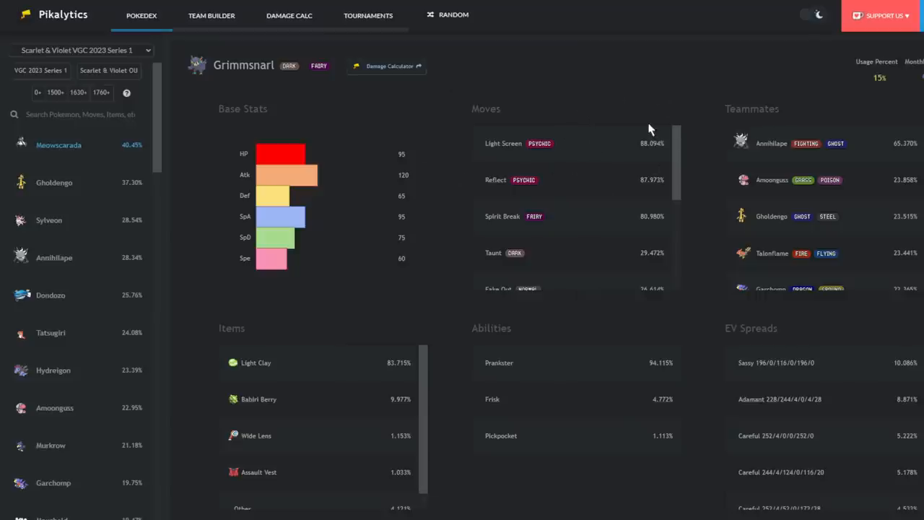
pyautogui.moveTo(534, 248)
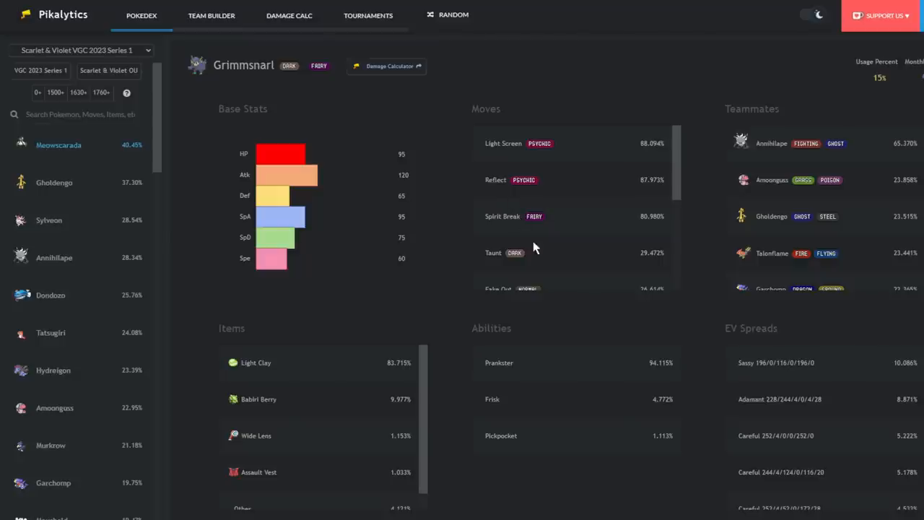
pyautogui.moveTo(495, 211)
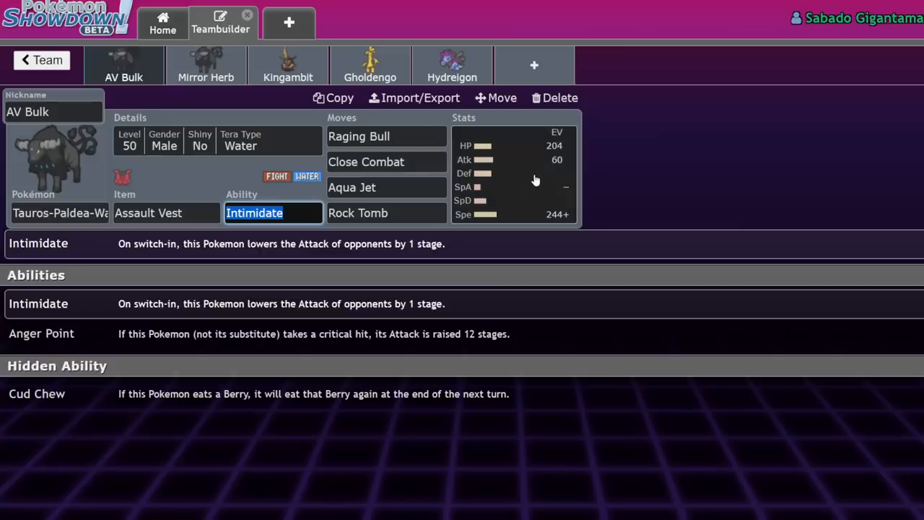
# List alternative moves for the AV Bulk Tauros set's Raging Bull slot.
pyautogui.click(386, 136)
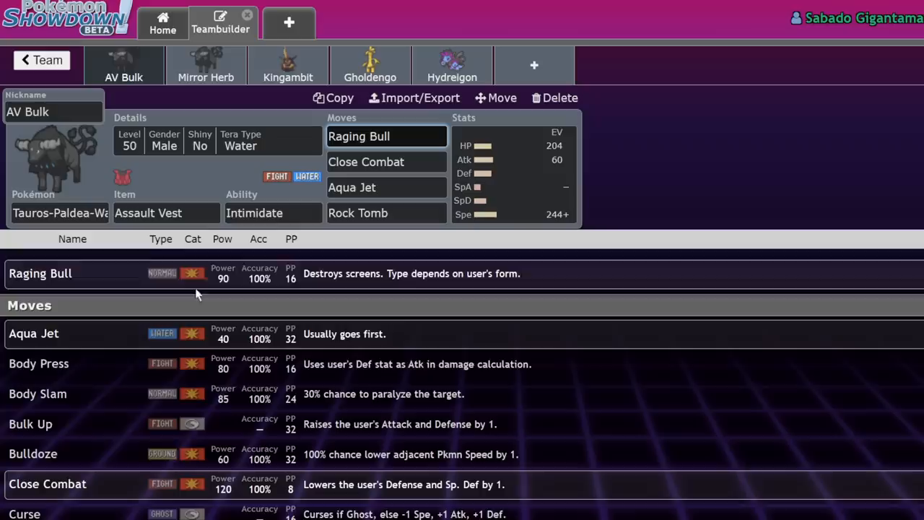
pyautogui.moveTo(422, 224)
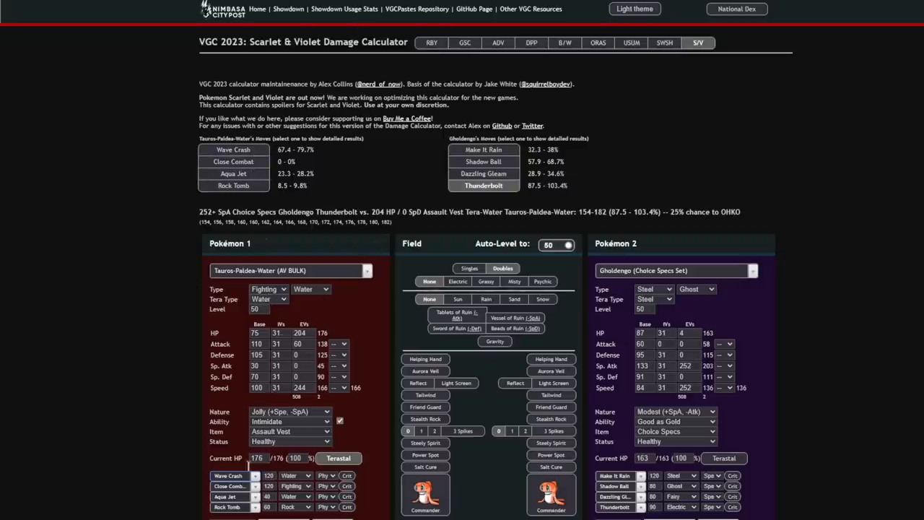
# Swap Tauros's first move in the calculator from Wave Crash to Raging Bull.
pyautogui.click(228, 475)
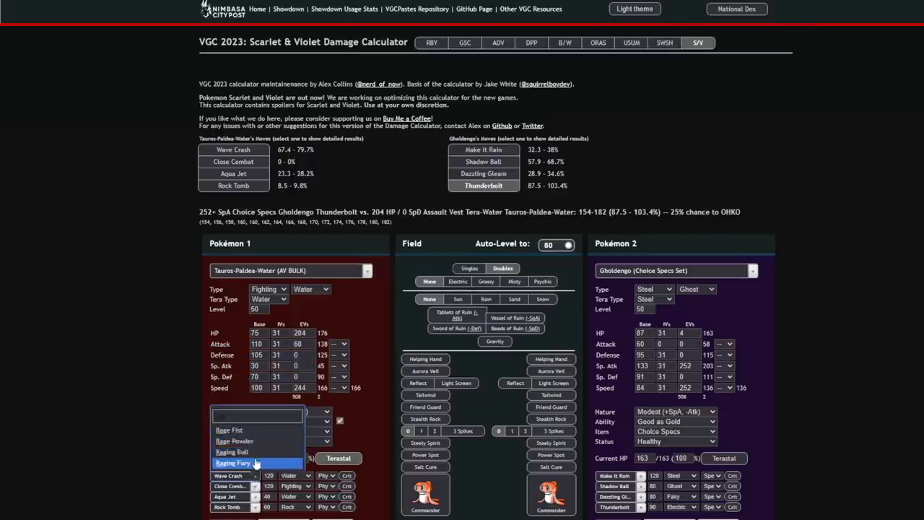
pyautogui.moveTo(232, 452)
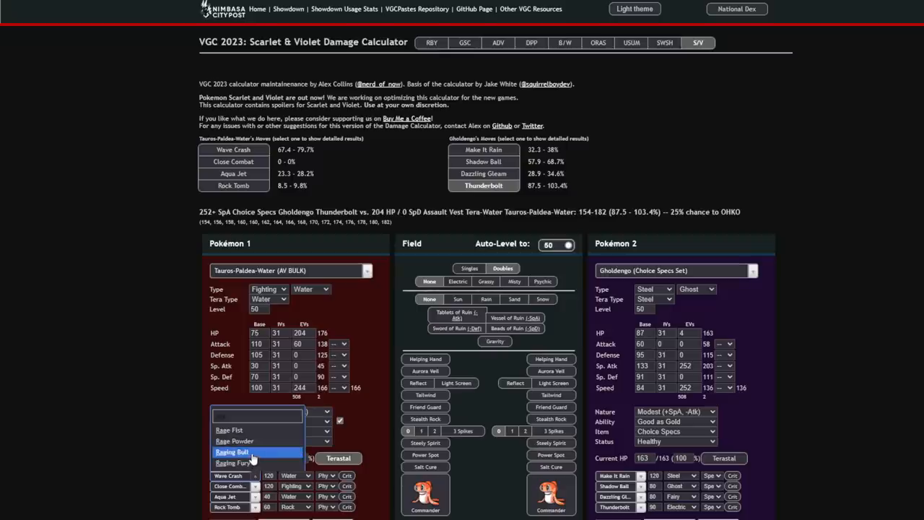
pyautogui.click(231, 451)
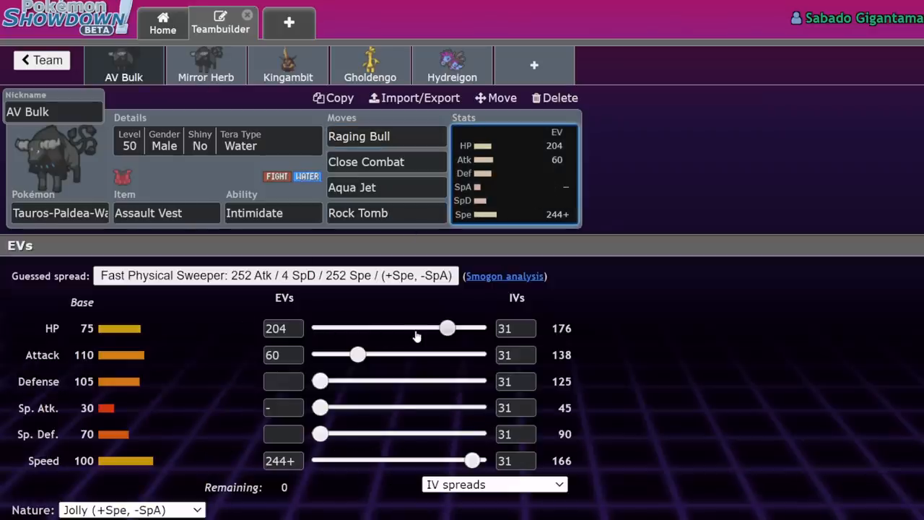
pyautogui.moveTo(407, 320)
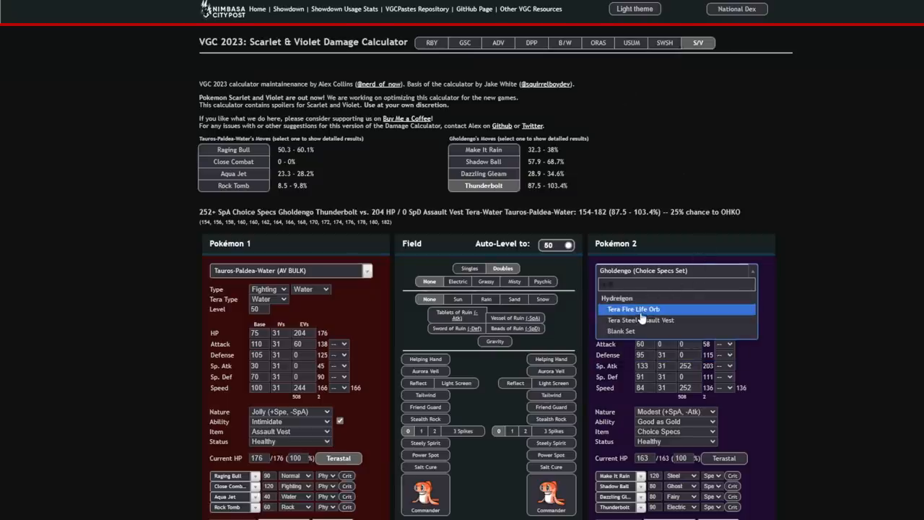
# Face Tera Fire Life Orb Hydreigon and check its -2 Draco Meteor on Tauros.
pyautogui.click(633, 309)
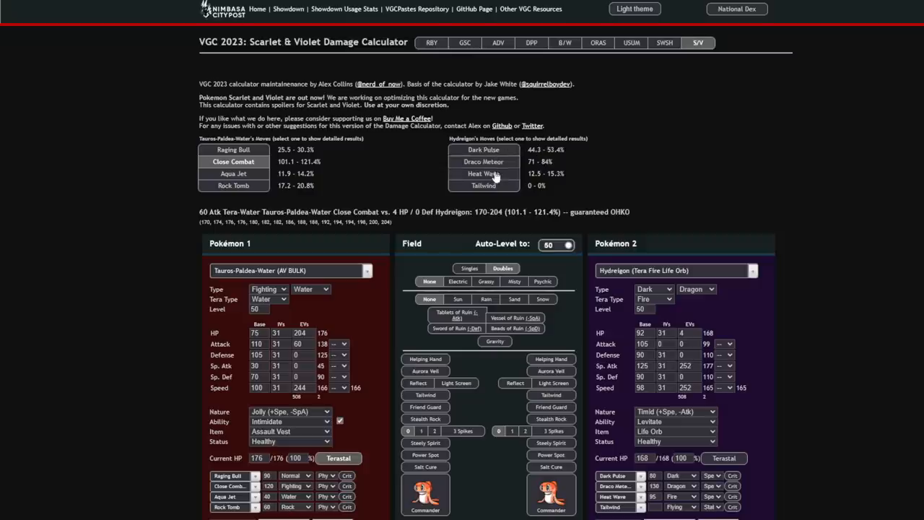
pyautogui.click(483, 161)
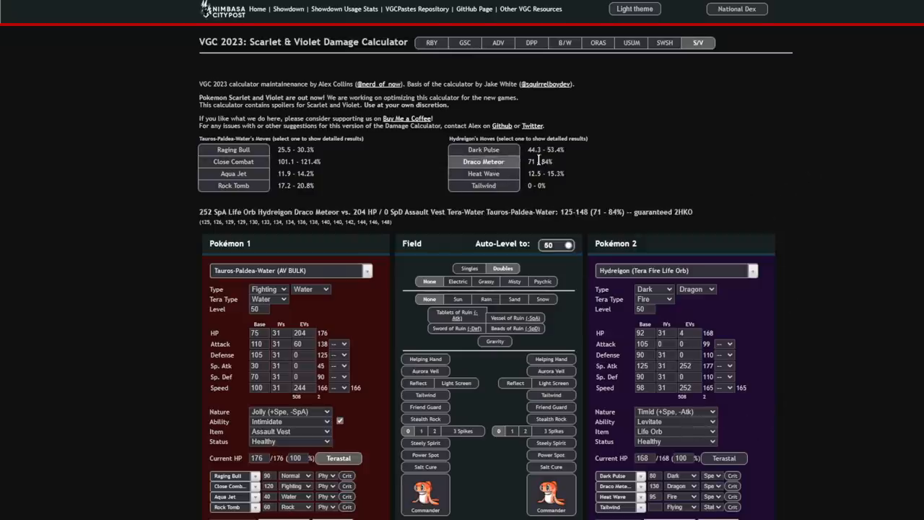
pyautogui.moveTo(564, 276)
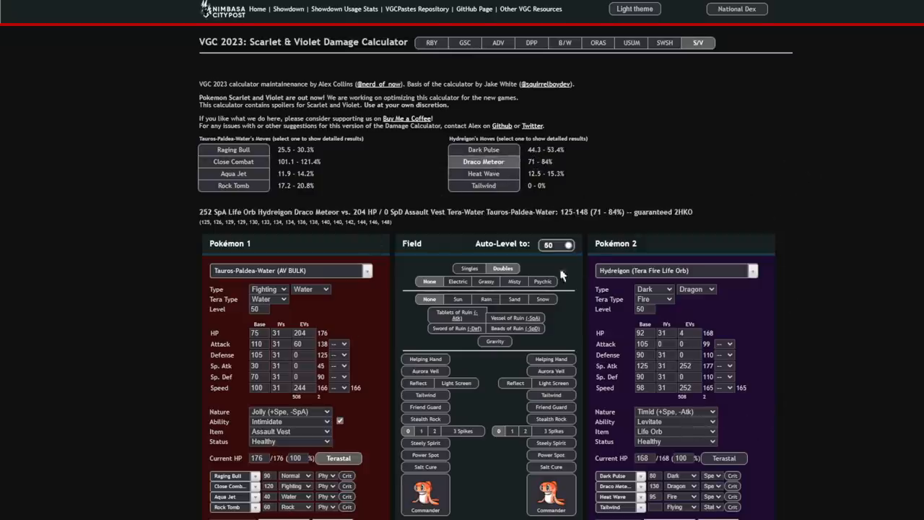
pyautogui.click(233, 161)
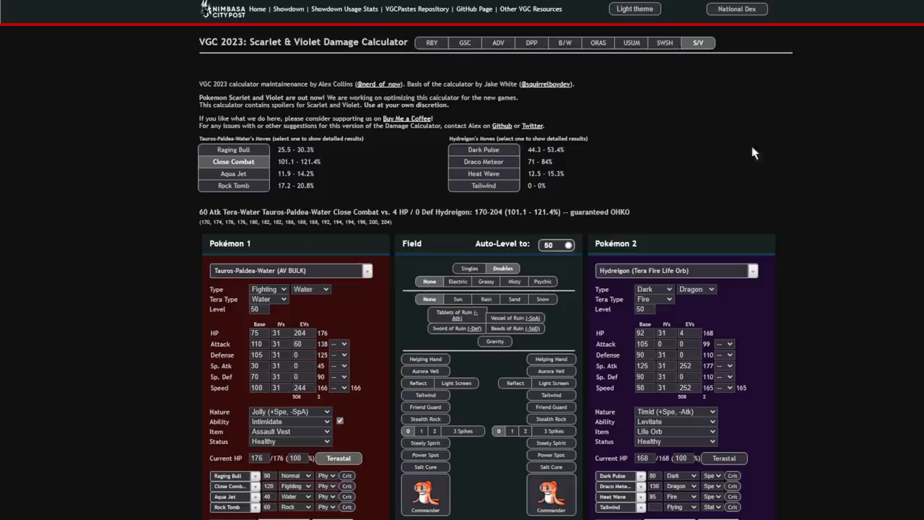
pyautogui.moveTo(736, 397)
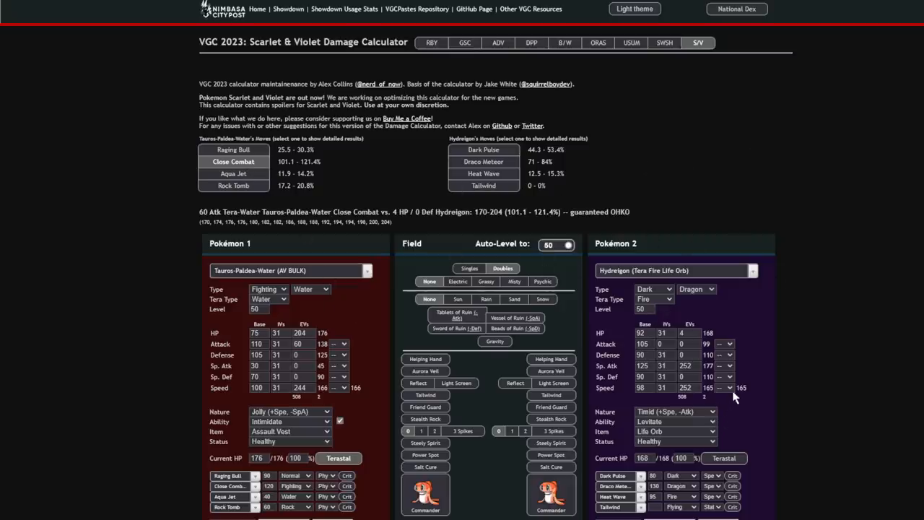
pyautogui.moveTo(729, 443)
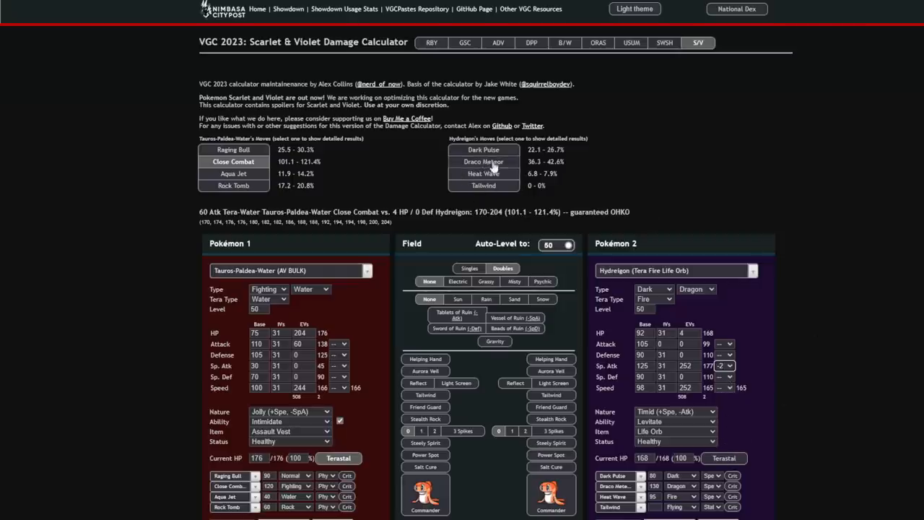
pyautogui.click(483, 161)
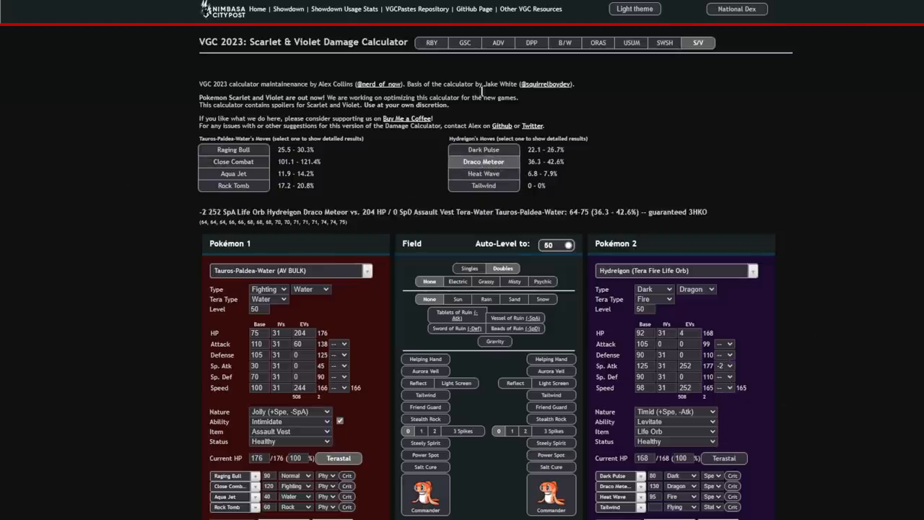
pyautogui.moveTo(556, 159)
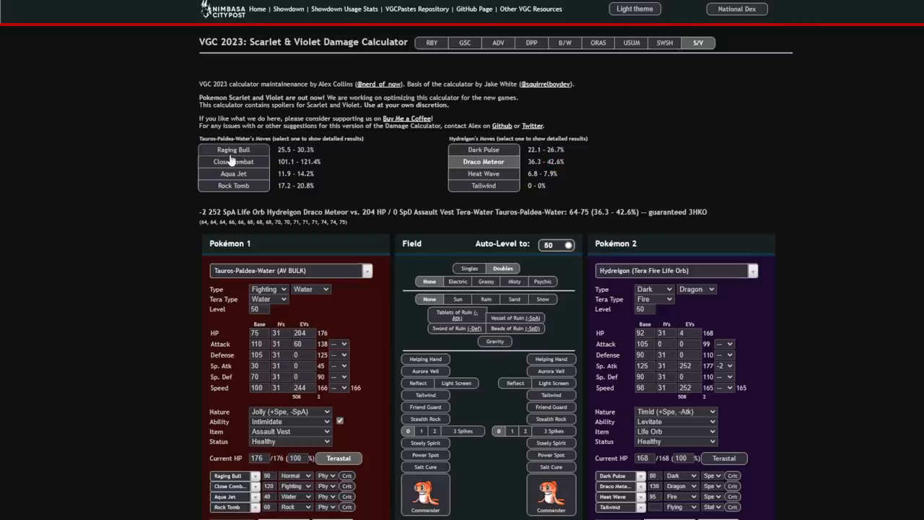
pyautogui.moveTo(546, 175)
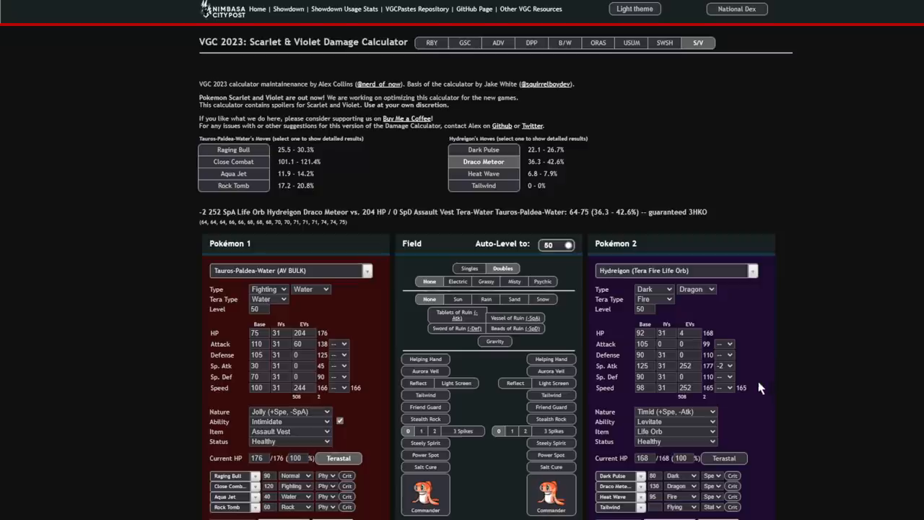
pyautogui.click(296, 366)
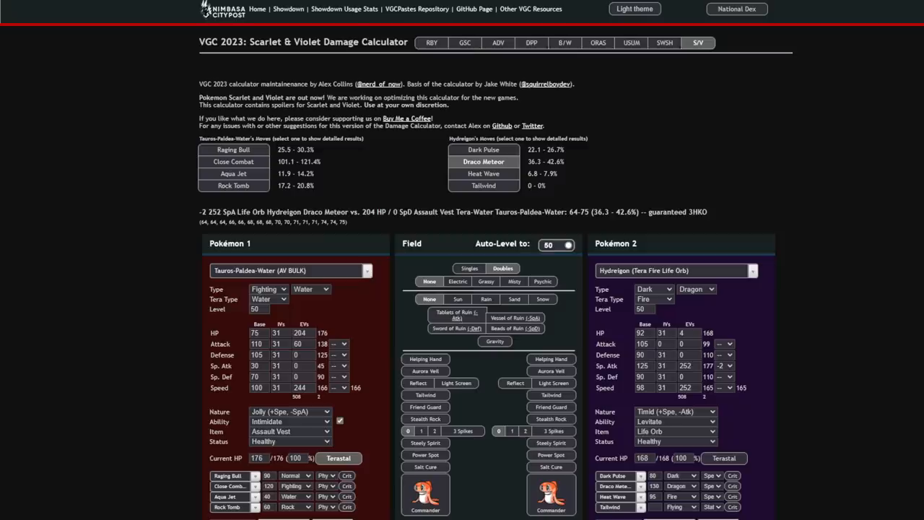
pyautogui.moveTo(200, 155)
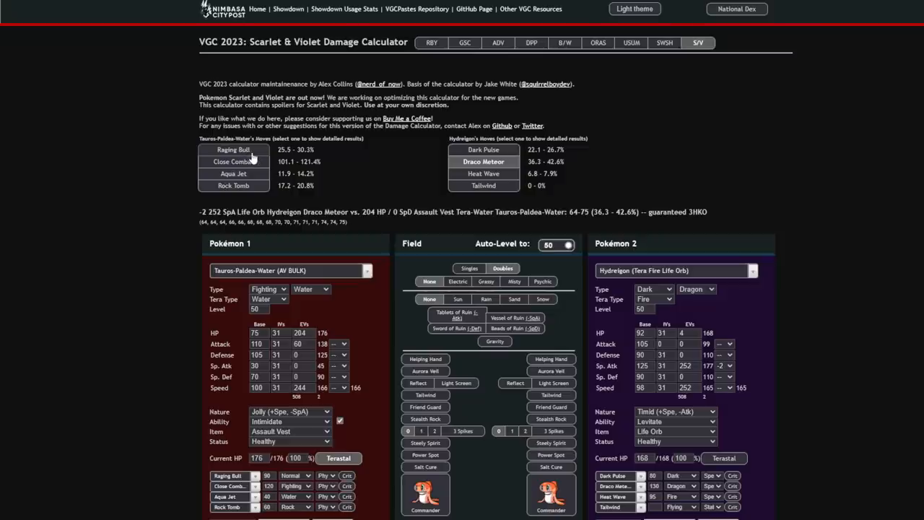
# Toggle Hydreigon's Tera Fire off and on, then switch Tauros back to Wave Crash.
pyautogui.click(233, 150)
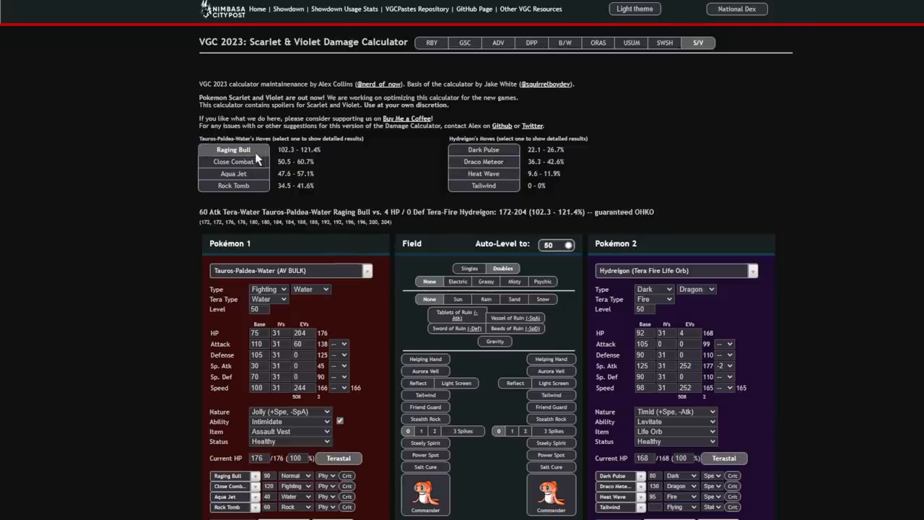
pyautogui.moveTo(650, 192)
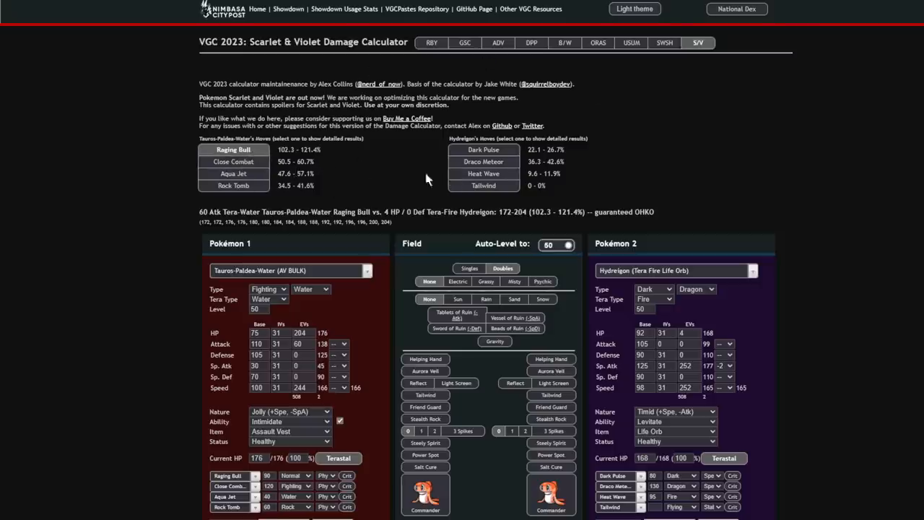
pyautogui.click(234, 161)
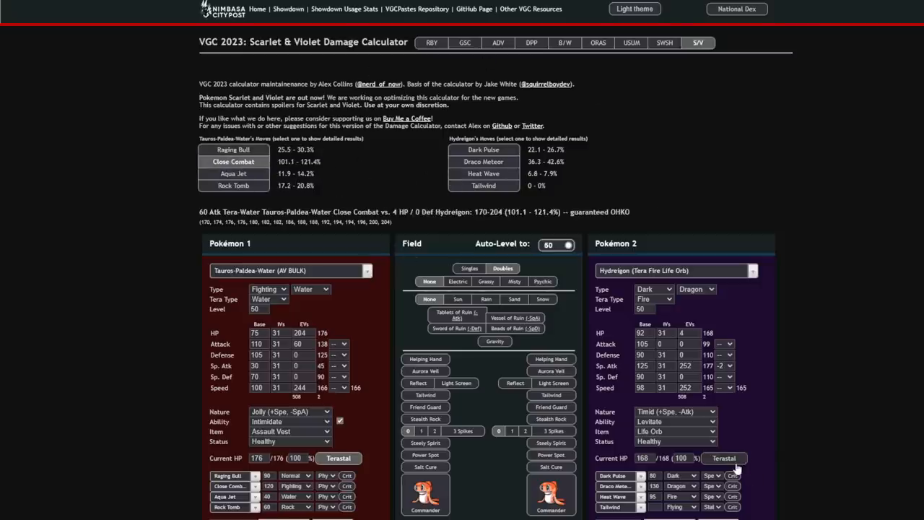
pyautogui.click(233, 149)
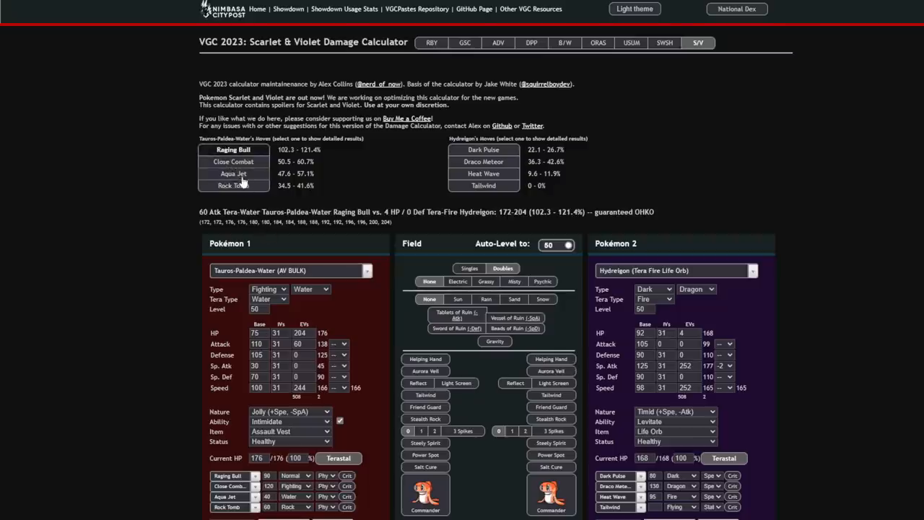
pyautogui.moveTo(375, 190)
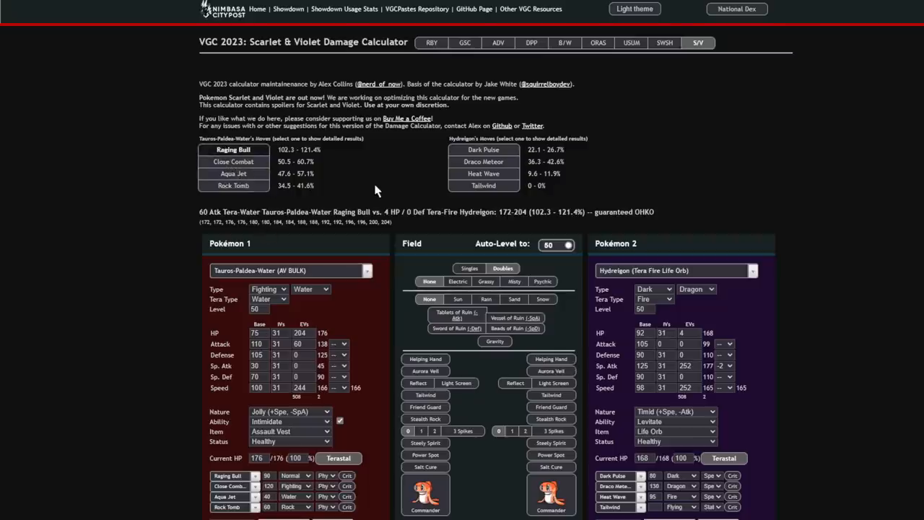
pyautogui.click(338, 458)
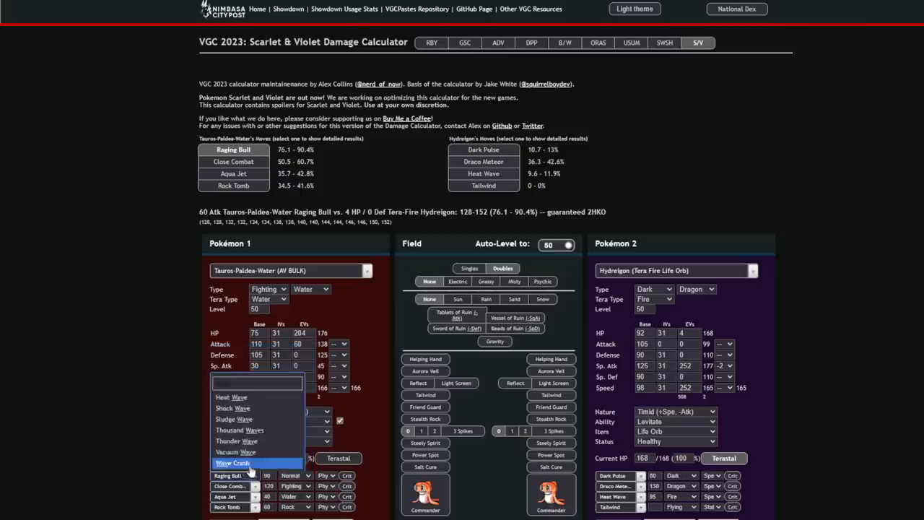
pyautogui.click(233, 463)
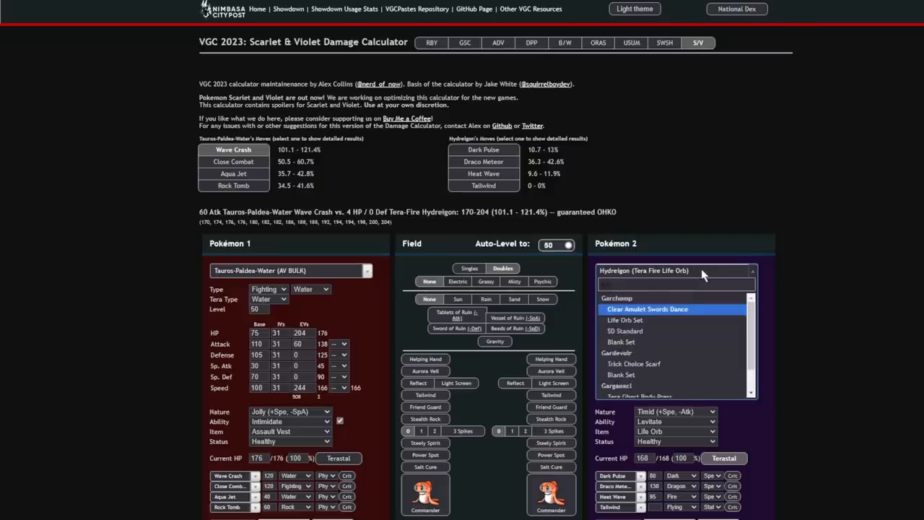
# Try Garchomp, give Tauros 68 HP/196 Atk EVs, and check Hydreigon's Draco Meteor.
pyautogui.click(648, 309)
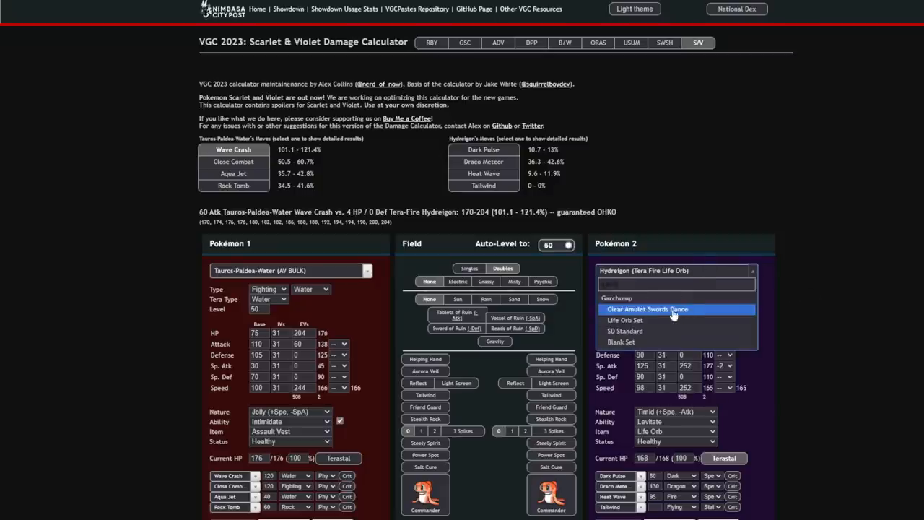
pyautogui.click(647, 309)
pyautogui.write('252')
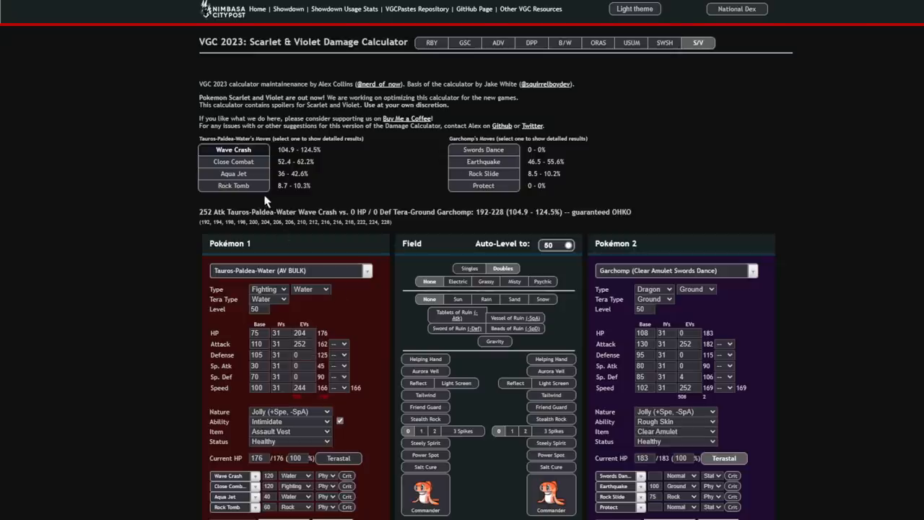
pyautogui.moveTo(390, 160)
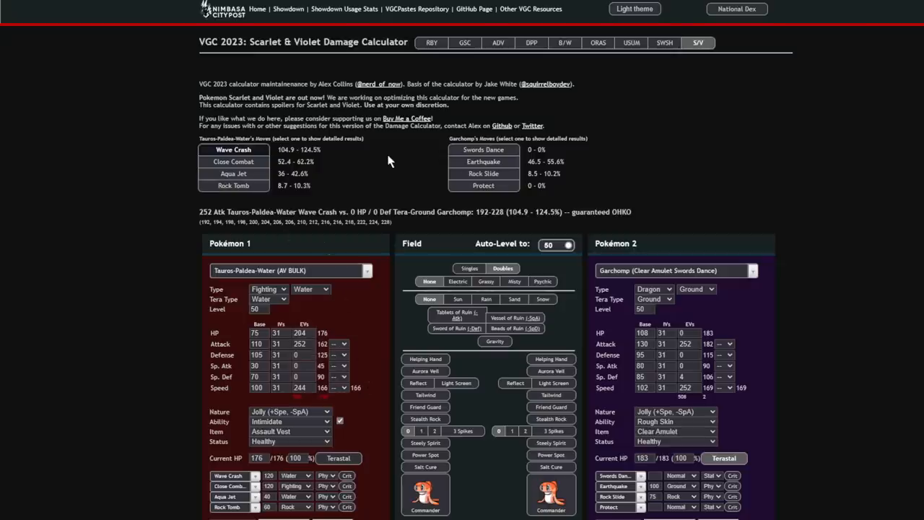
pyautogui.moveTo(339, 363)
pyautogui.write('196')
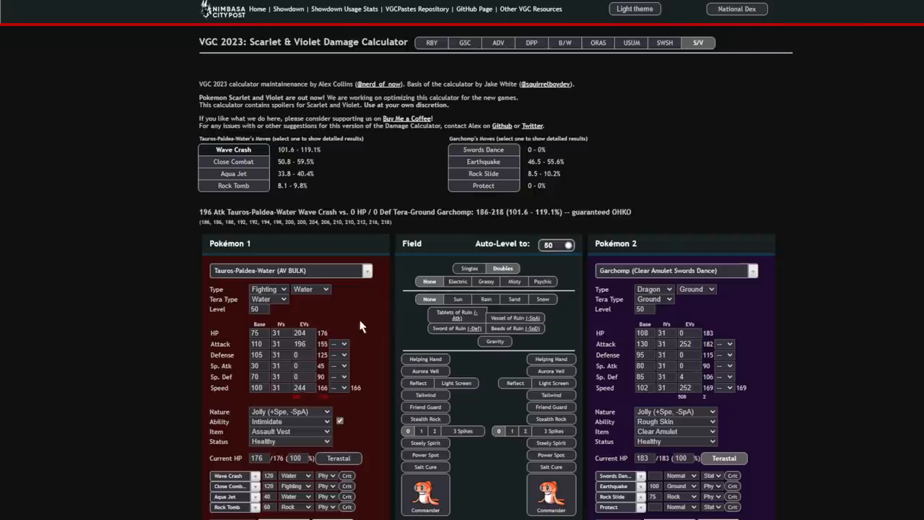
pyautogui.click(303, 333)
pyautogui.write('56')
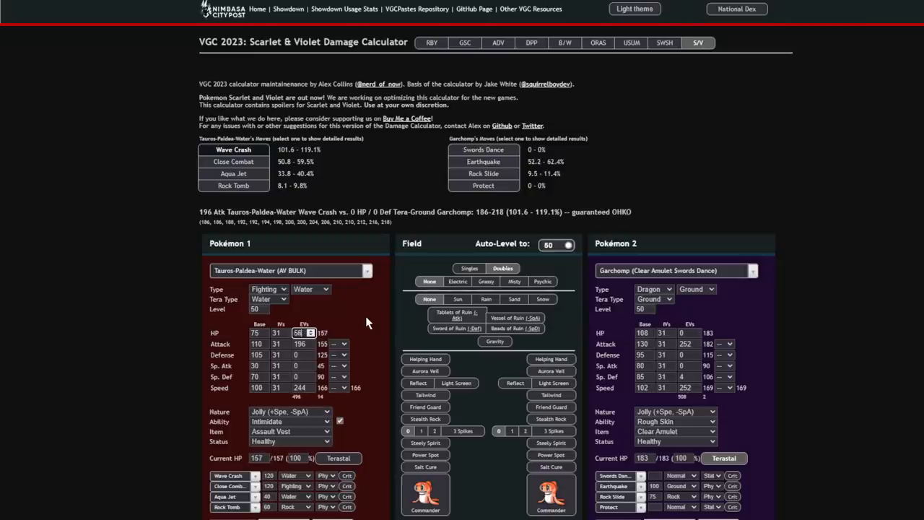
pyautogui.click(675, 270)
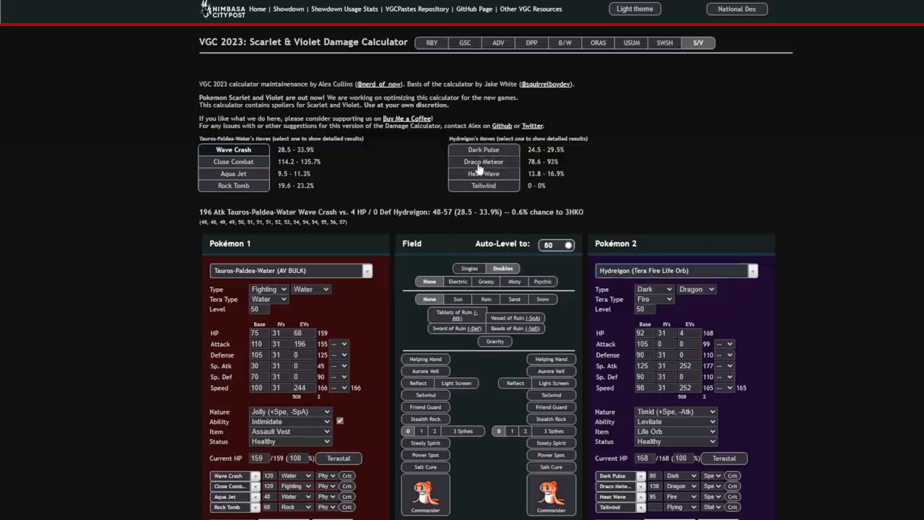
pyautogui.click(483, 161)
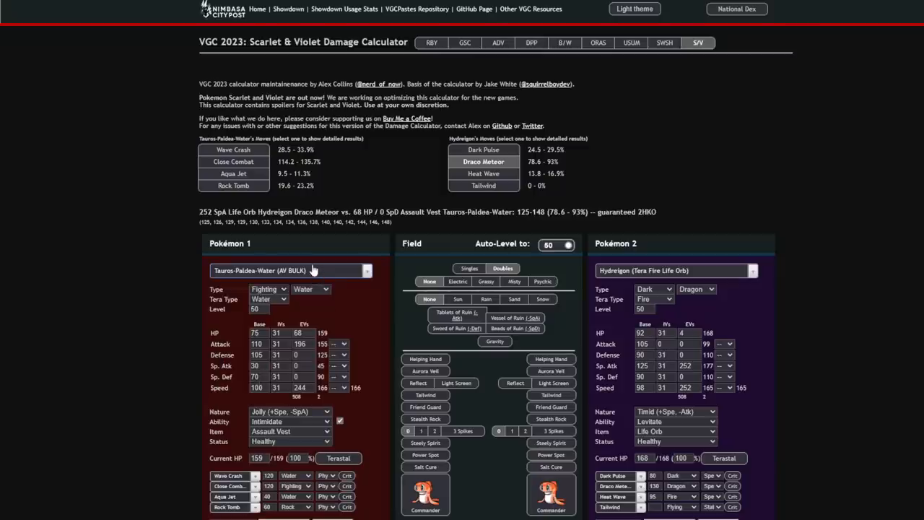
# Scroll Pokémon 1's saved sets down to the Tauros-Paldea-Water entries.
pyautogui.click(289, 271)
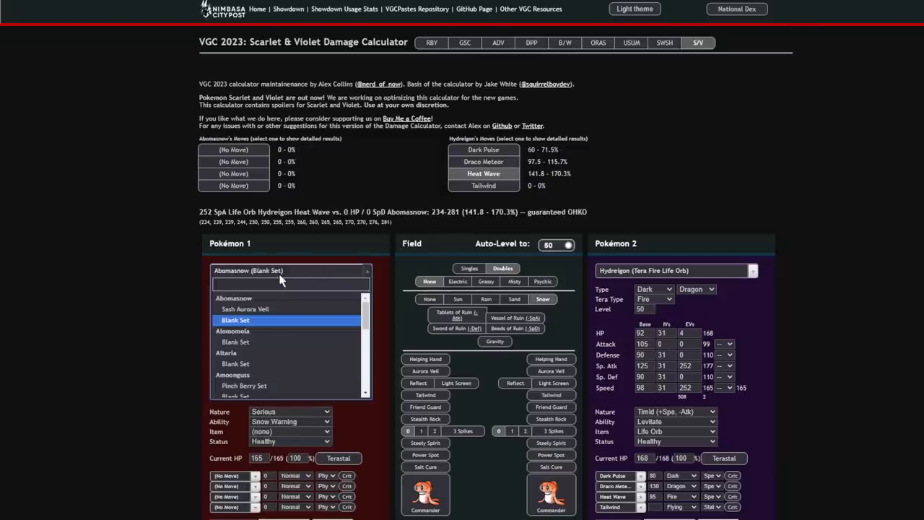
pyautogui.scroll(-3)
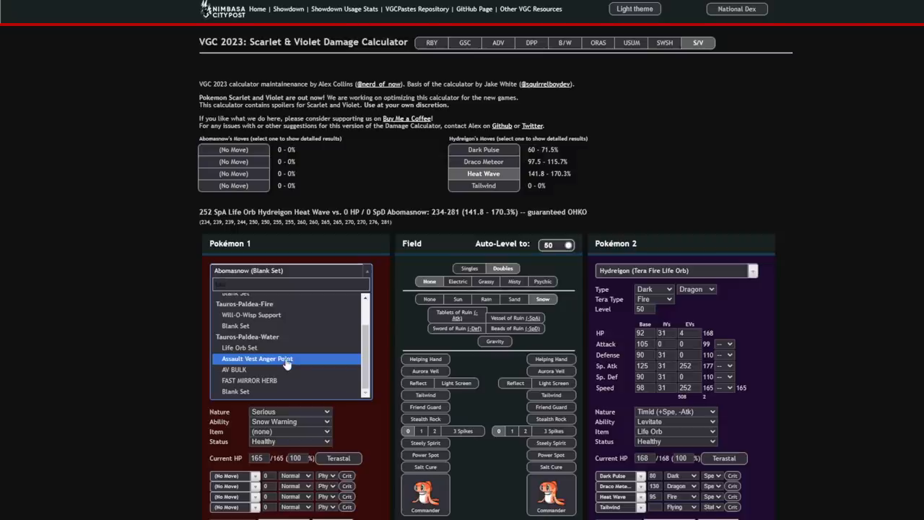
# Load AV BULK Tauros and test Maushold's Population Bomb with and without Terastallizing.
pyautogui.click(257, 358)
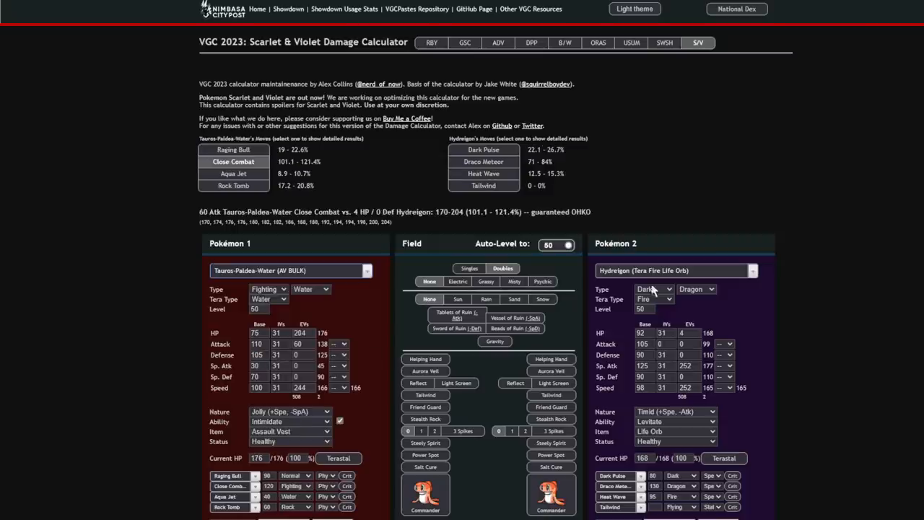
pyautogui.click(675, 270)
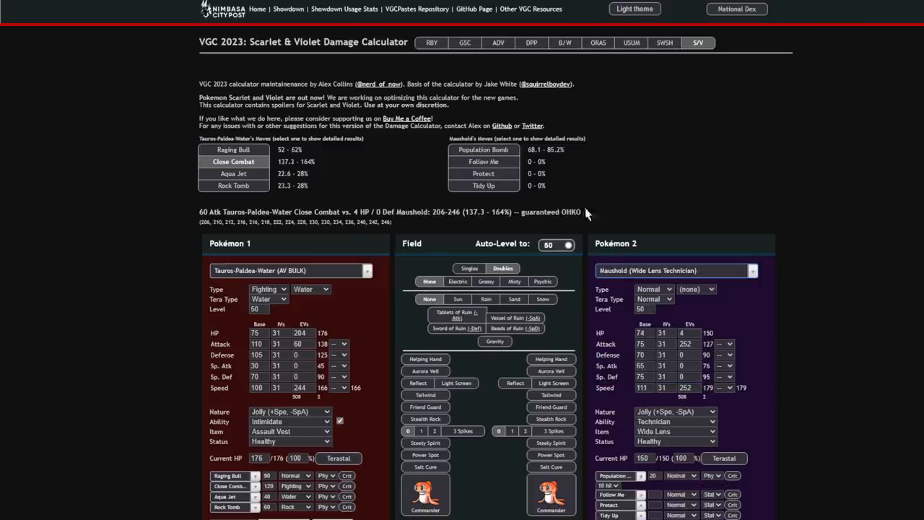
pyautogui.click(484, 150)
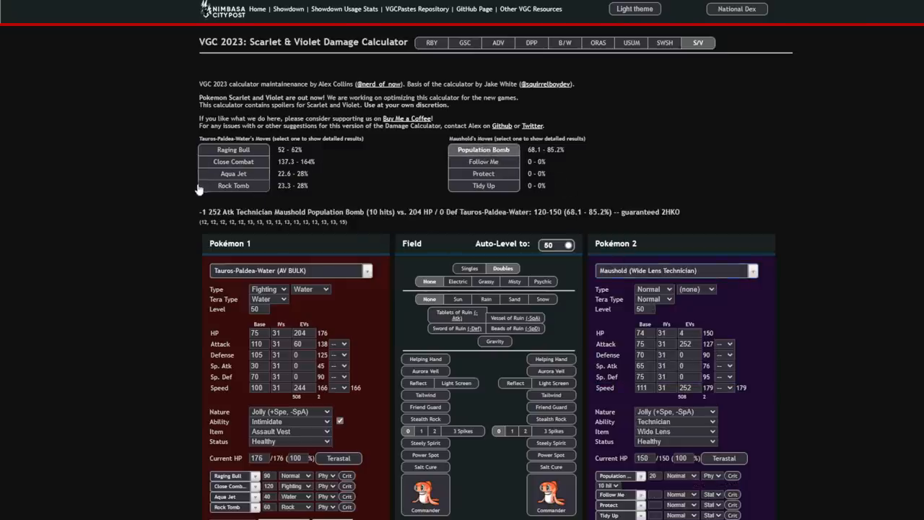
pyautogui.moveTo(507, 182)
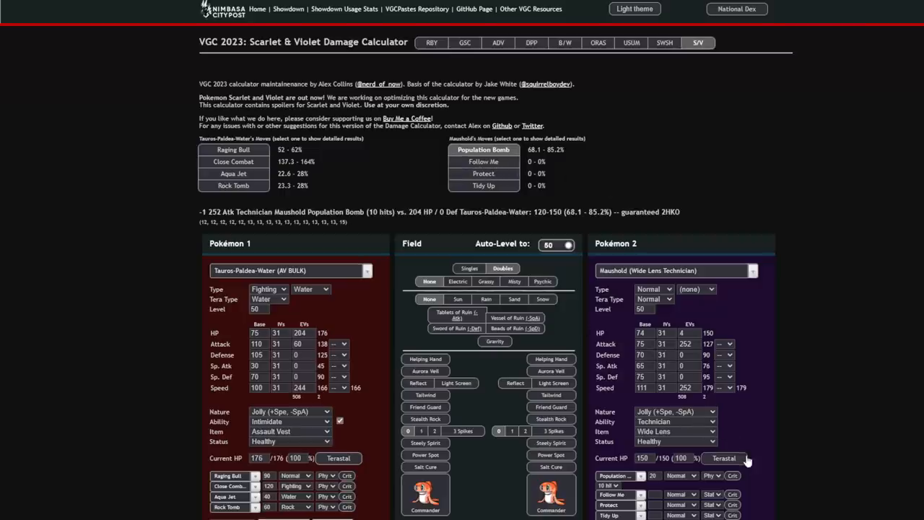
pyautogui.click(724, 458)
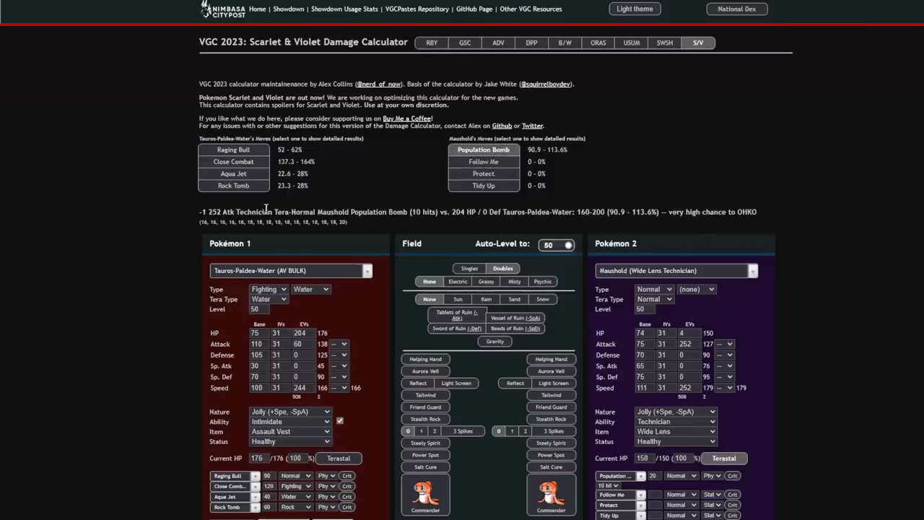
pyautogui.click(233, 161)
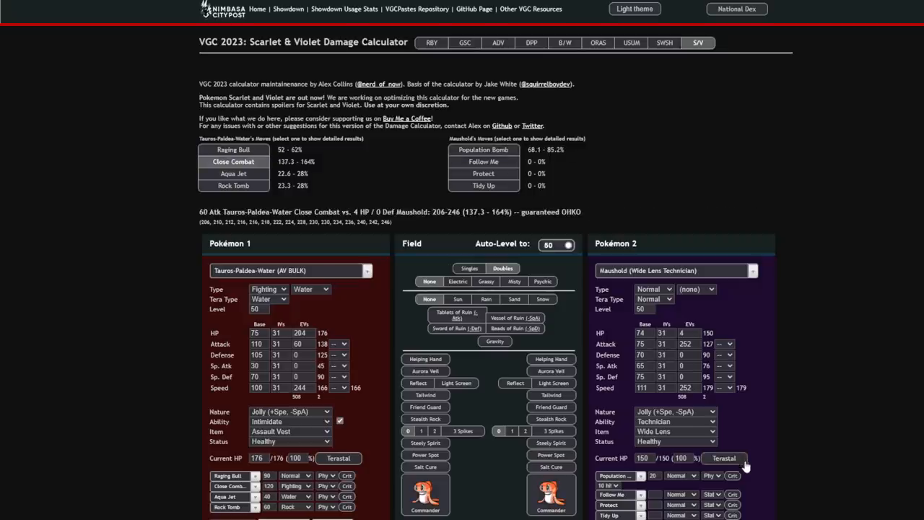
pyautogui.moveTo(695, 157)
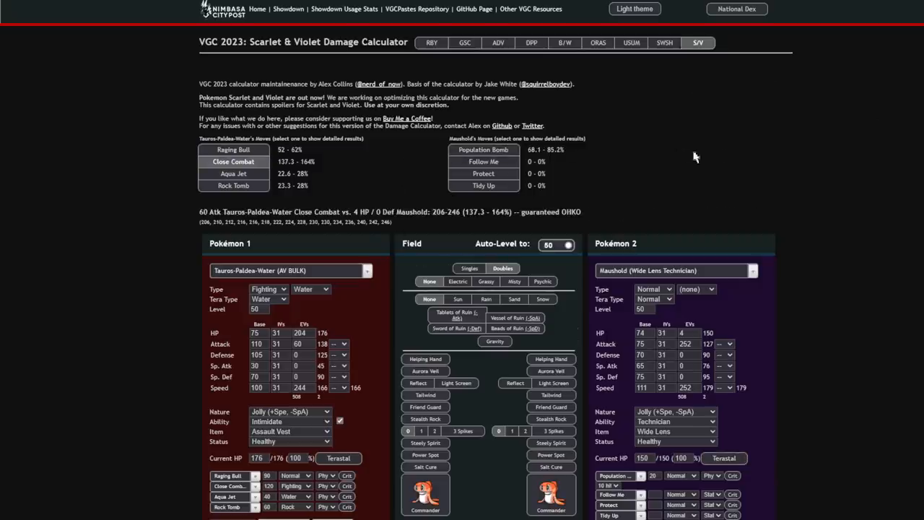
pyautogui.moveTo(758, 156)
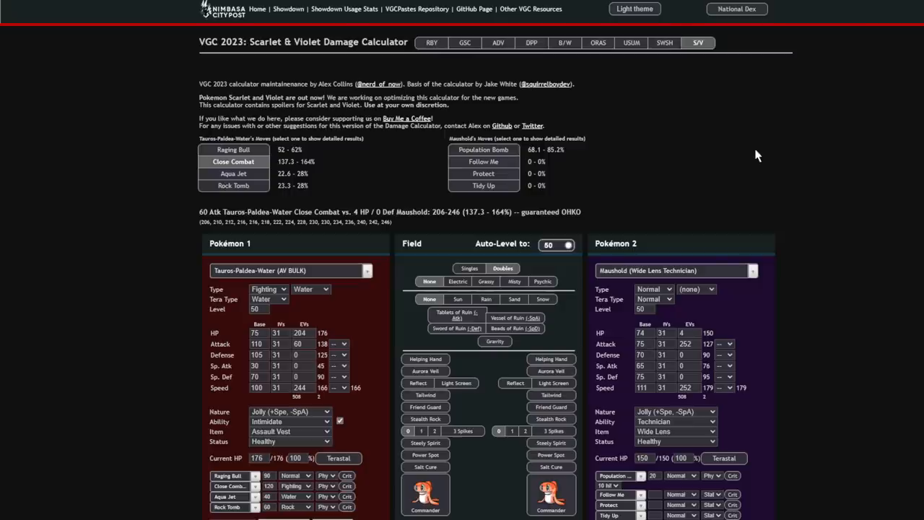
pyautogui.moveTo(300, 252)
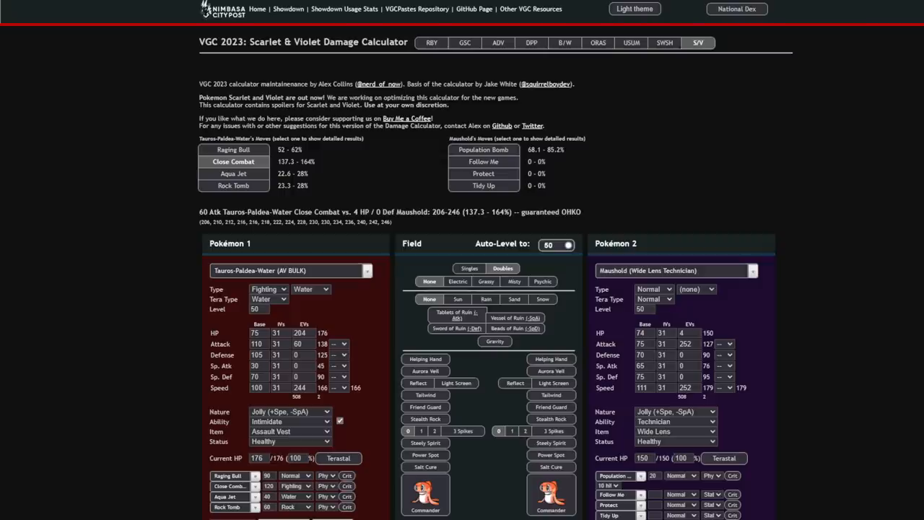
pyautogui.click(675, 271)
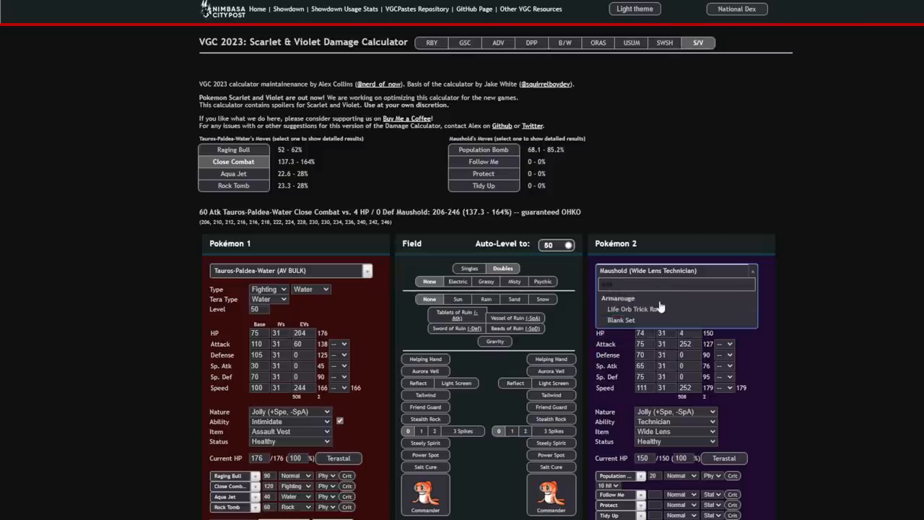
# Load Life Orb Trick Room Armarouge, remove its item, and check Raging Bull on it.
pyautogui.click(618, 298)
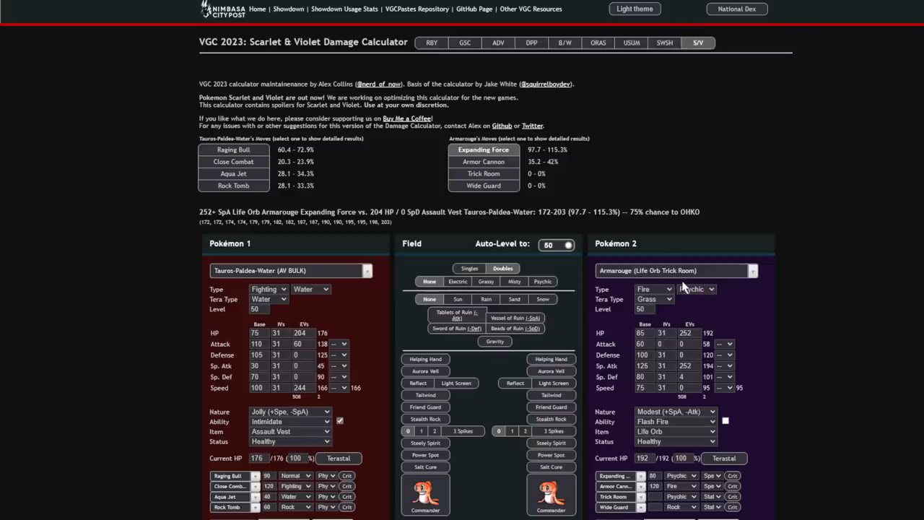
pyautogui.moveTo(710, 190)
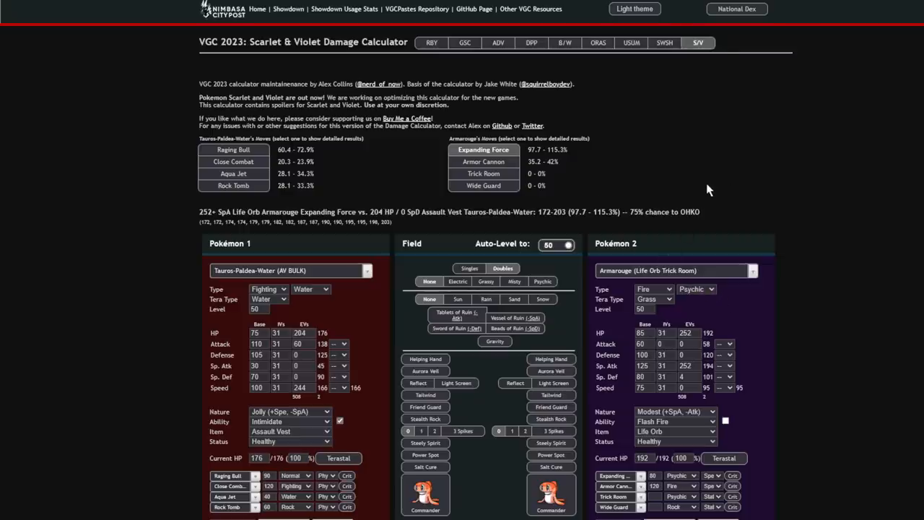
pyautogui.moveTo(652, 226)
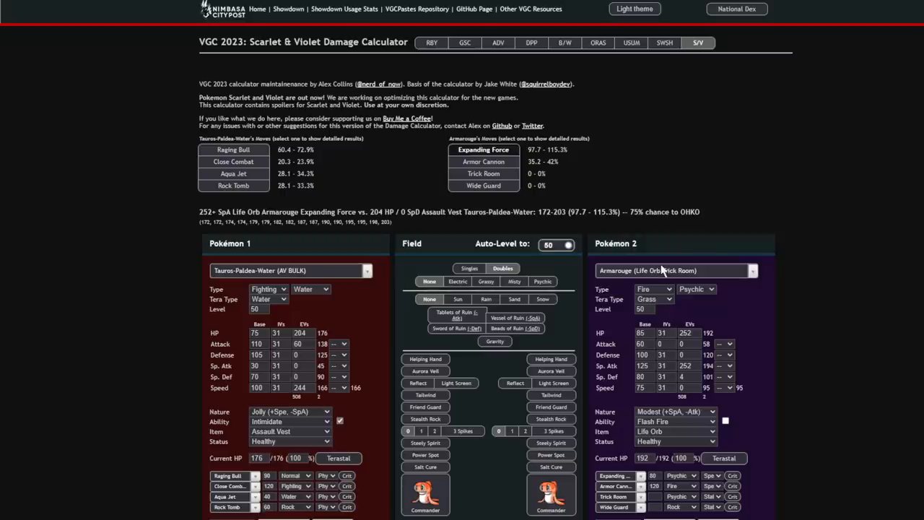
pyautogui.click(675, 431)
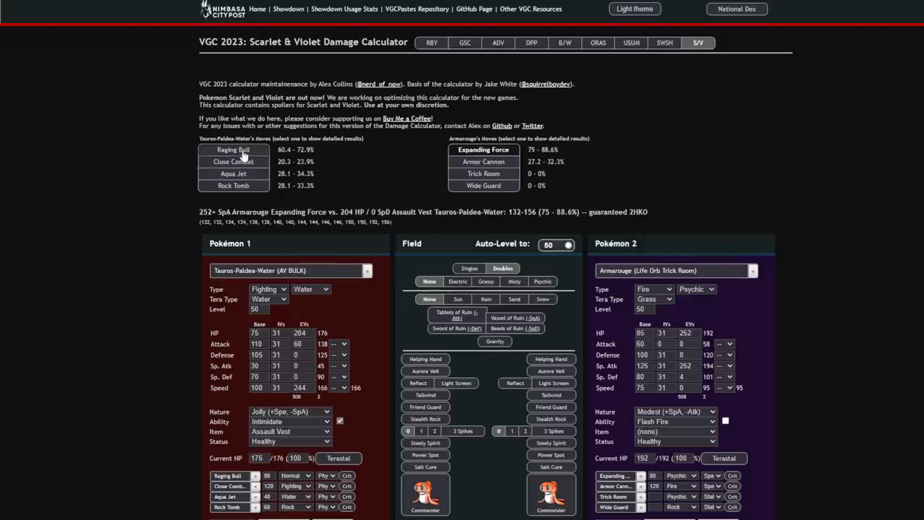
pyautogui.click(289, 270)
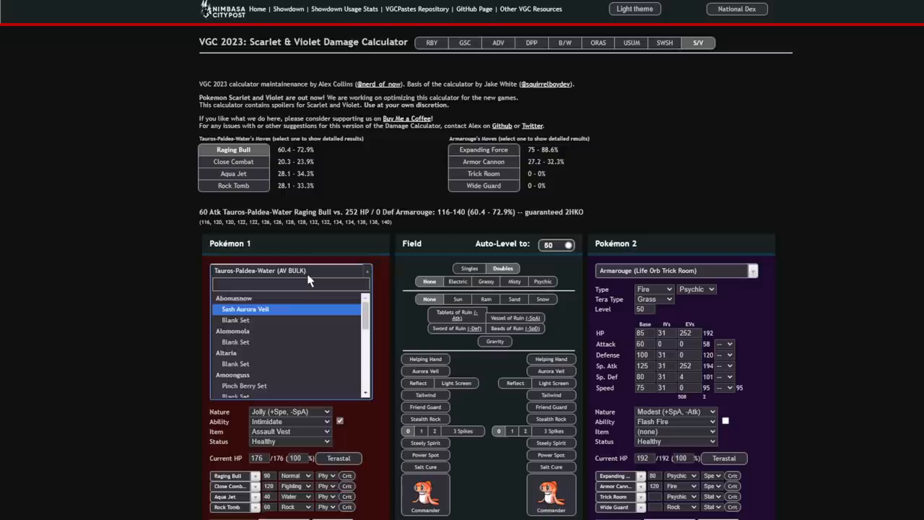
# Load the Life Orb Tauros-Paldea-Water set and check Wave Crash on Armarouge.
pyautogui.scroll(-3)
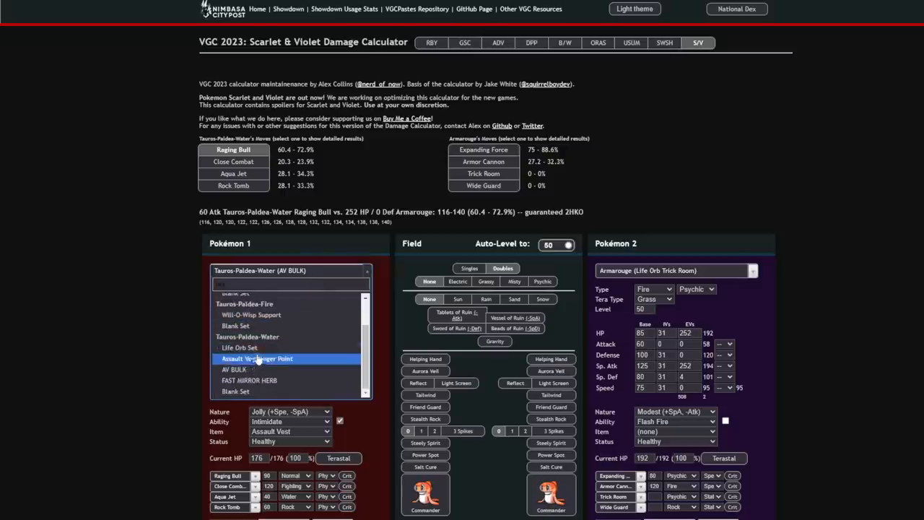
pyautogui.click(239, 348)
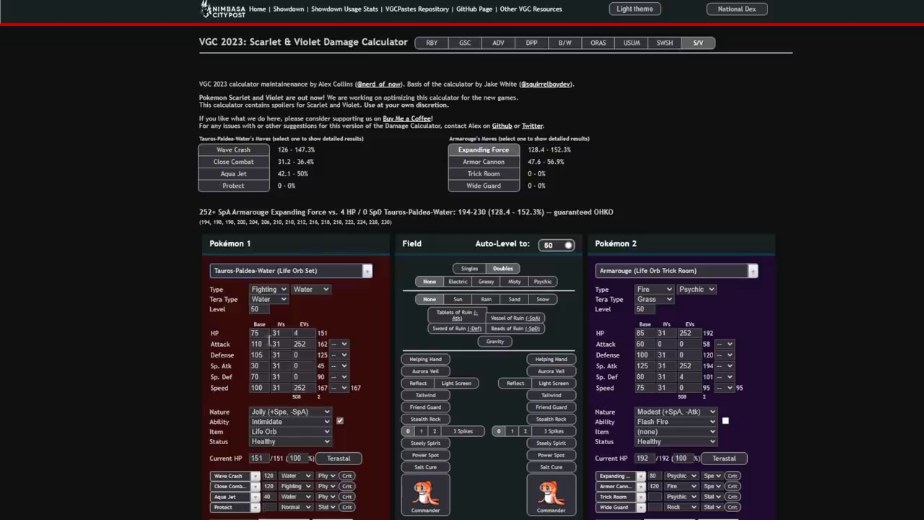
pyautogui.click(233, 149)
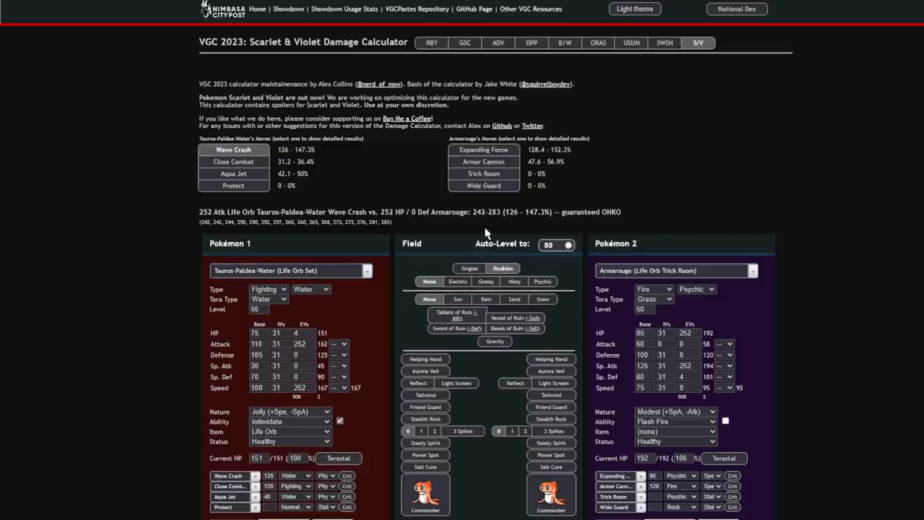
# Confirm -2 Attack Tauros still OHKOs Skeledirge with Wave Crash, then load the AV Bulk set.
pyautogui.click(671, 270)
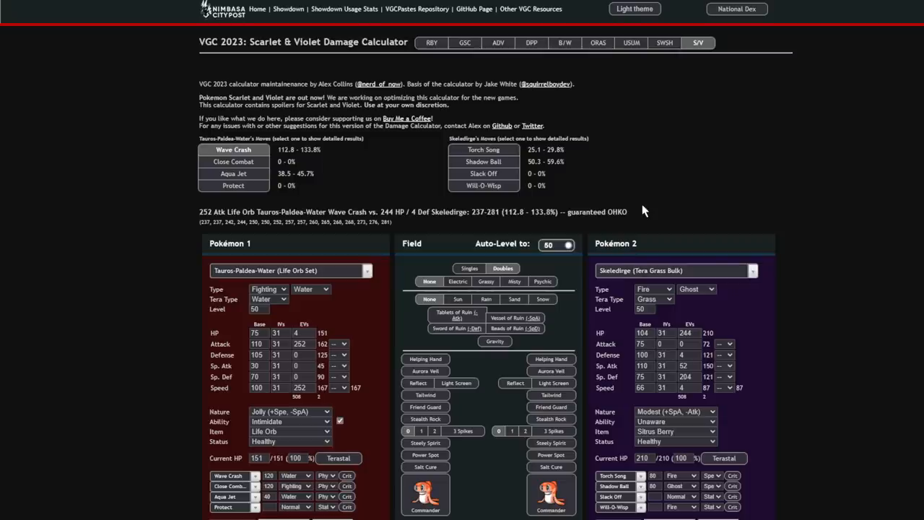
pyautogui.moveTo(679, 419)
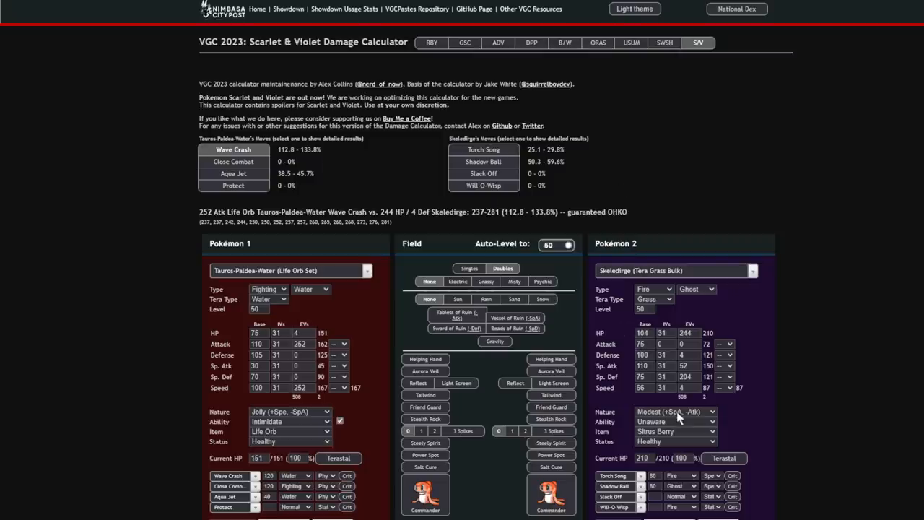
pyautogui.moveTo(213, 197)
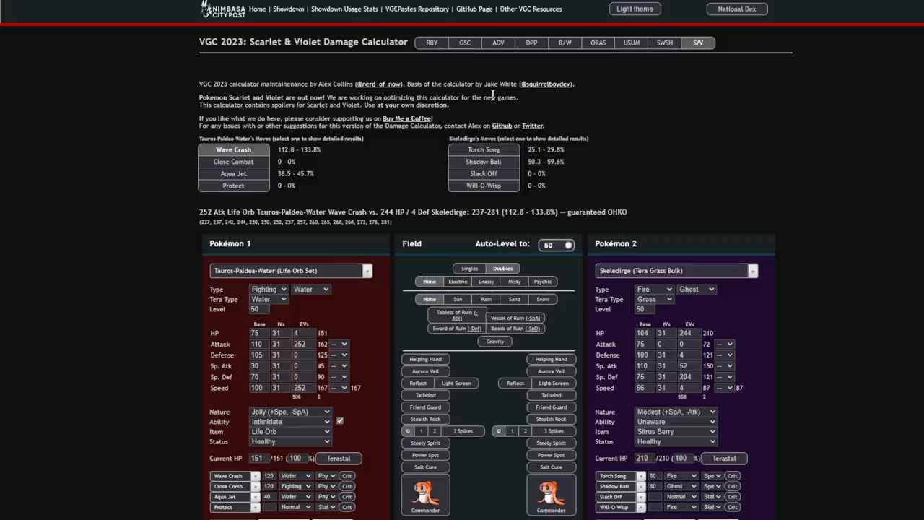
pyautogui.moveTo(697, 430)
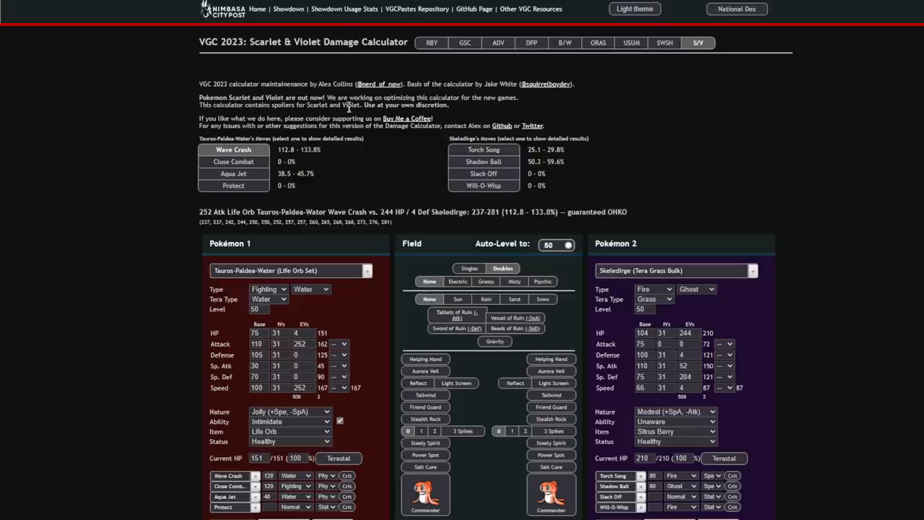
pyautogui.moveTo(826, 218)
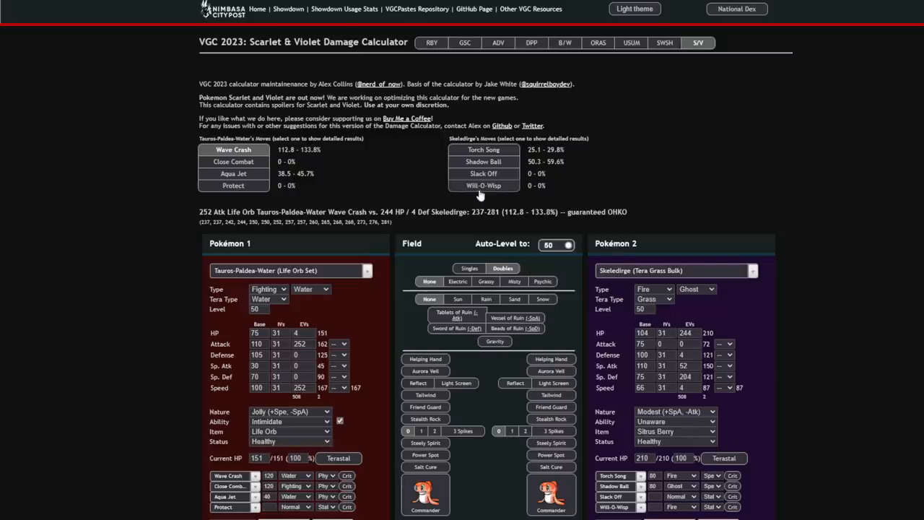
pyautogui.moveTo(343, 349)
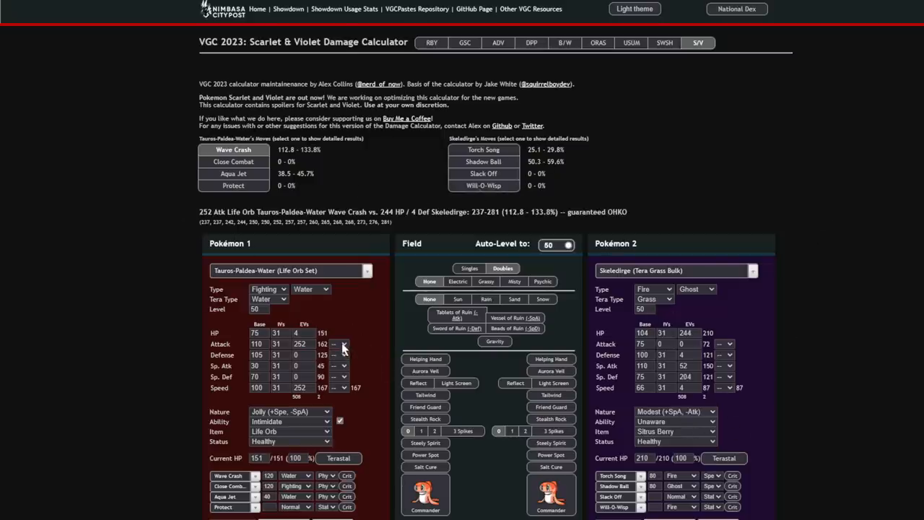
pyautogui.click(339, 343)
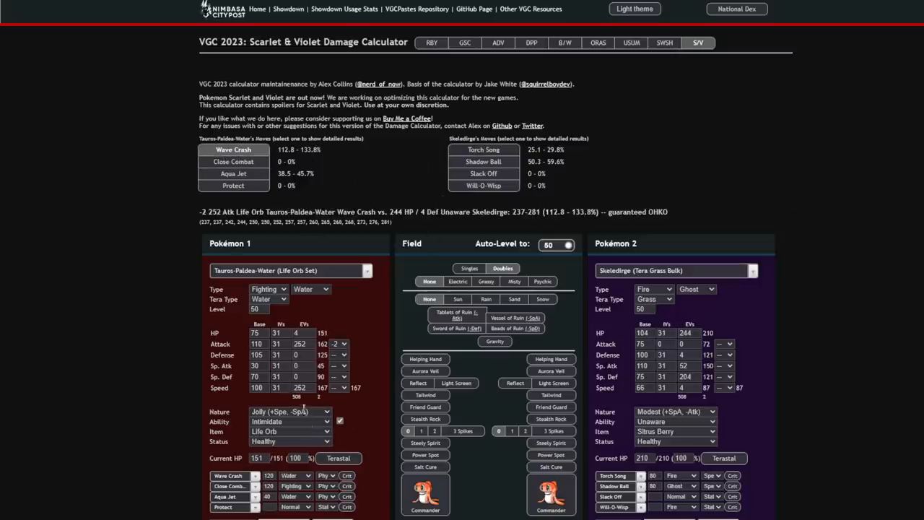
pyautogui.click(289, 270)
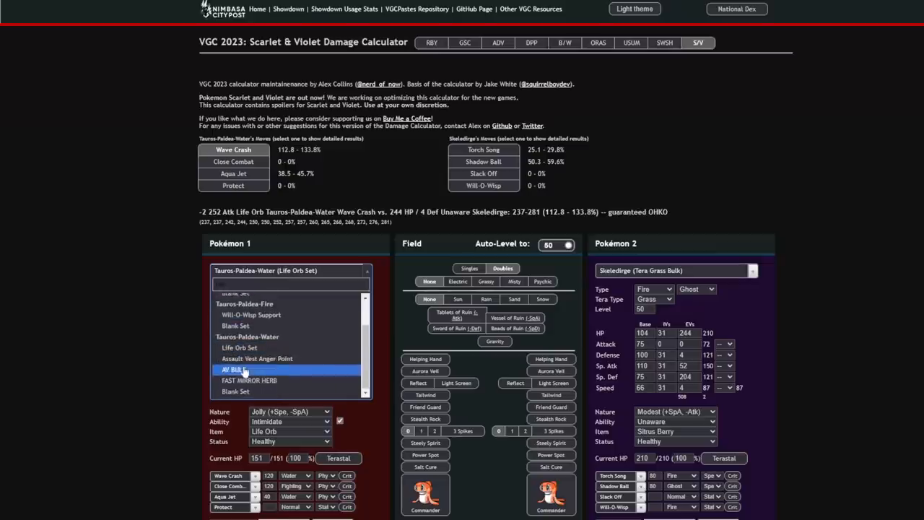
pyautogui.click(249, 380)
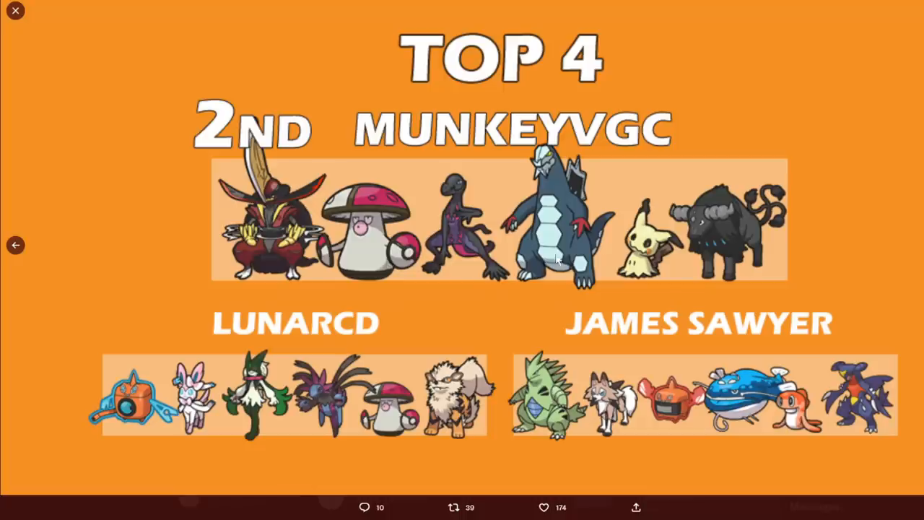
pyautogui.moveTo(502, 223)
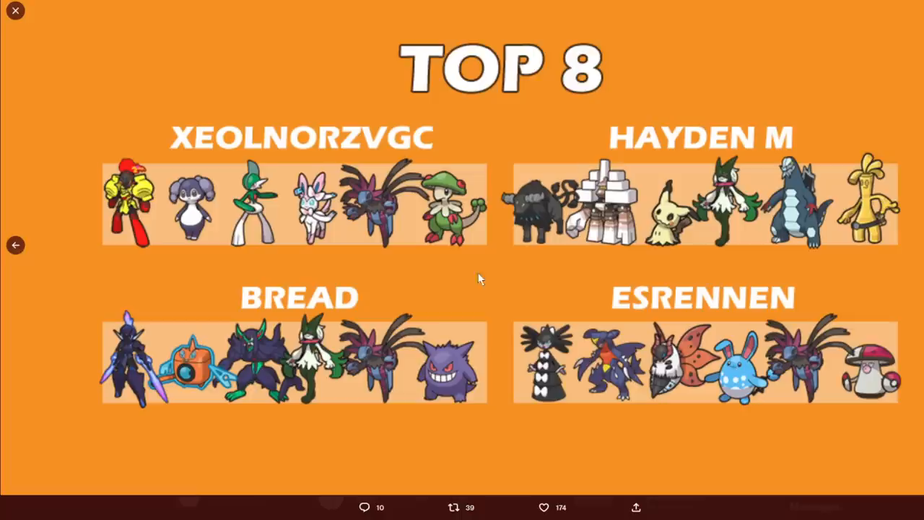
pyautogui.moveTo(527, 210)
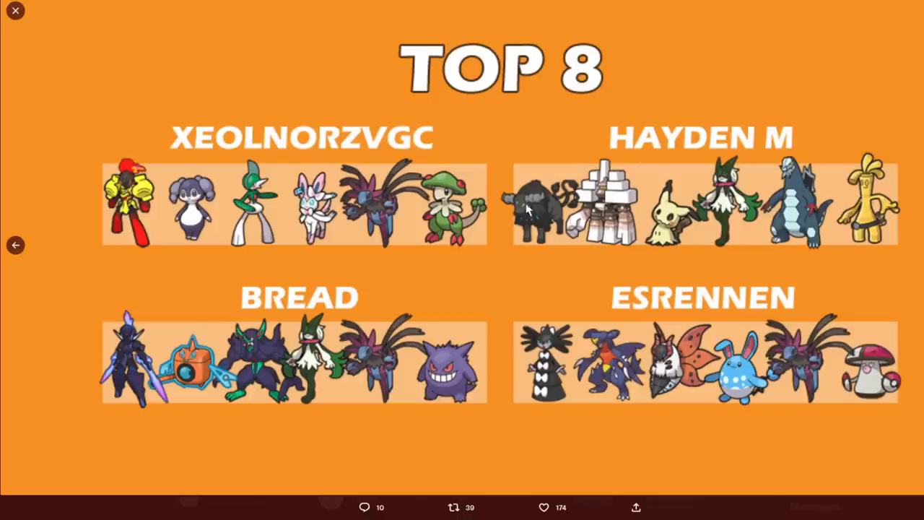
pyautogui.moveTo(575, 254)
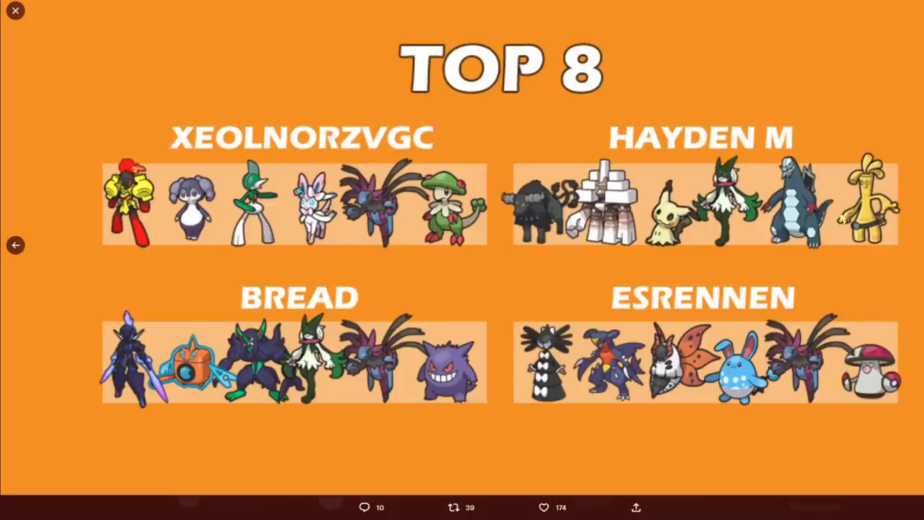
pyautogui.moveTo(870, 121)
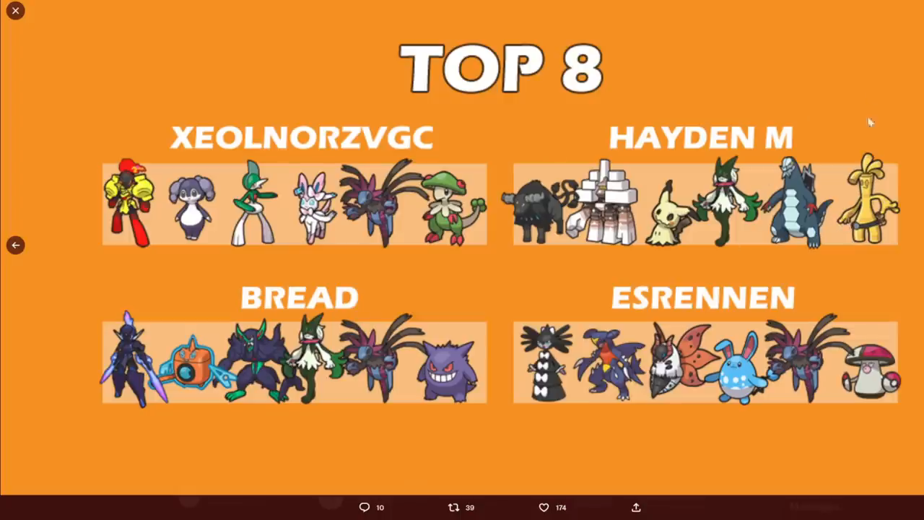
pyautogui.moveTo(720, 268)
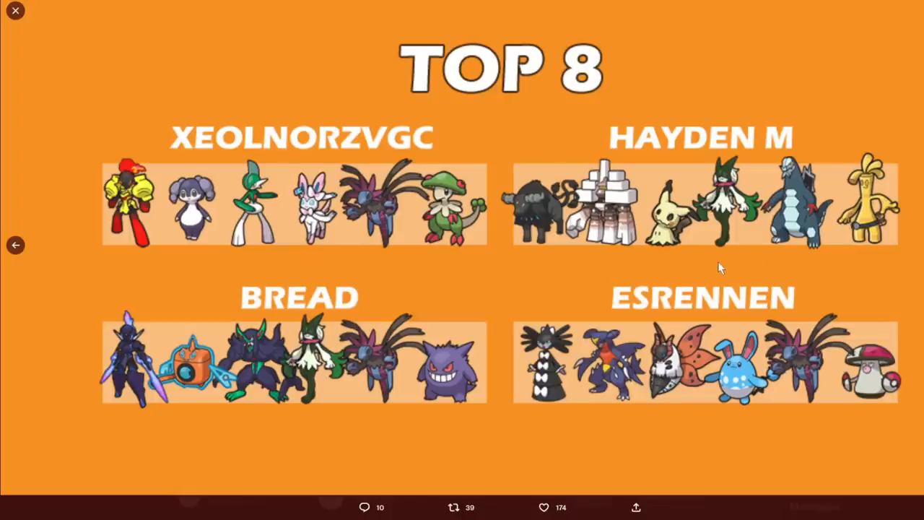
pyautogui.moveTo(599, 230)
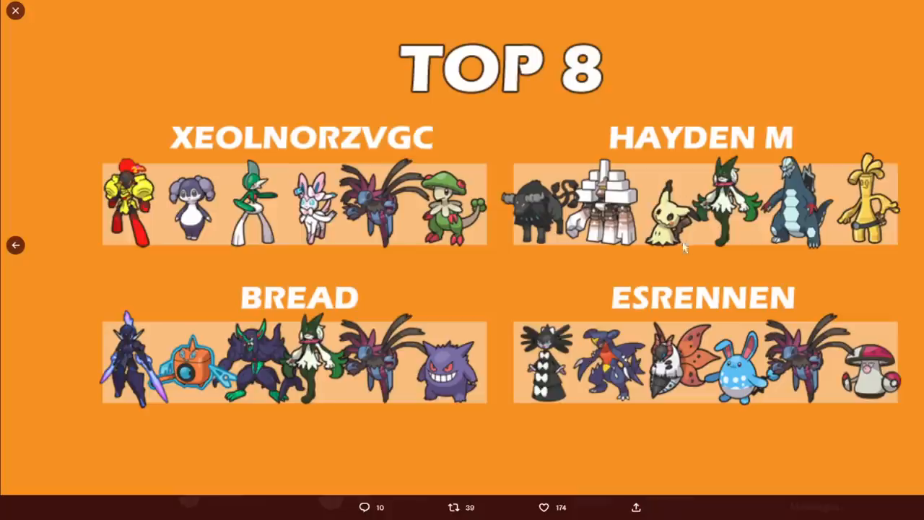
pyautogui.moveTo(782, 210)
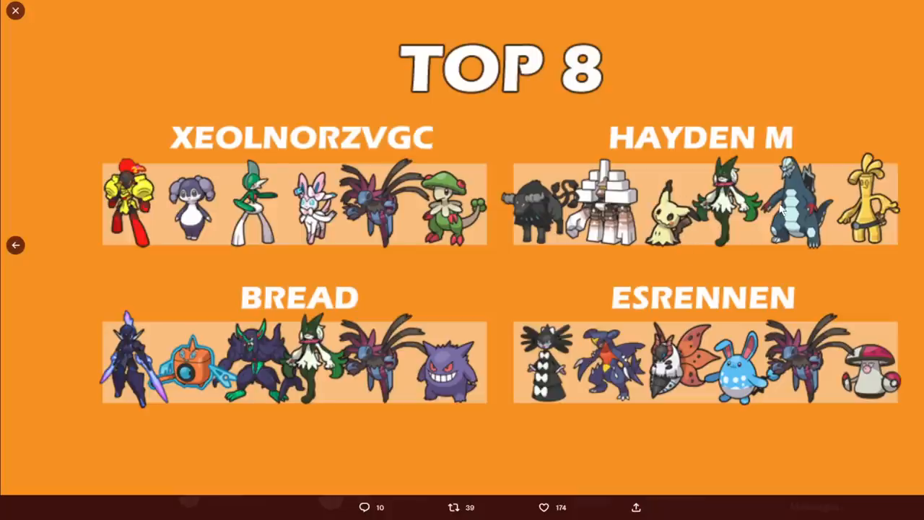
pyautogui.moveTo(809, 161)
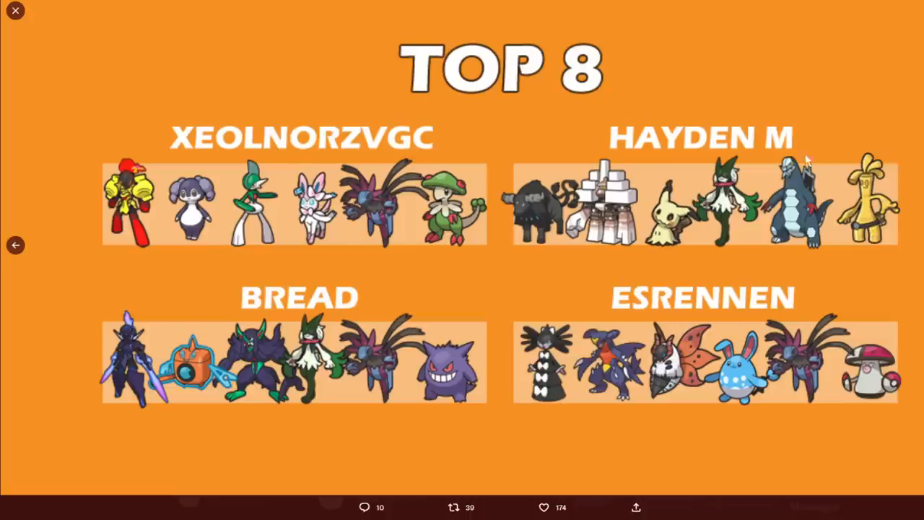
pyautogui.moveTo(527, 226)
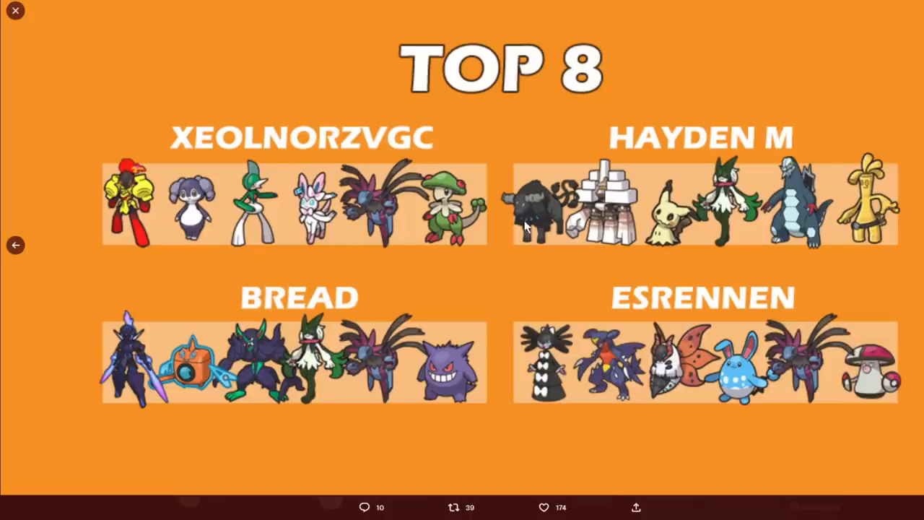
pyautogui.moveTo(657, 179)
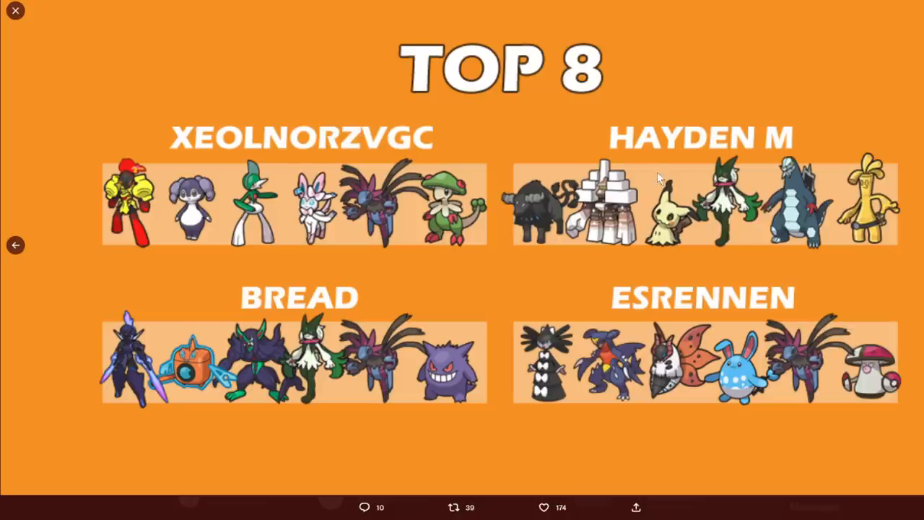
pyautogui.moveTo(674, 168)
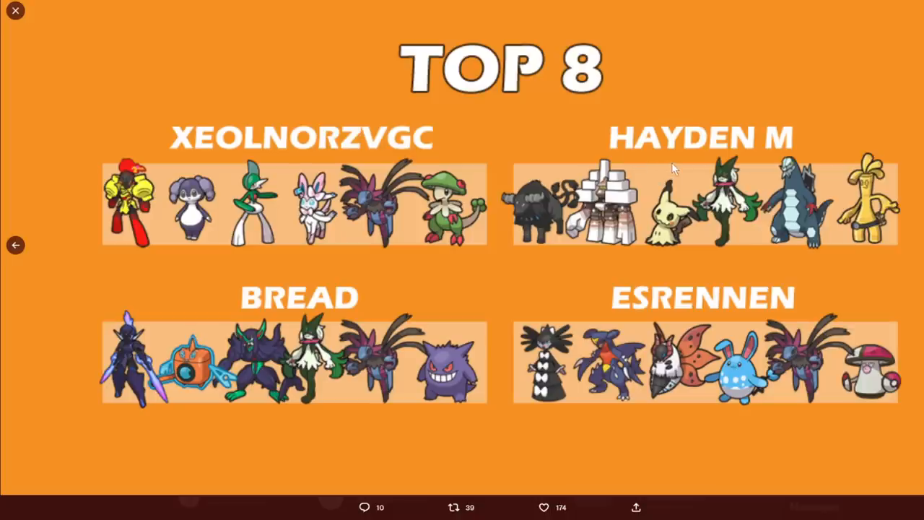
pyautogui.moveTo(567, 195)
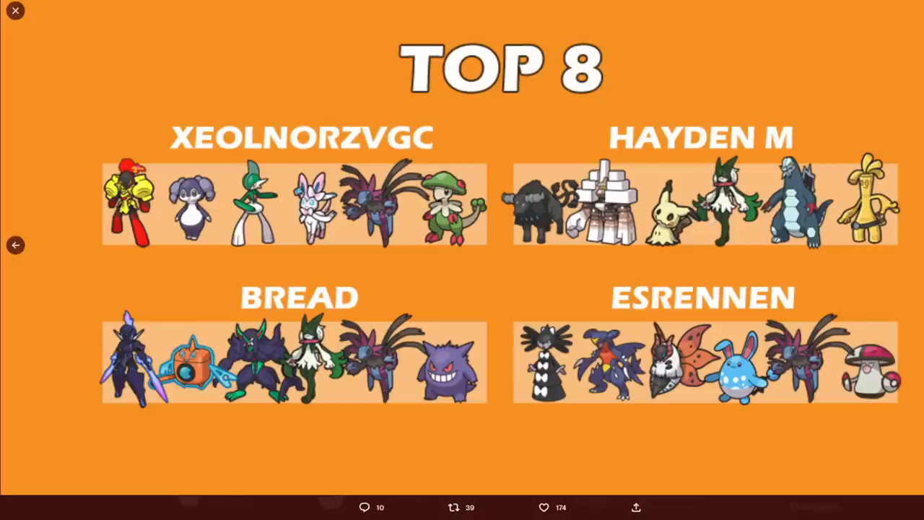
pyautogui.moveTo(543, 251)
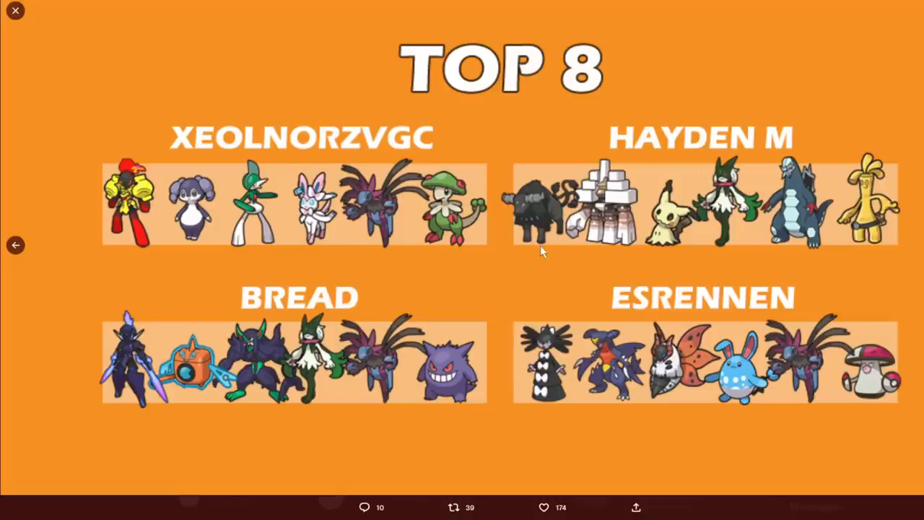
pyautogui.moveTo(852, 220)
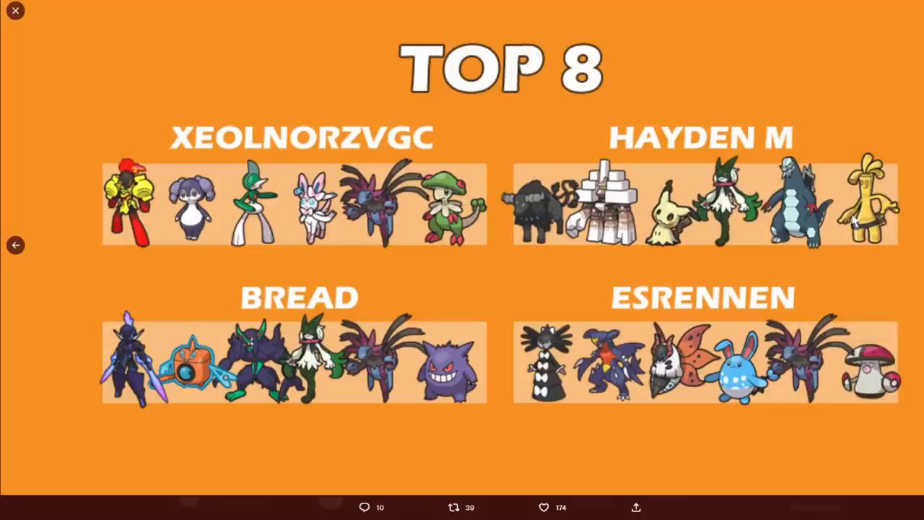
pyautogui.moveTo(562, 219)
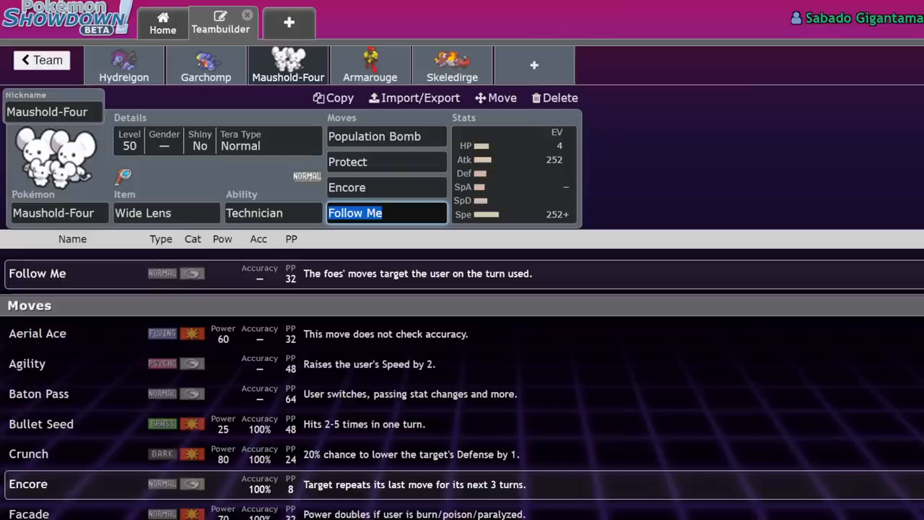
# Return to the Teambuilder's saved team list and scroll through it to find the Brambleghast team.
pyautogui.click(42, 60)
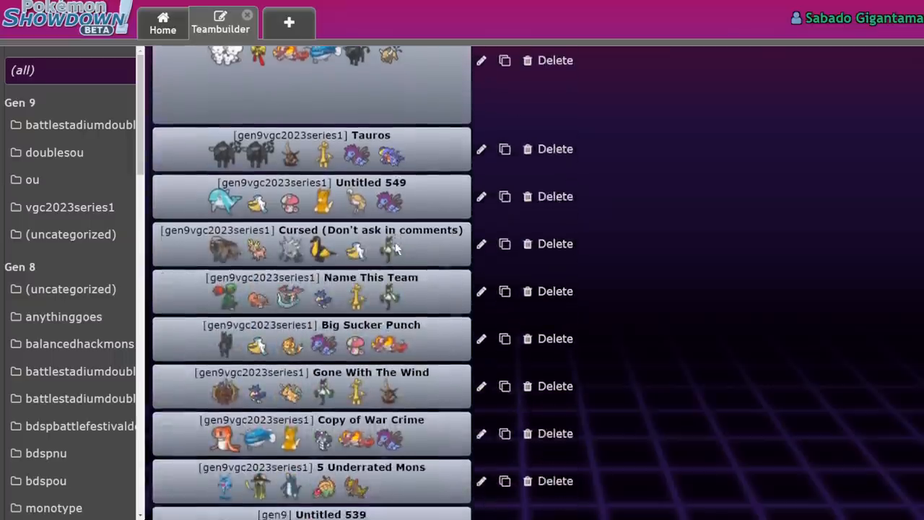
pyautogui.scroll(-3)
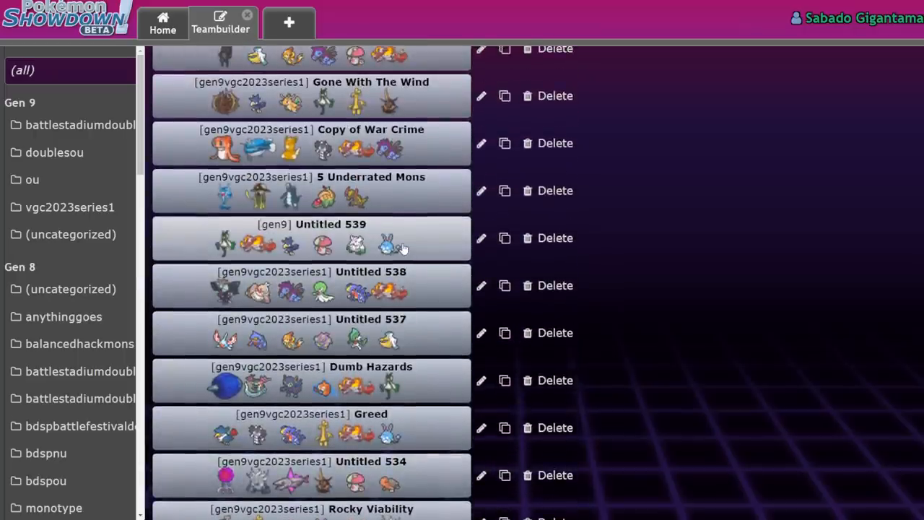
pyautogui.scroll(3)
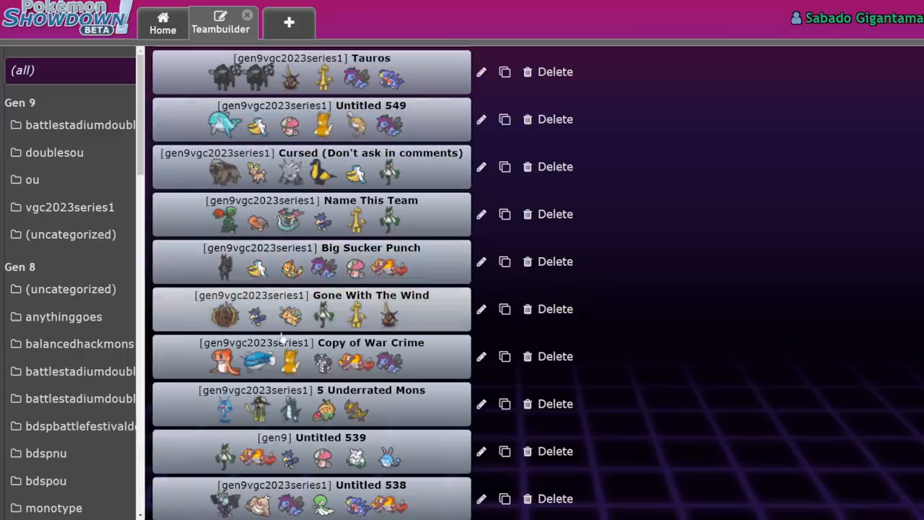
pyautogui.moveTo(311, 328)
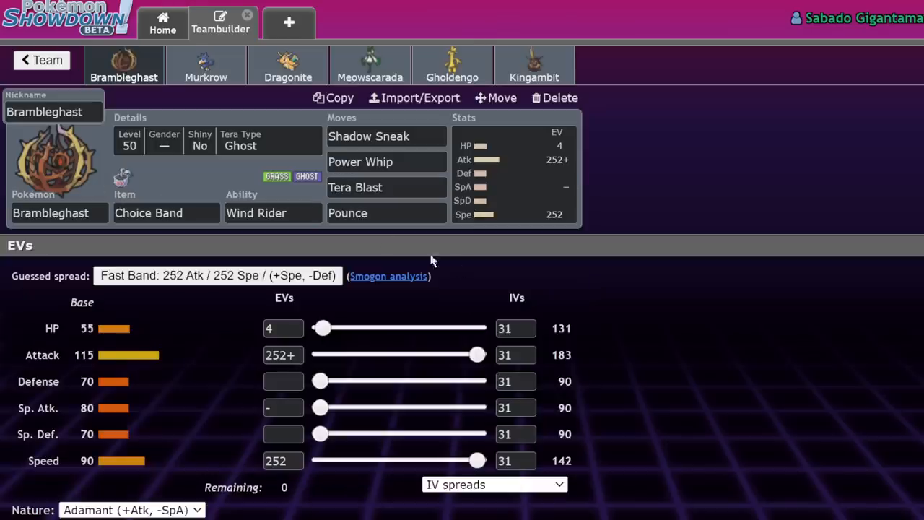
pyautogui.moveTo(374, 6)
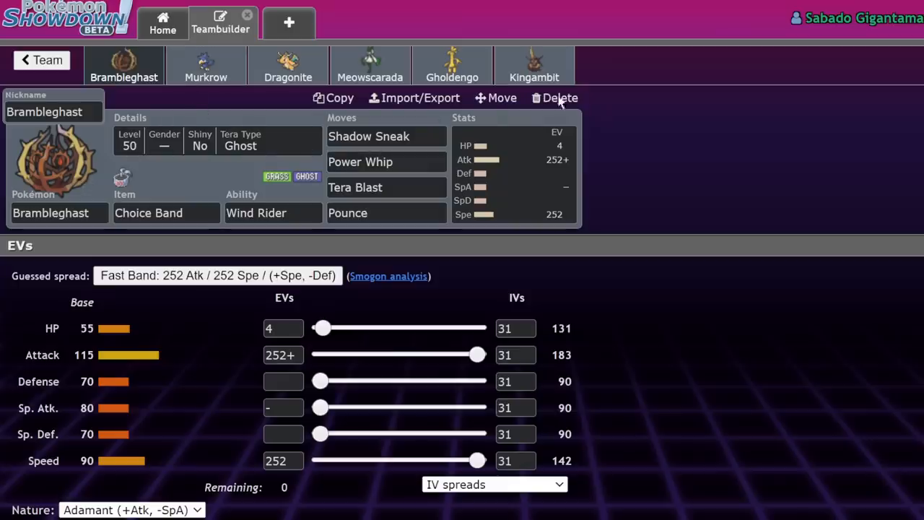
# View Meowscarada's Focus Sash set, then Gholdengo's set, in the Brambleghast team.
pyautogui.click(370, 65)
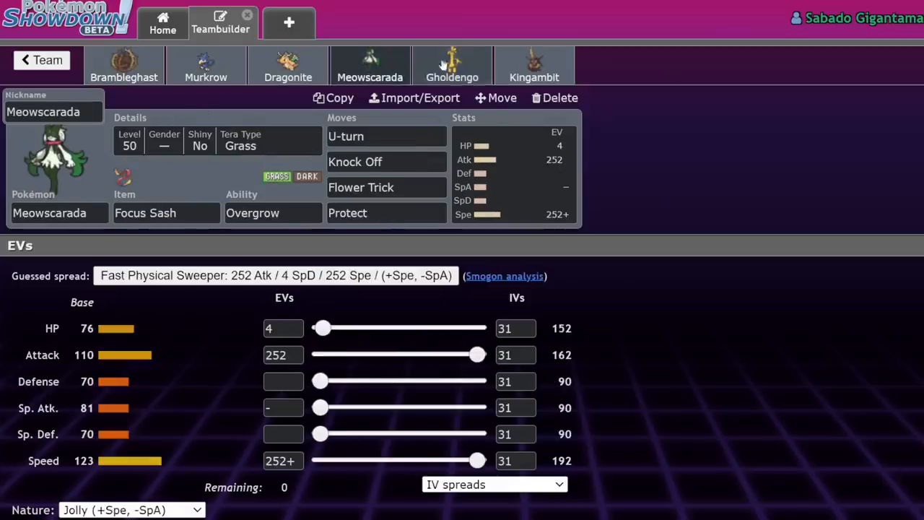
pyautogui.click(124, 65)
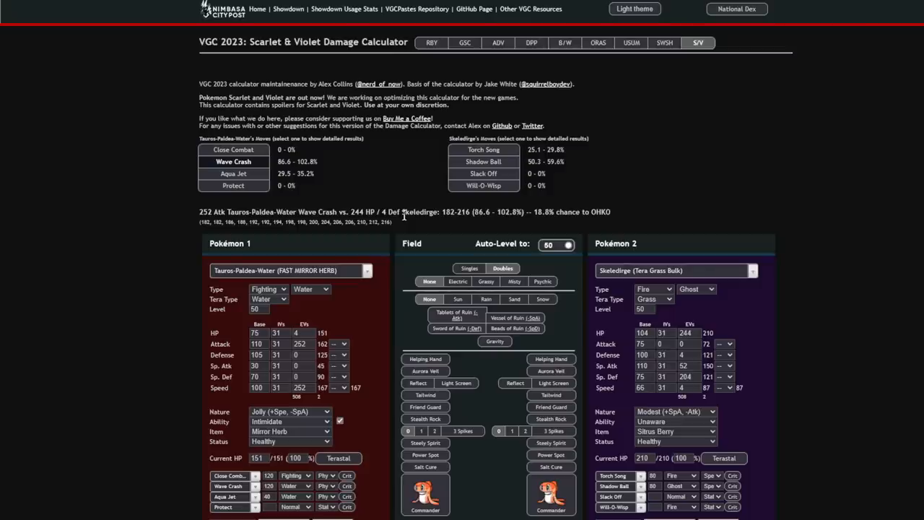
pyautogui.moveTo(833, 215)
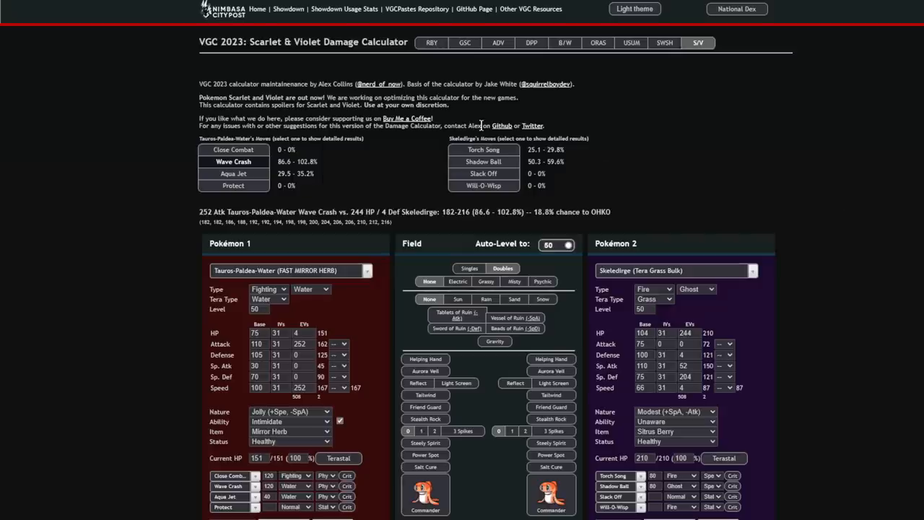
pyautogui.moveTo(481, 126)
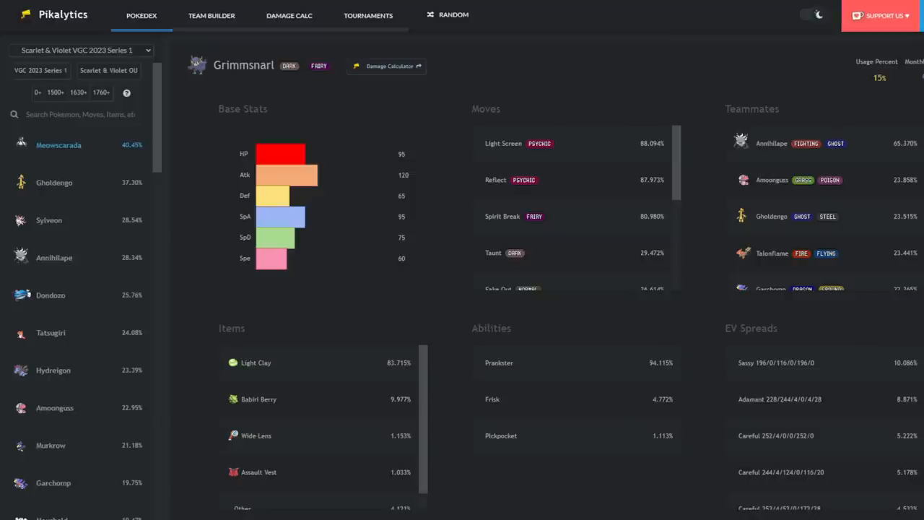
pyautogui.moveTo(51, 295)
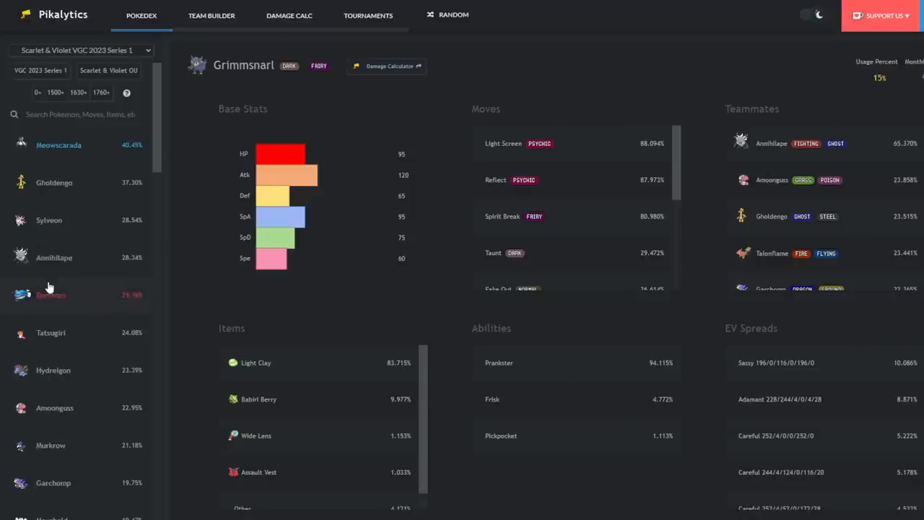